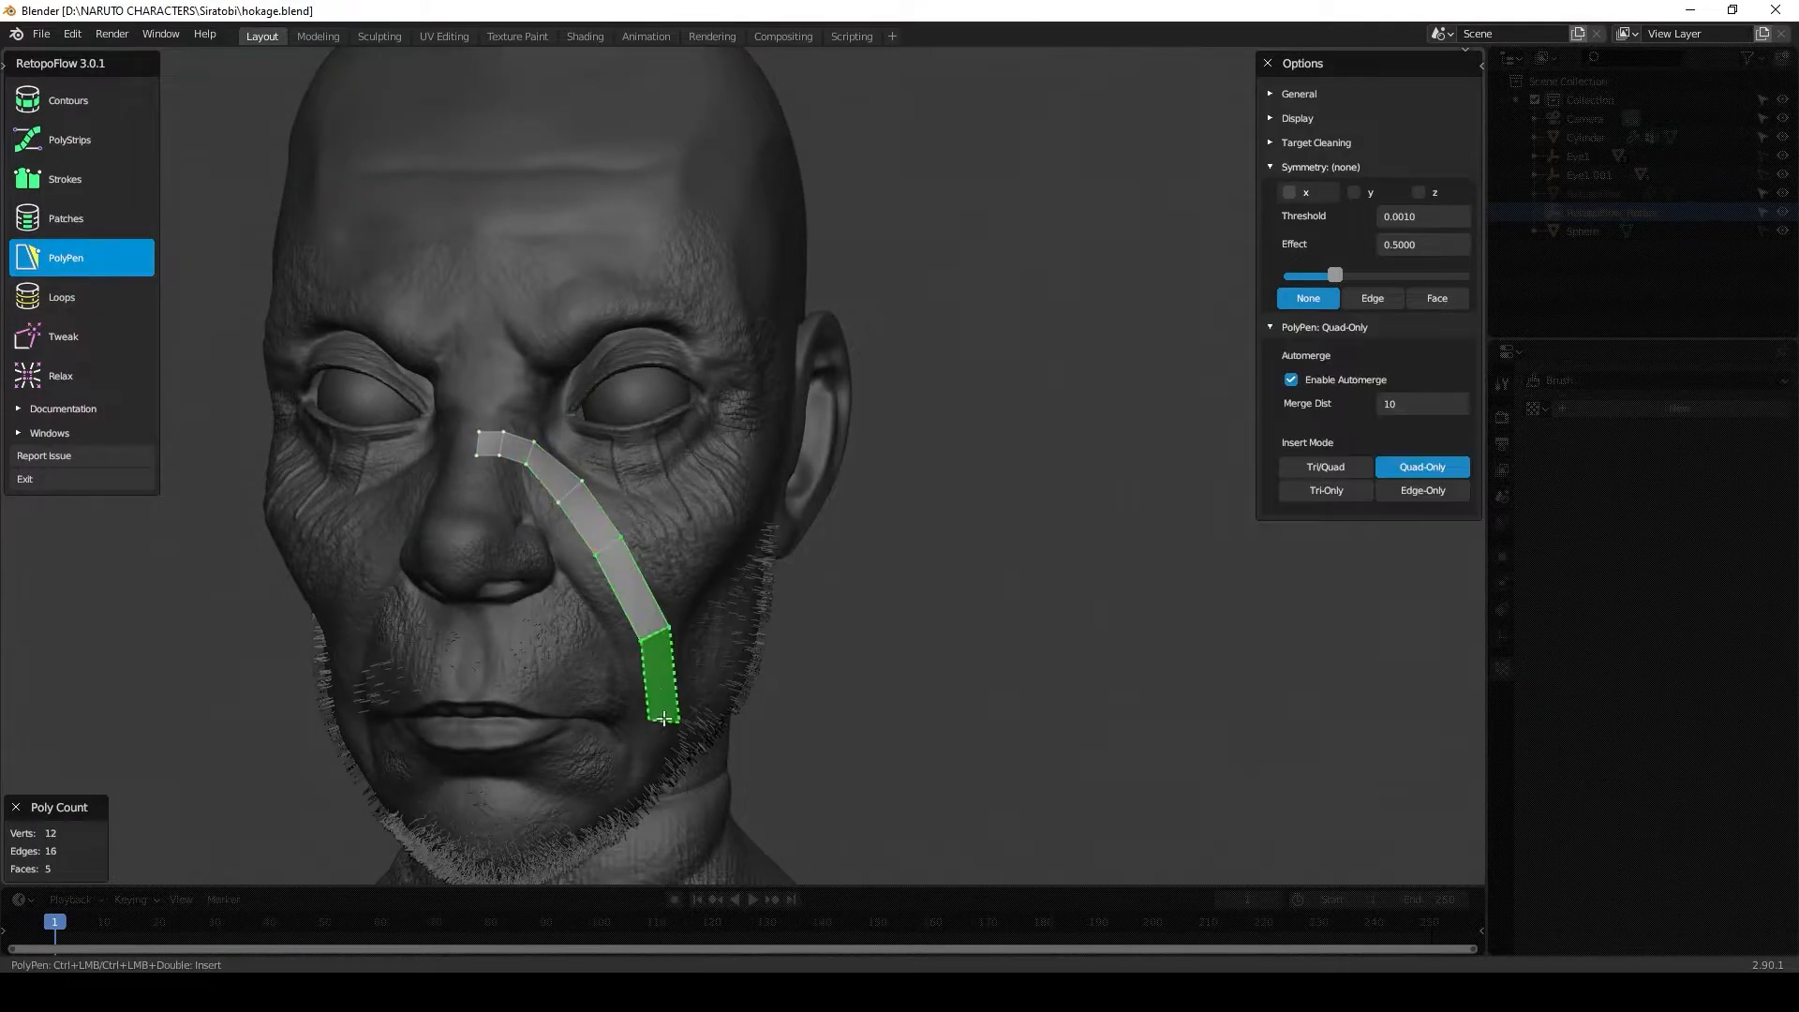
- Lay quad strips around the eye, brow and jaw in RetopoFlow with Symmetry X, then switch to Loops
left_click(62, 335)
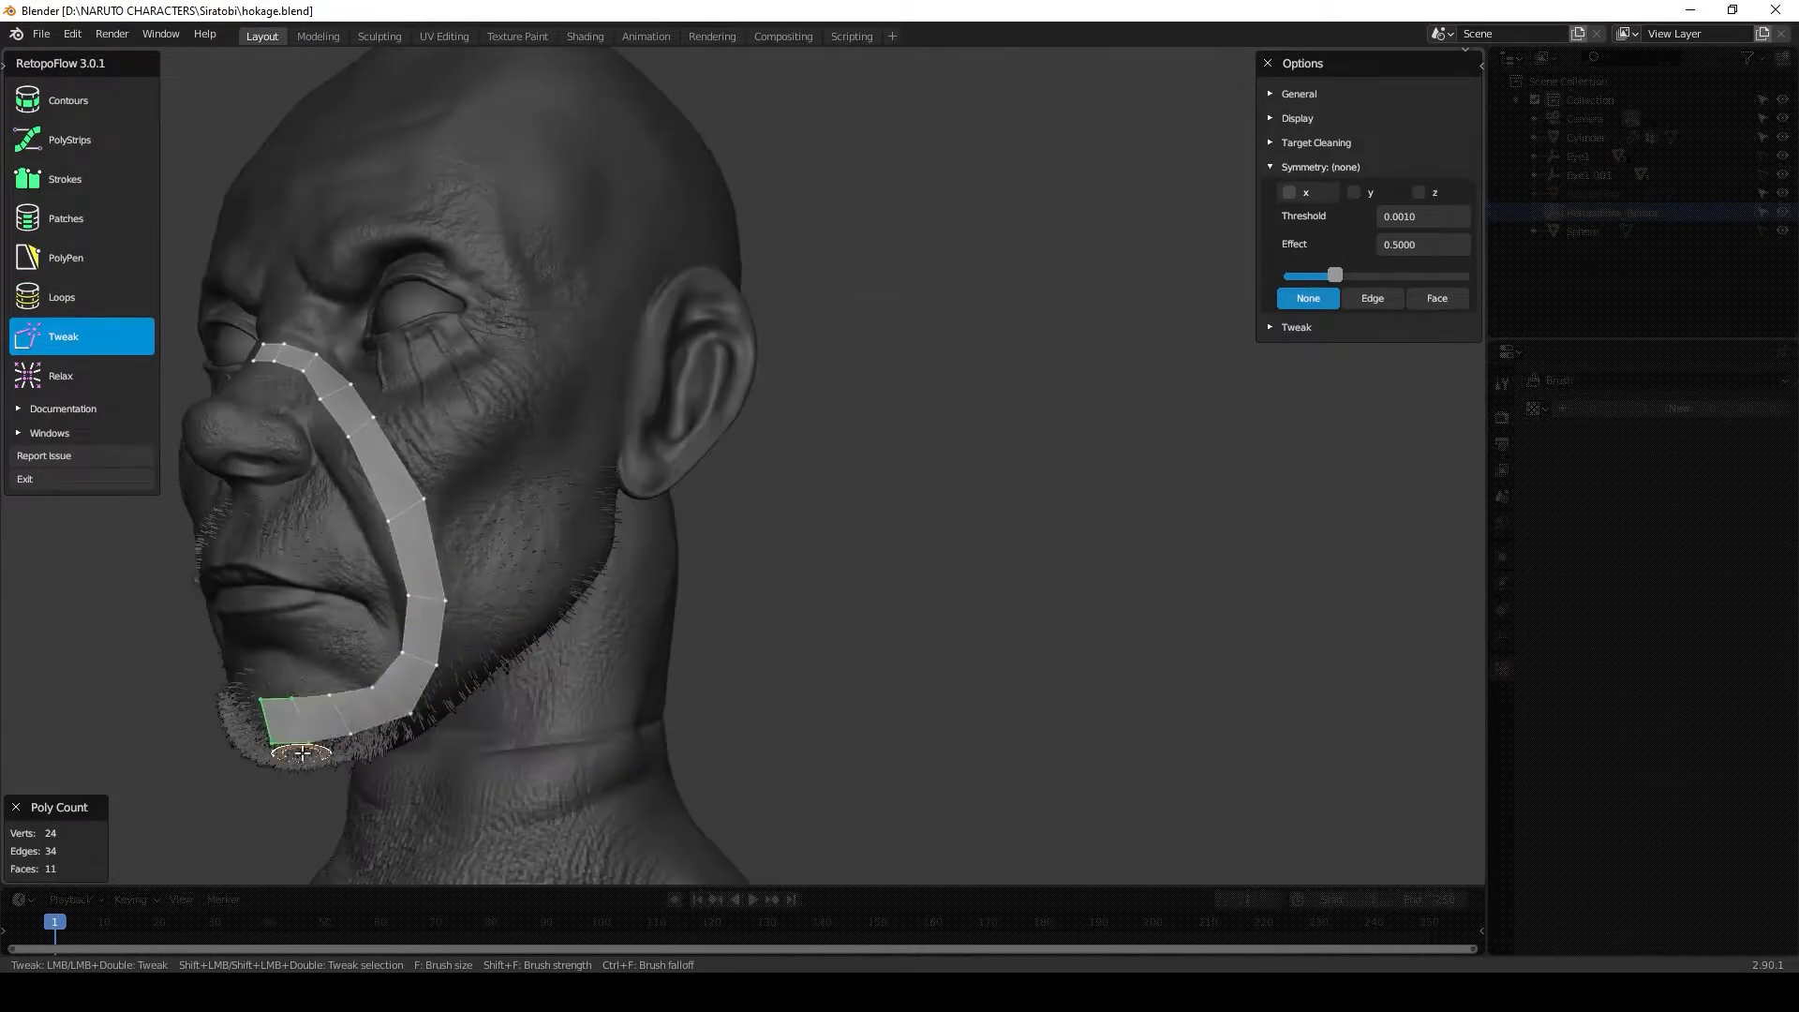
left_click(65, 257)
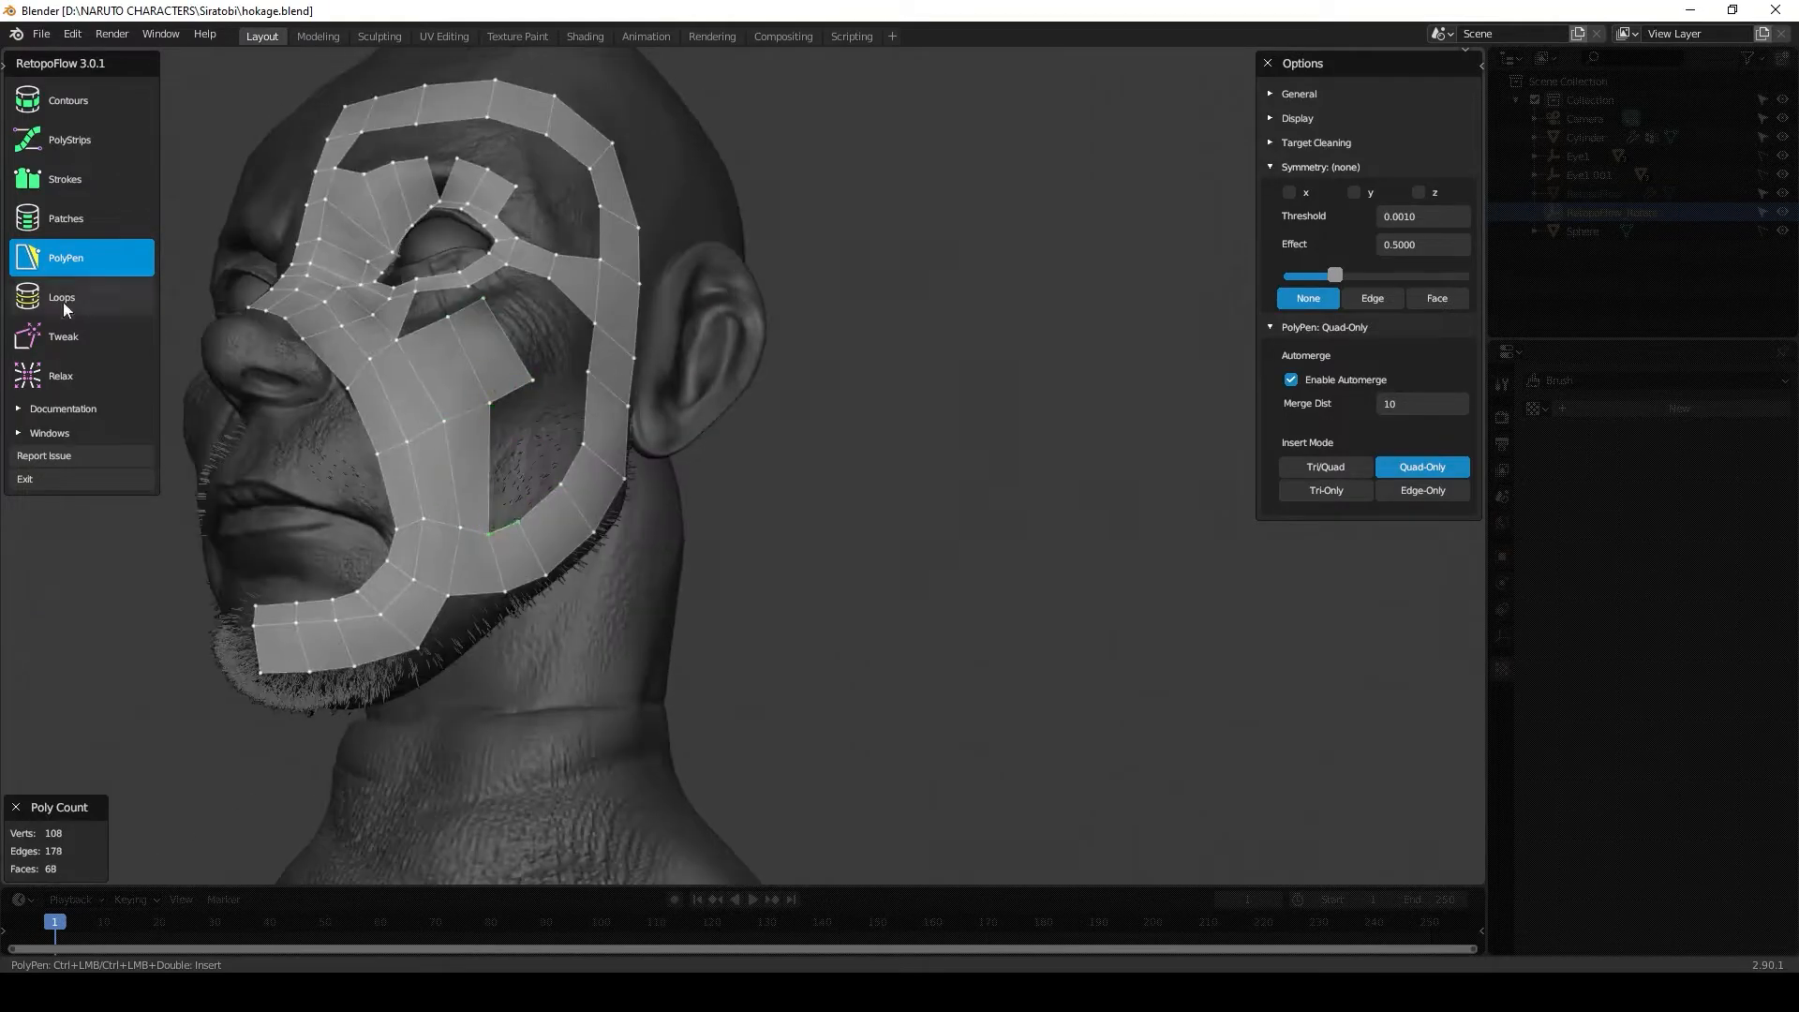
left_click(60, 297)
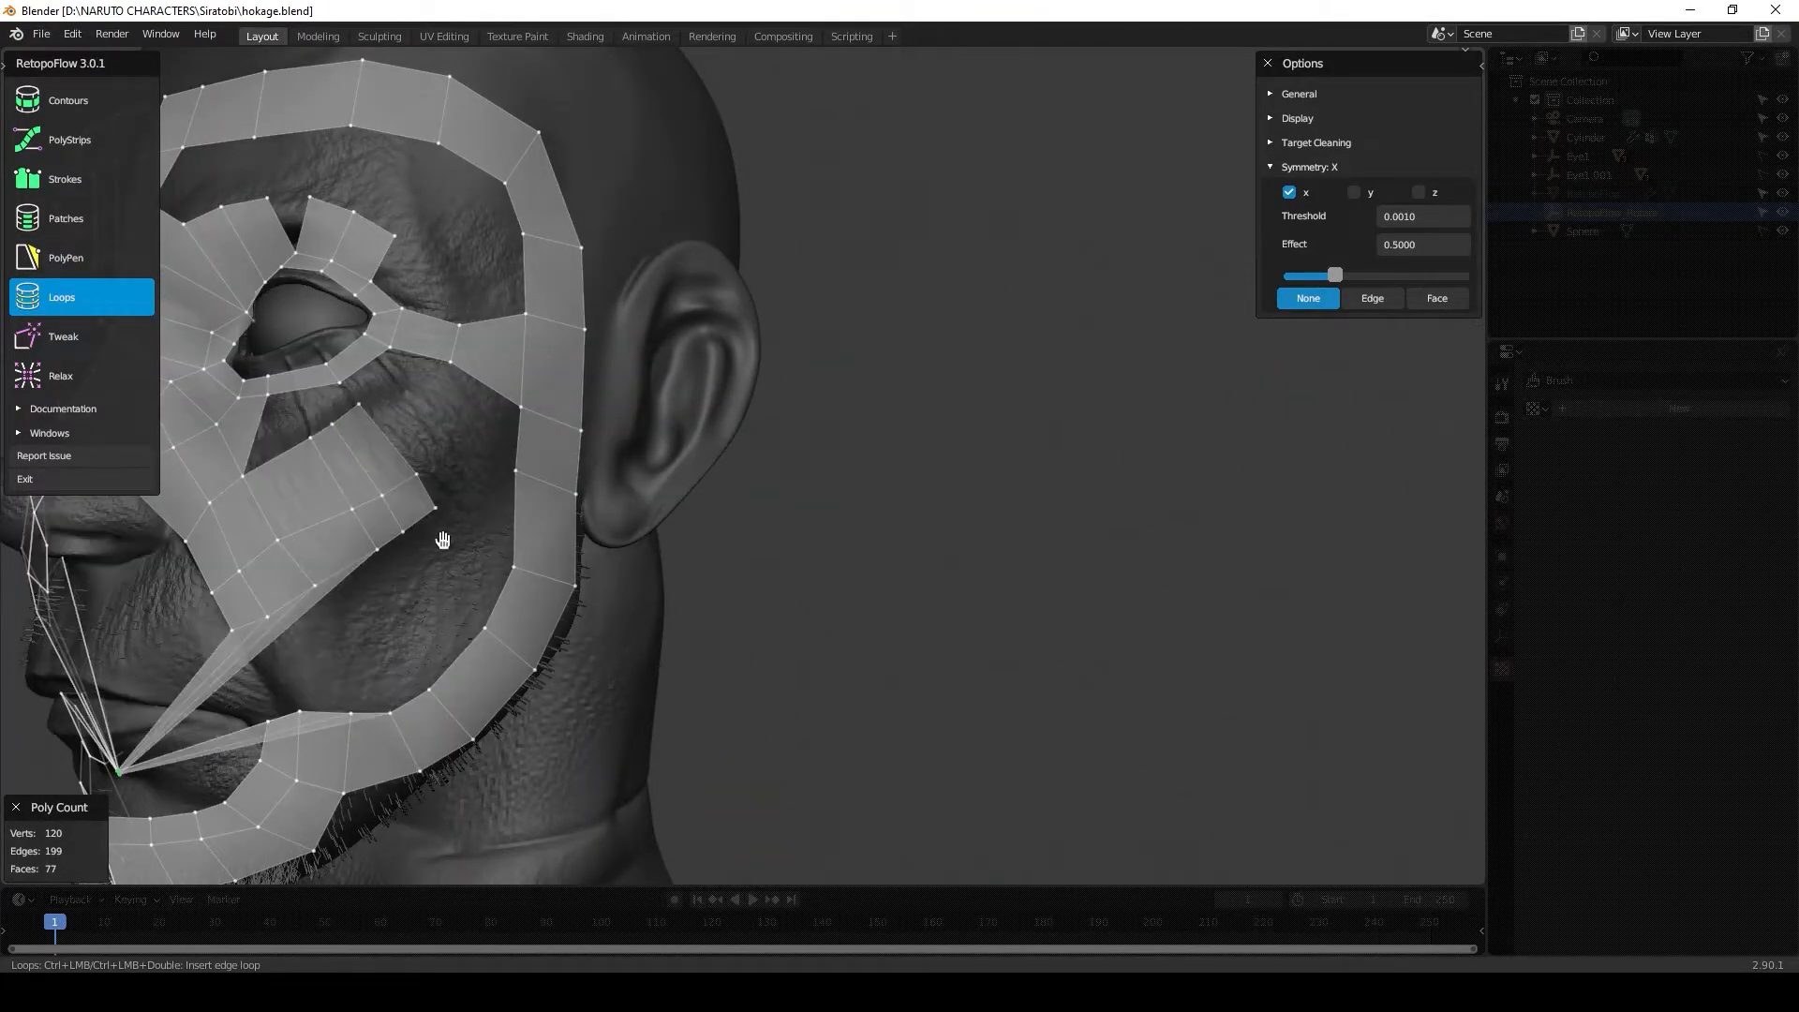
left_click(66, 257)
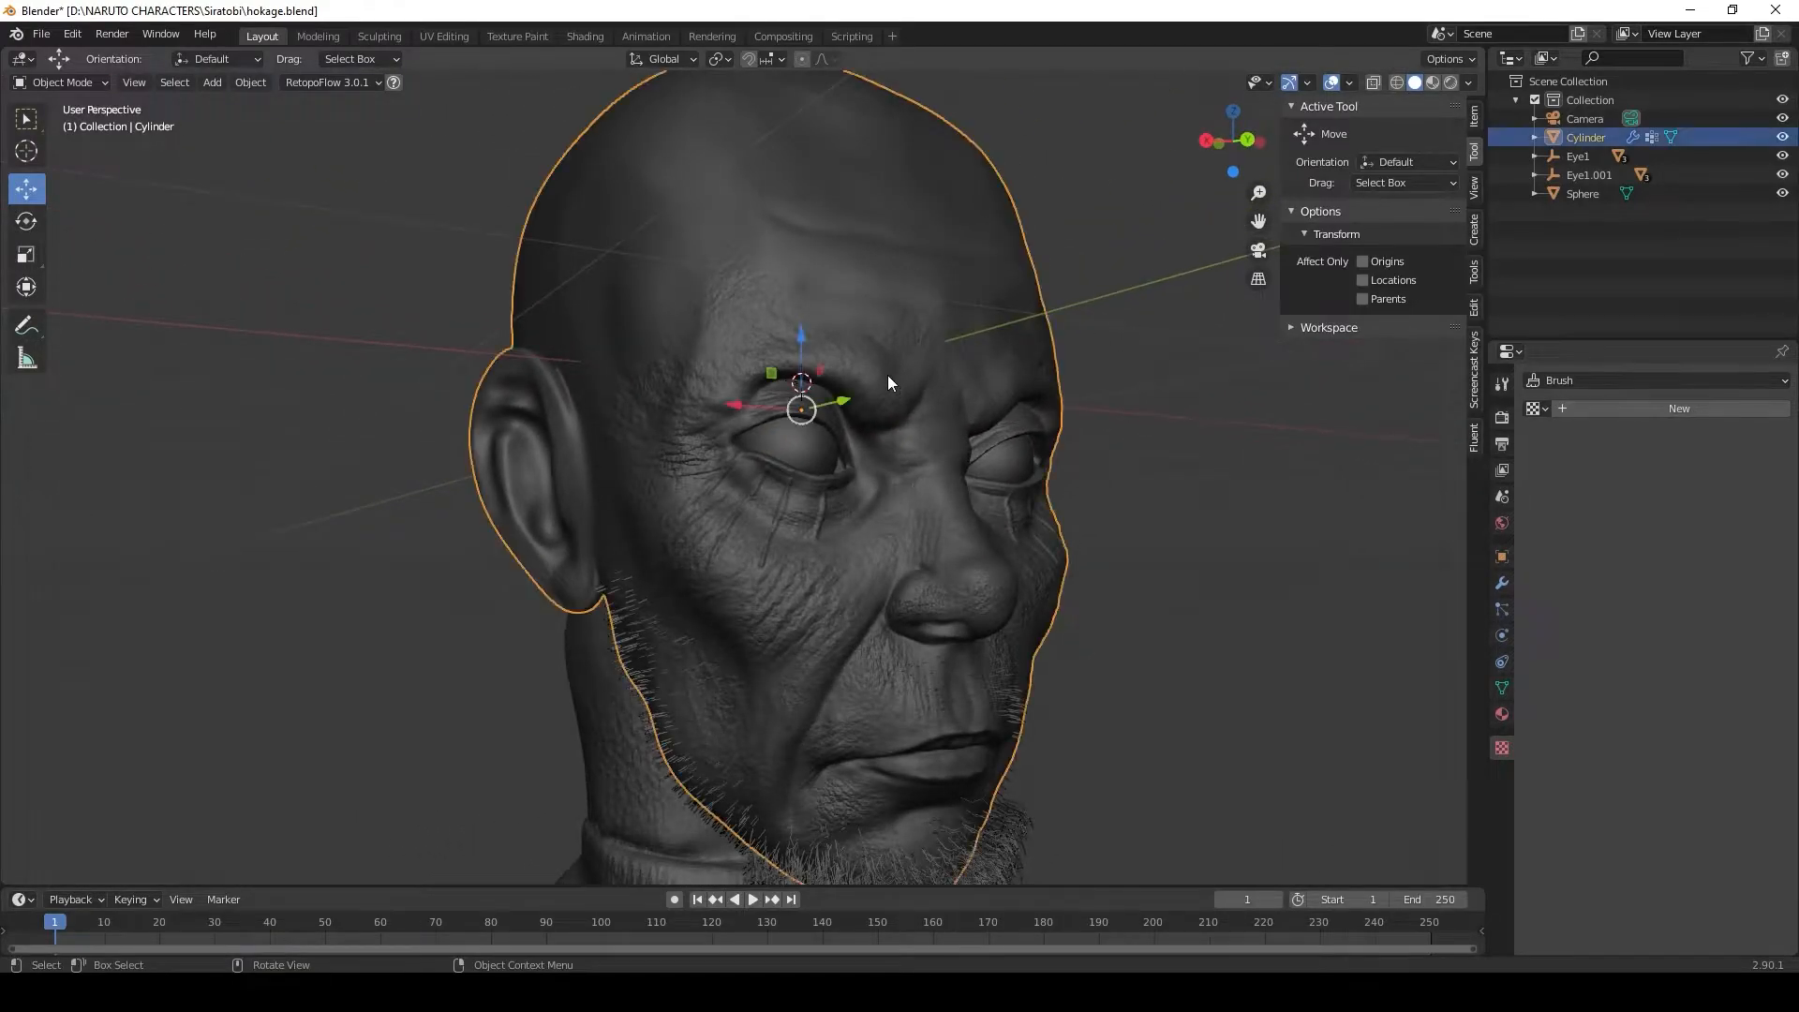
key("Tab")
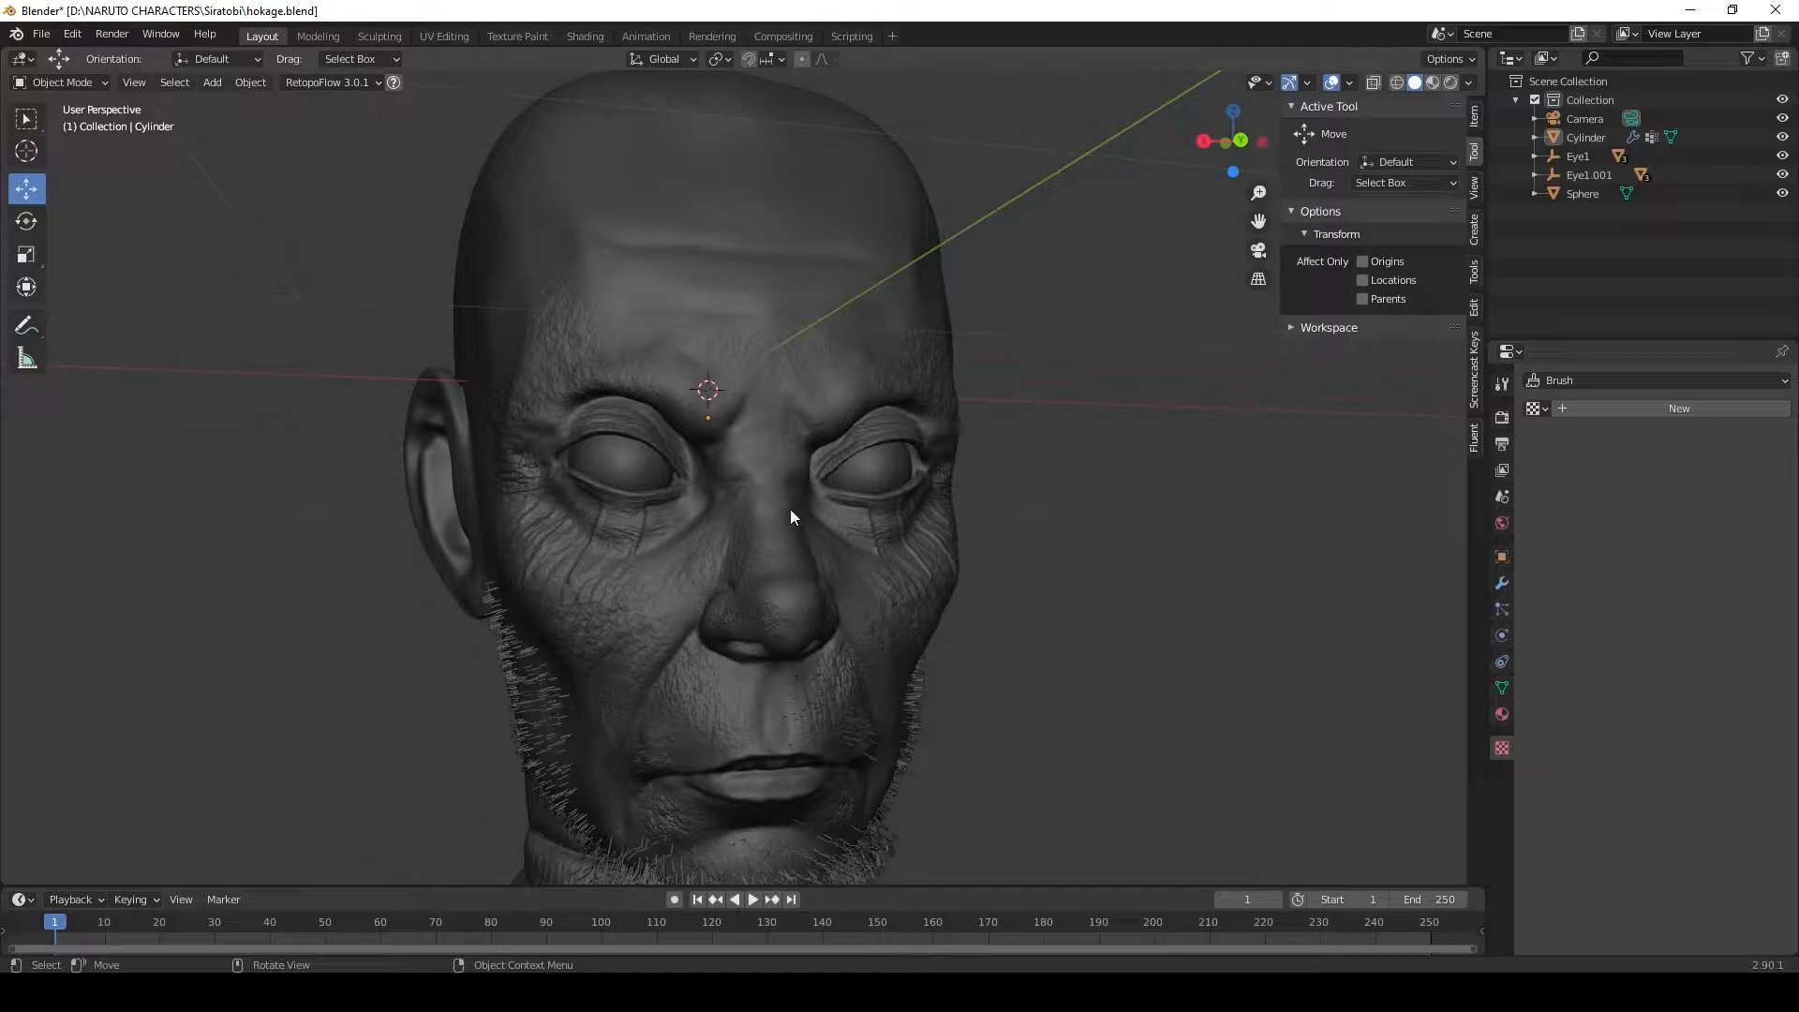
mouse_move(1397, 347)
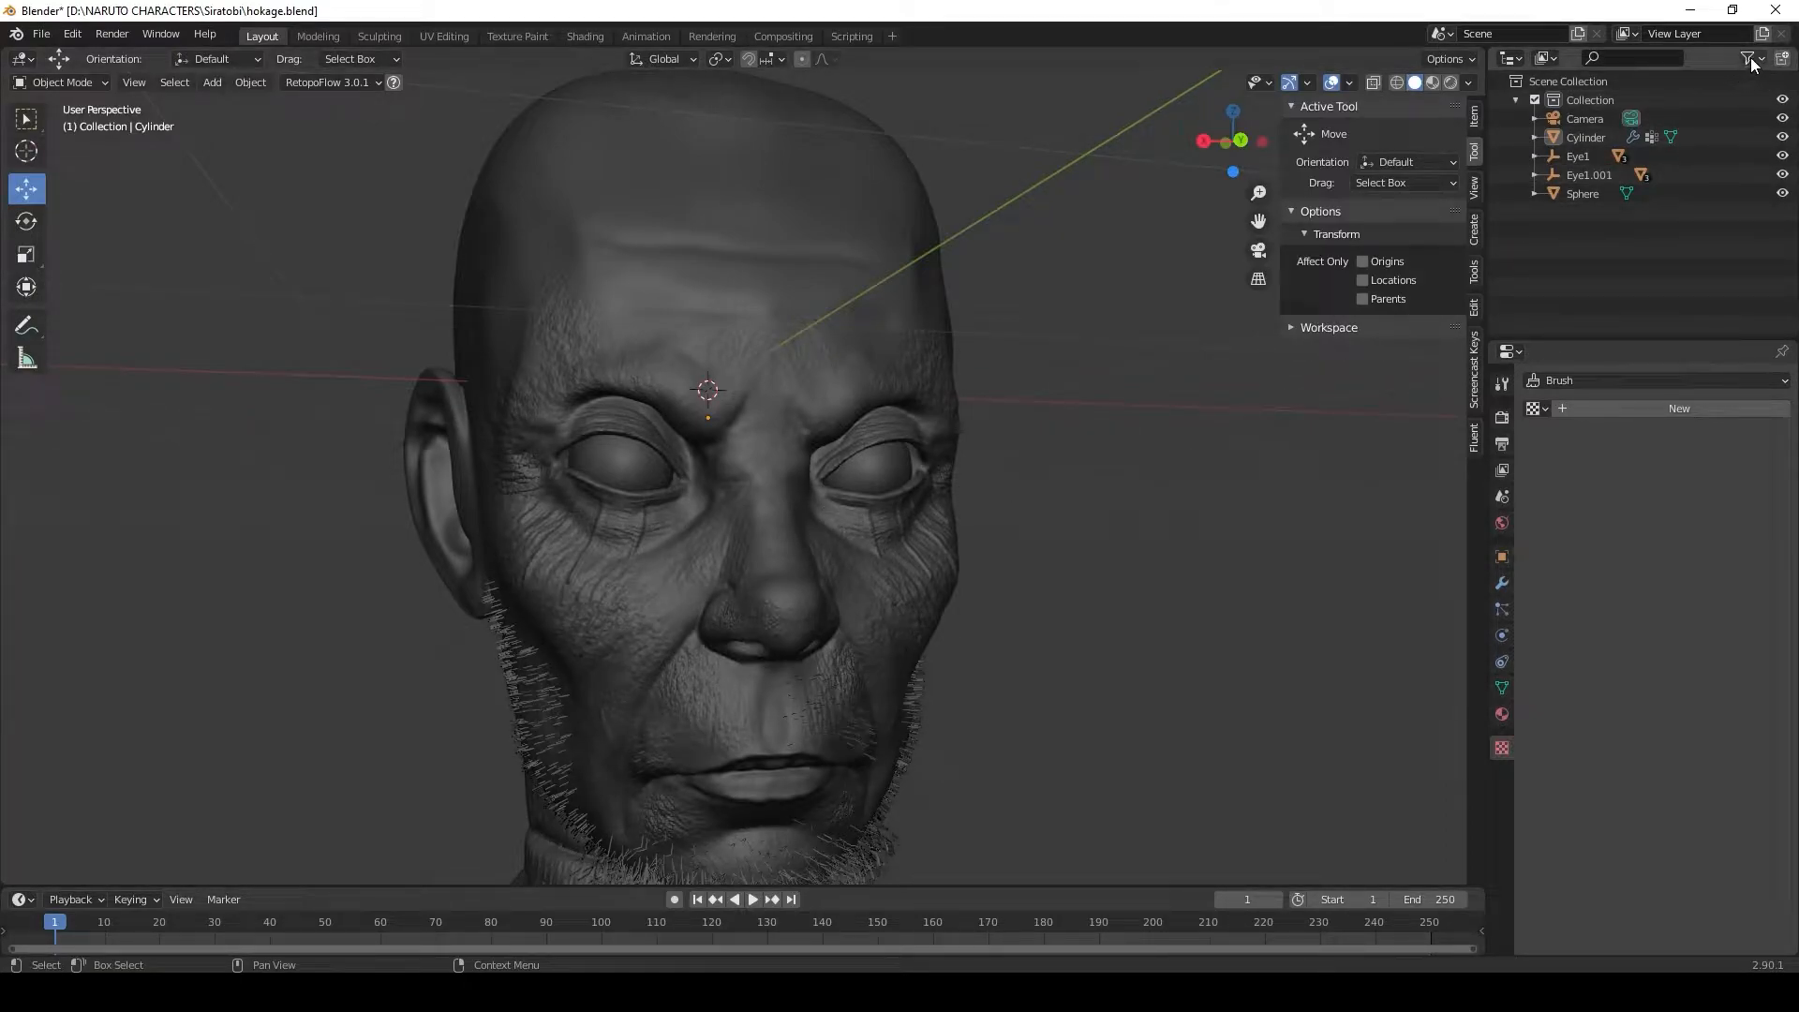
- Show the Outliner's Selectable toggle and switch it off for the Cylinder head
left_click(1750, 58)
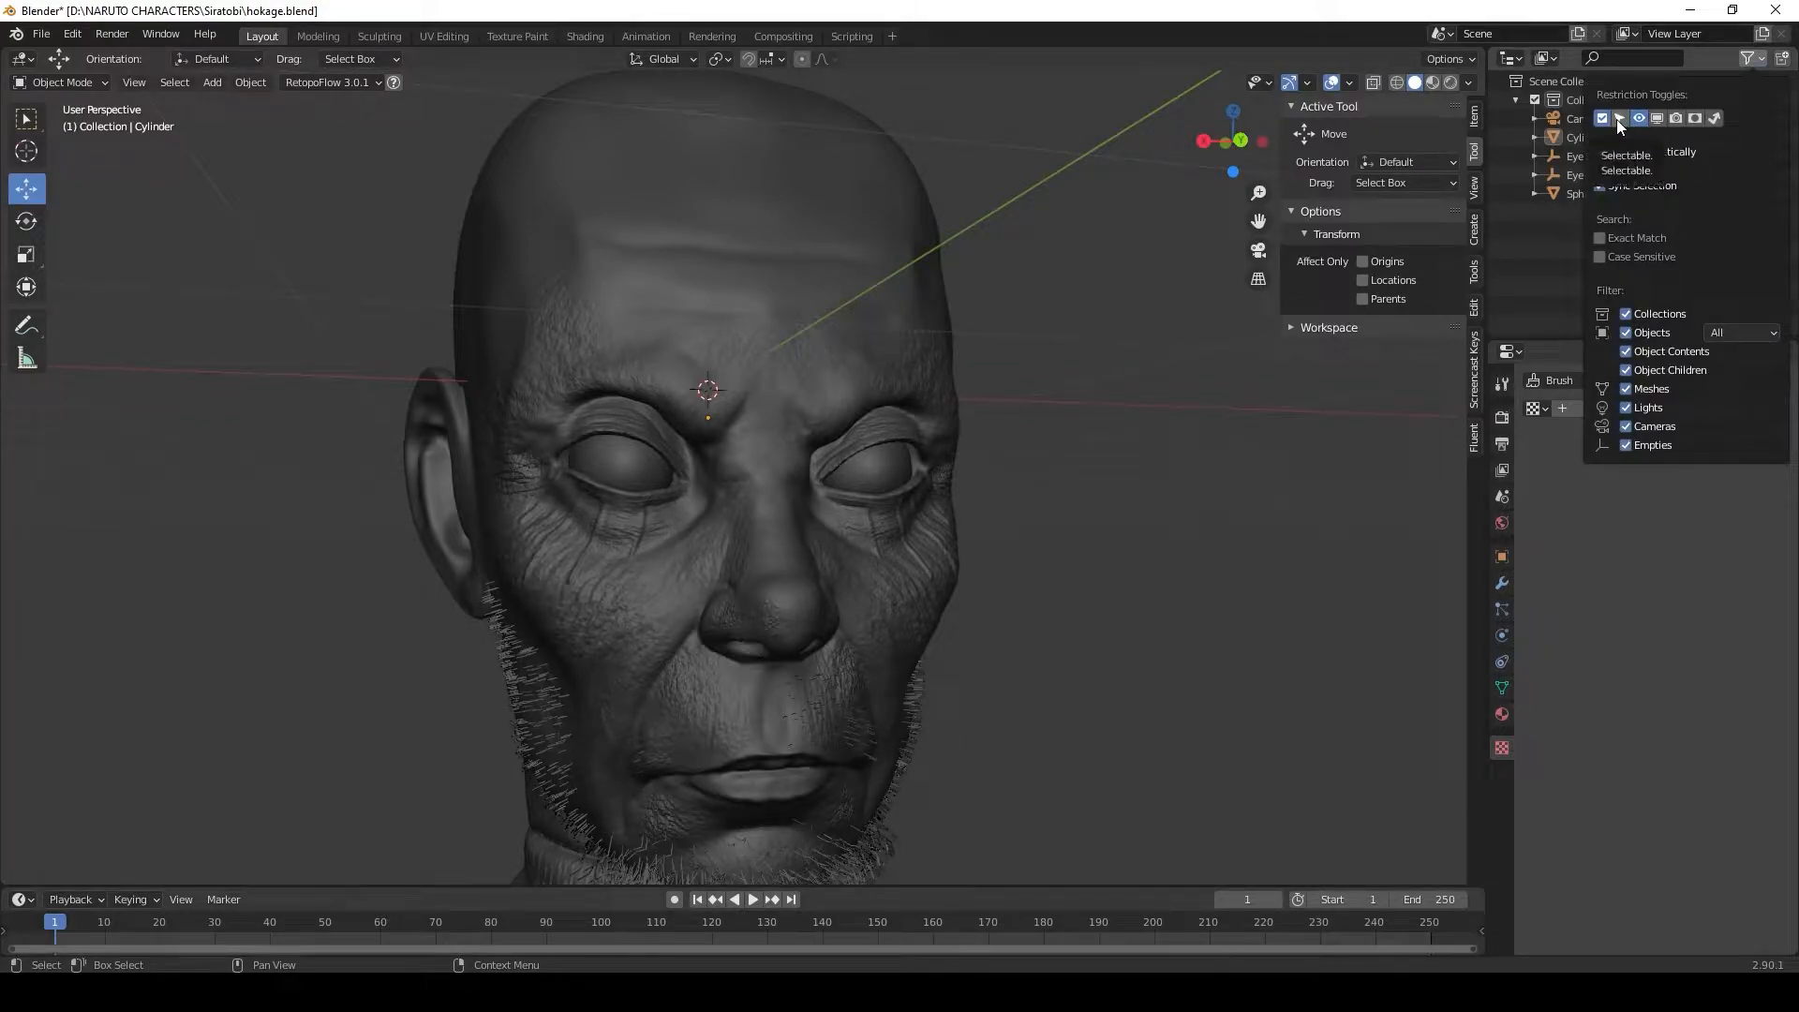
left_click(1581, 227)
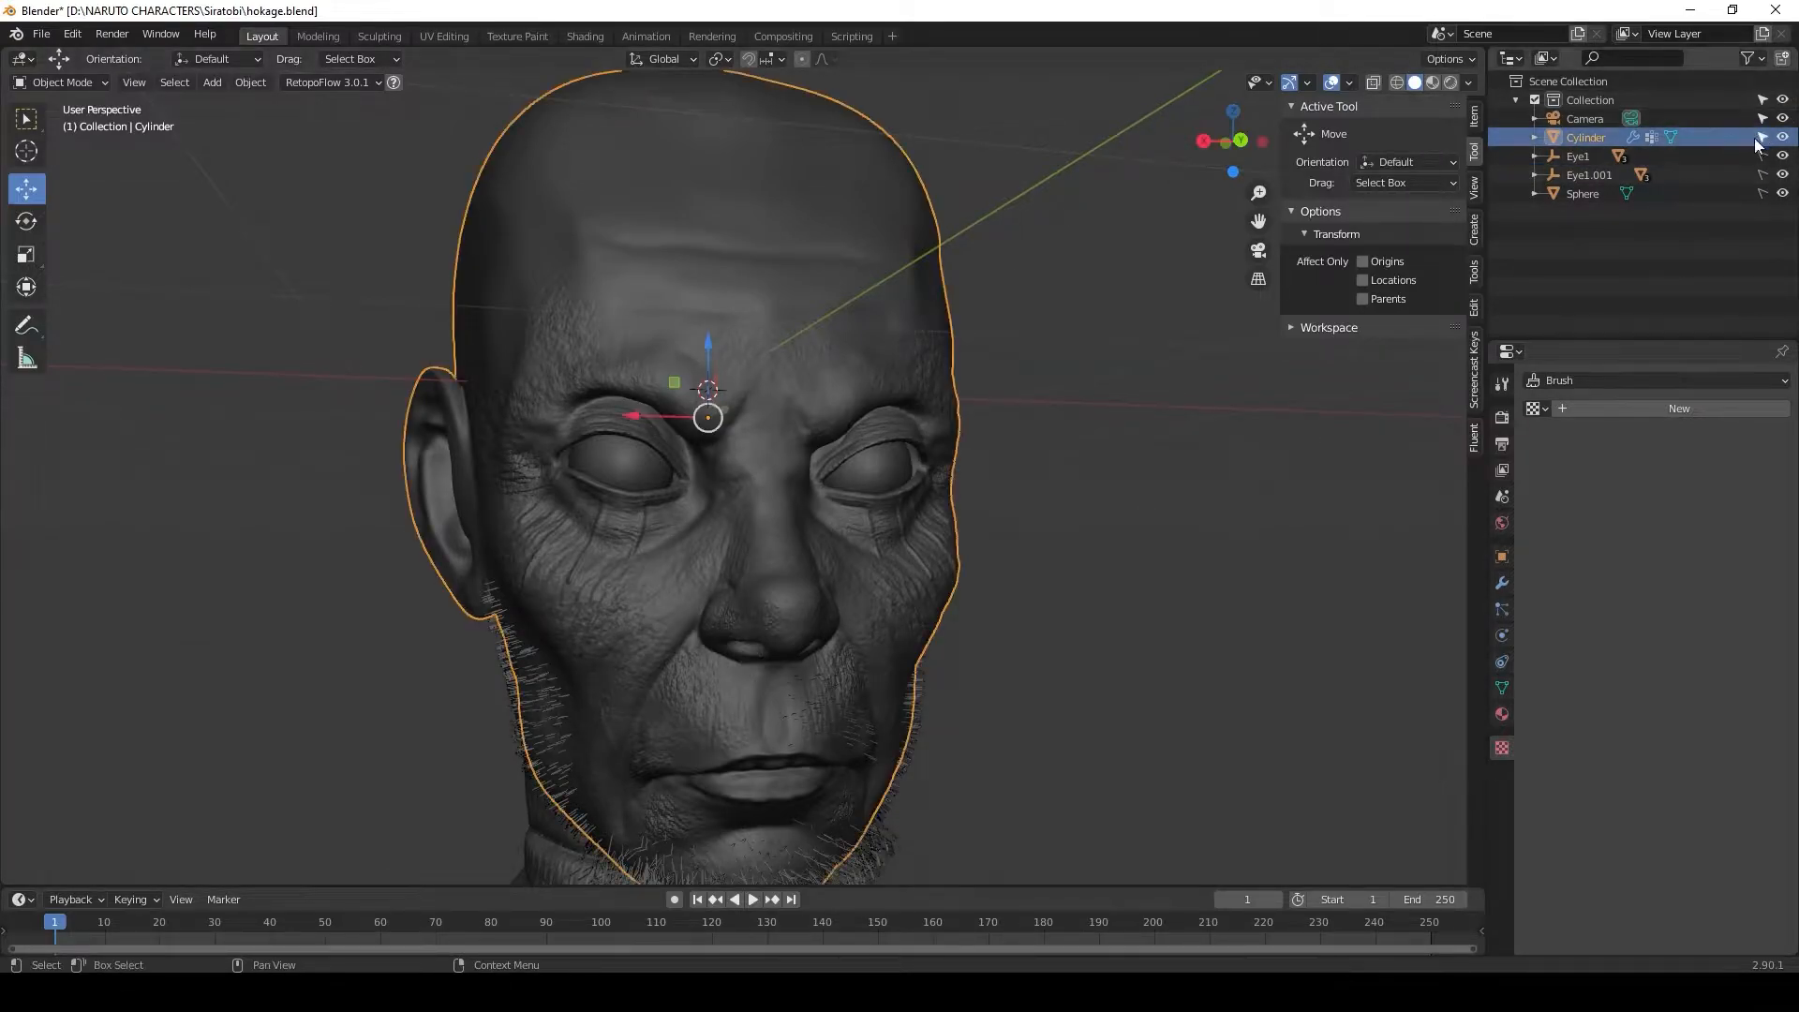
left_click(369, 511)
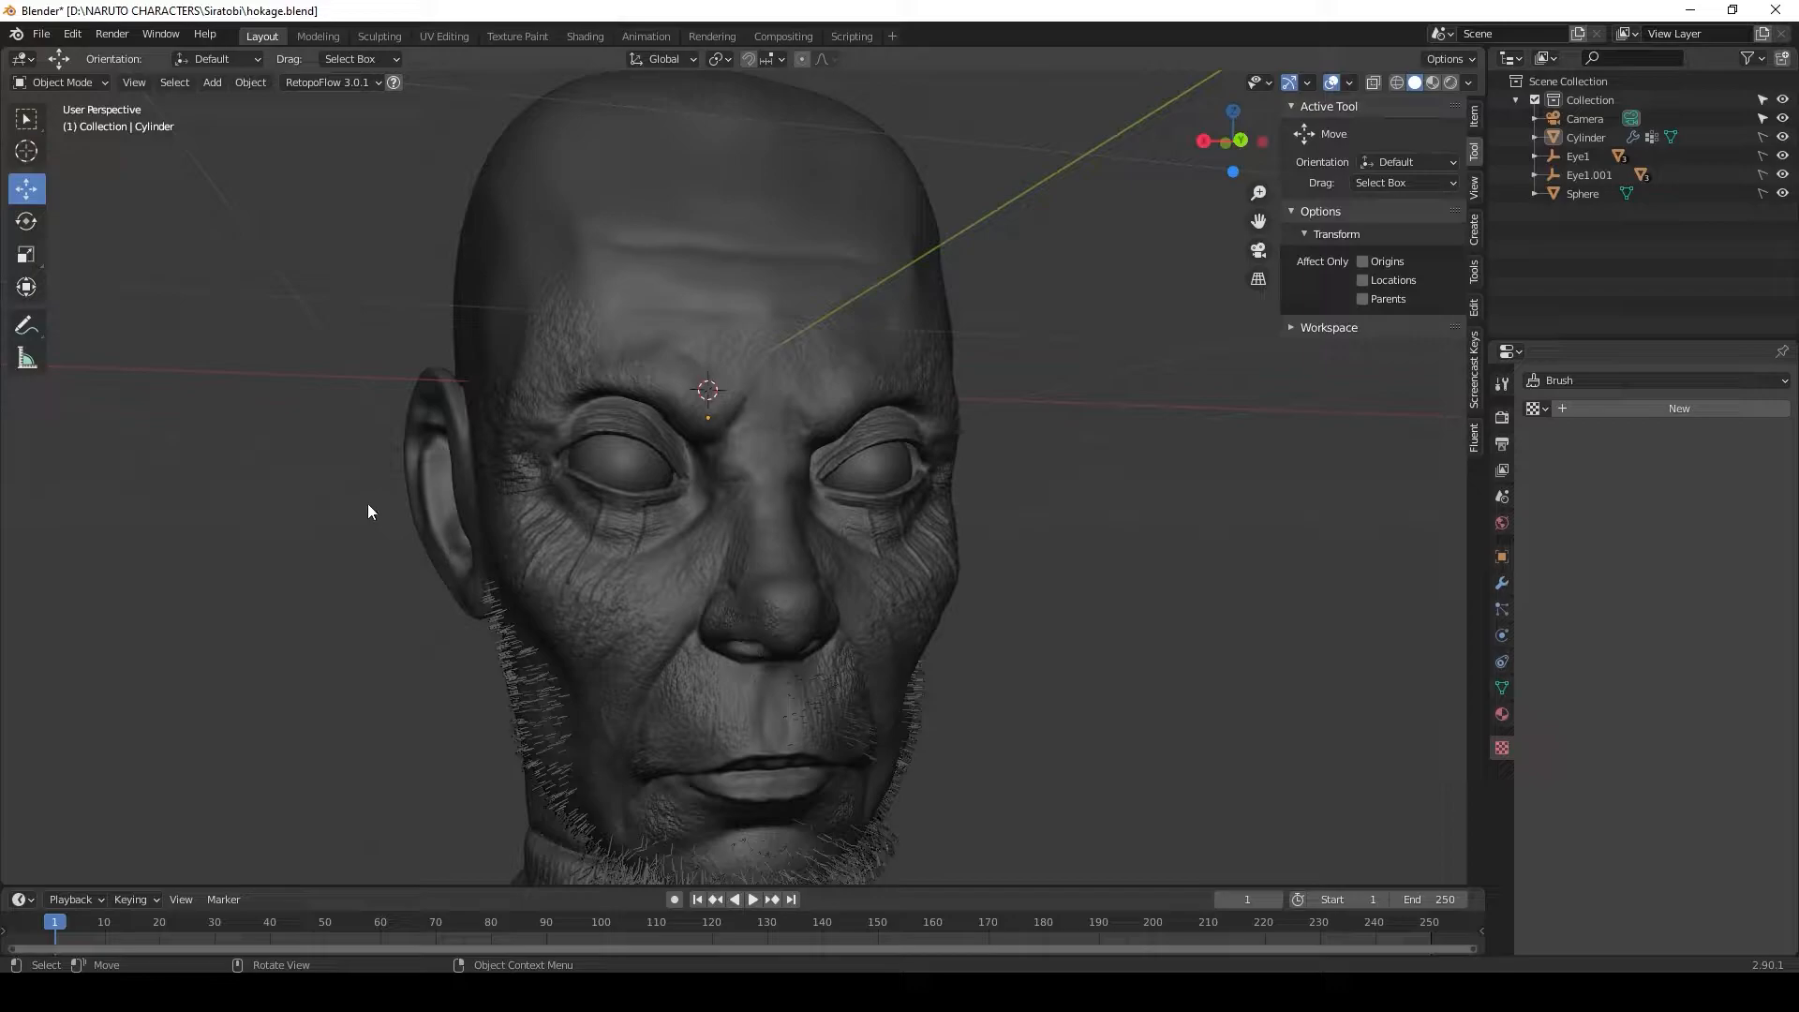
left_click(211, 82)
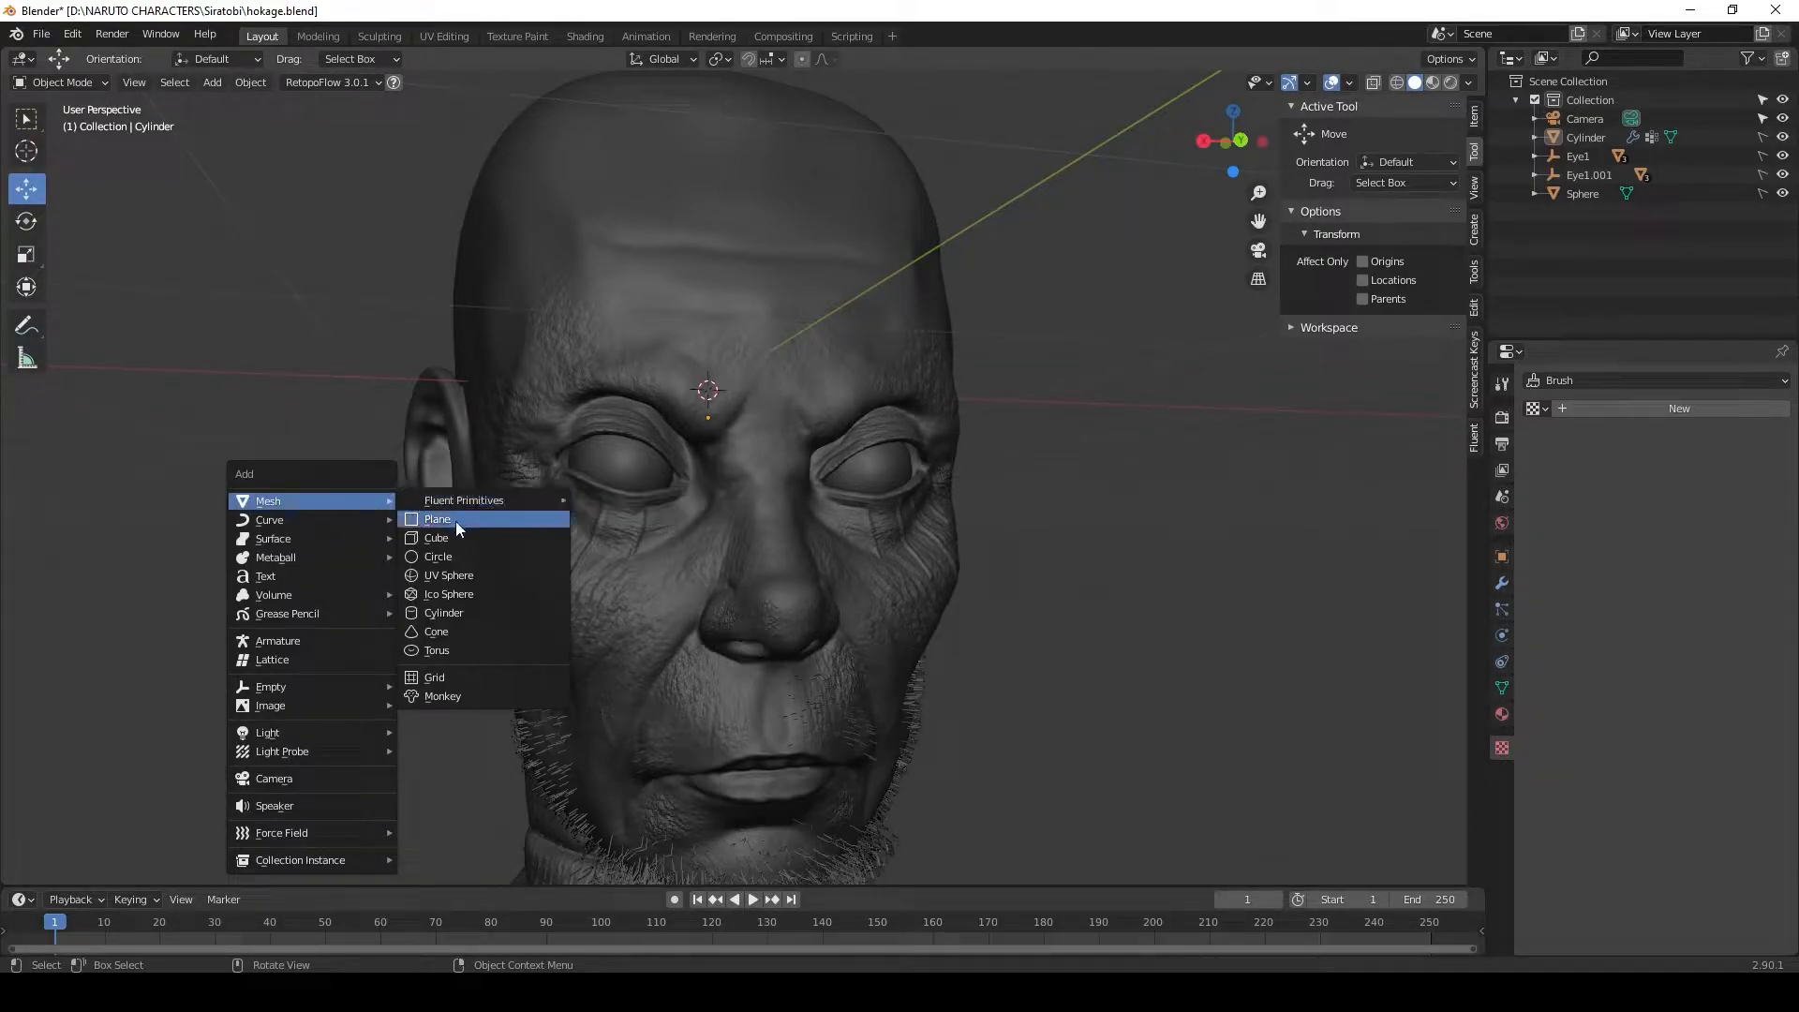
- Add a plane and shrink it in Edit Mode into a small quad on the forehead
left_click(438, 519)
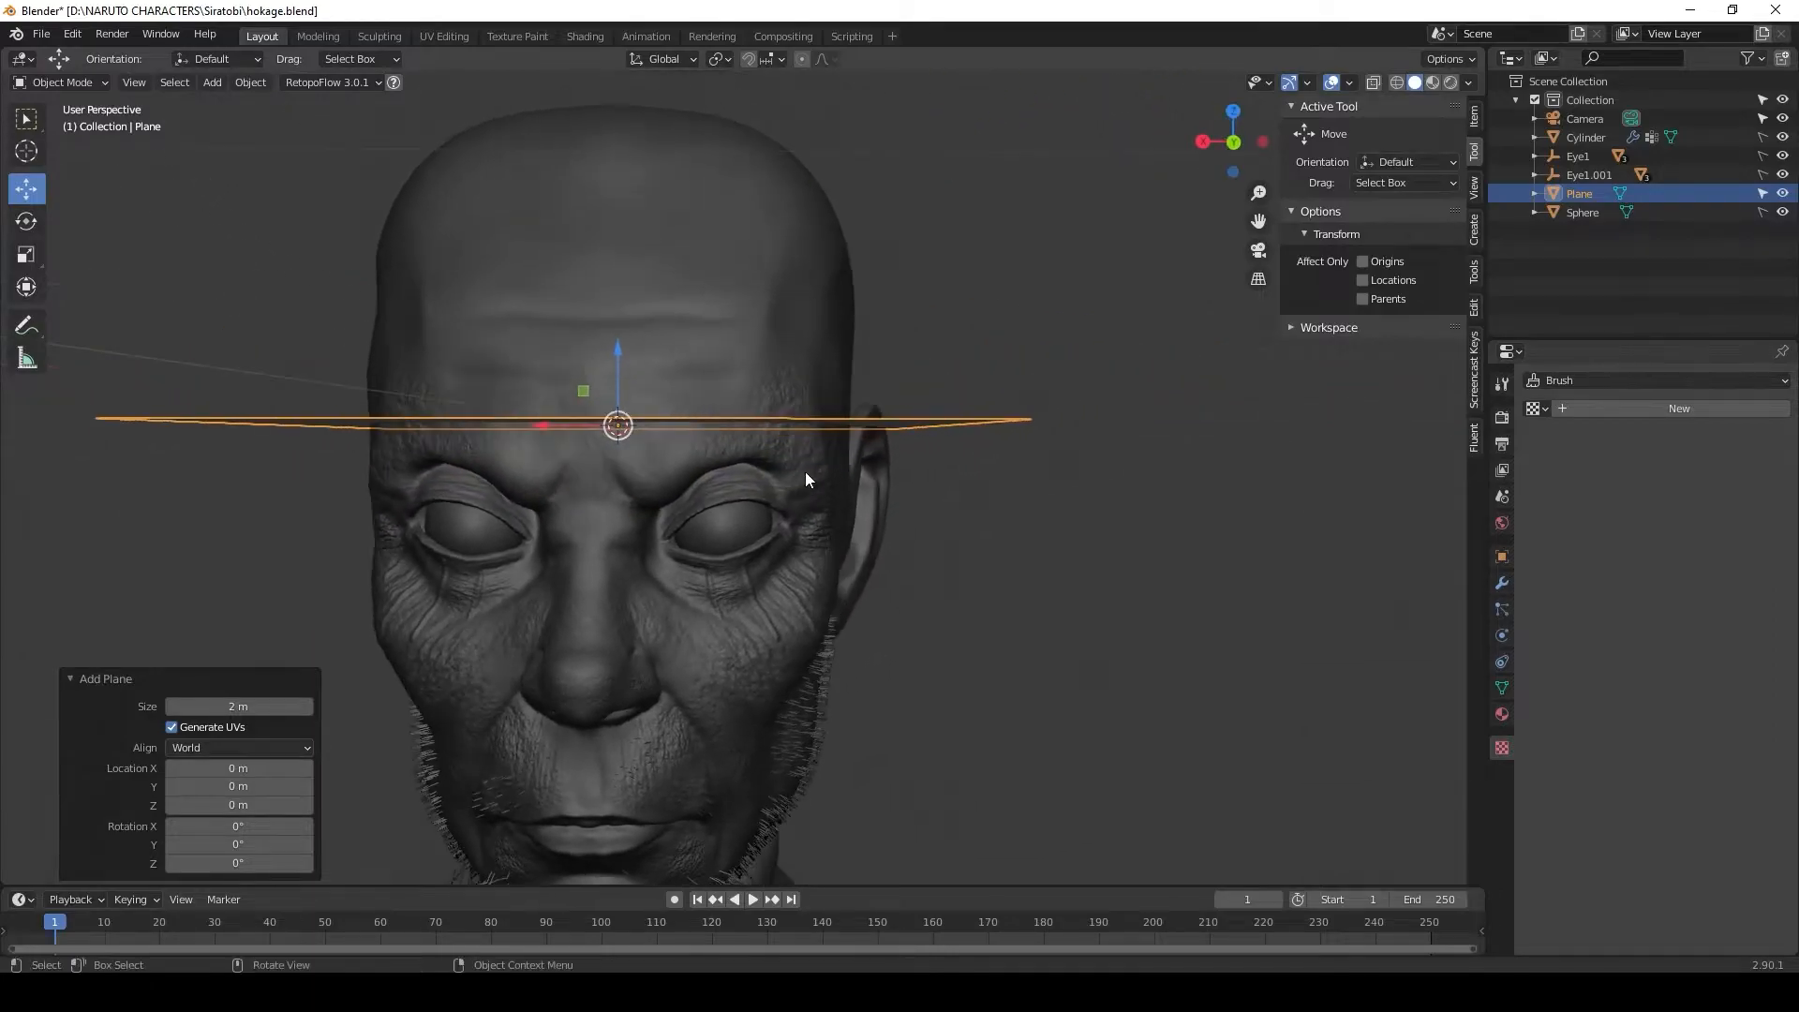
left_click_drag(803, 480, 643, 514)
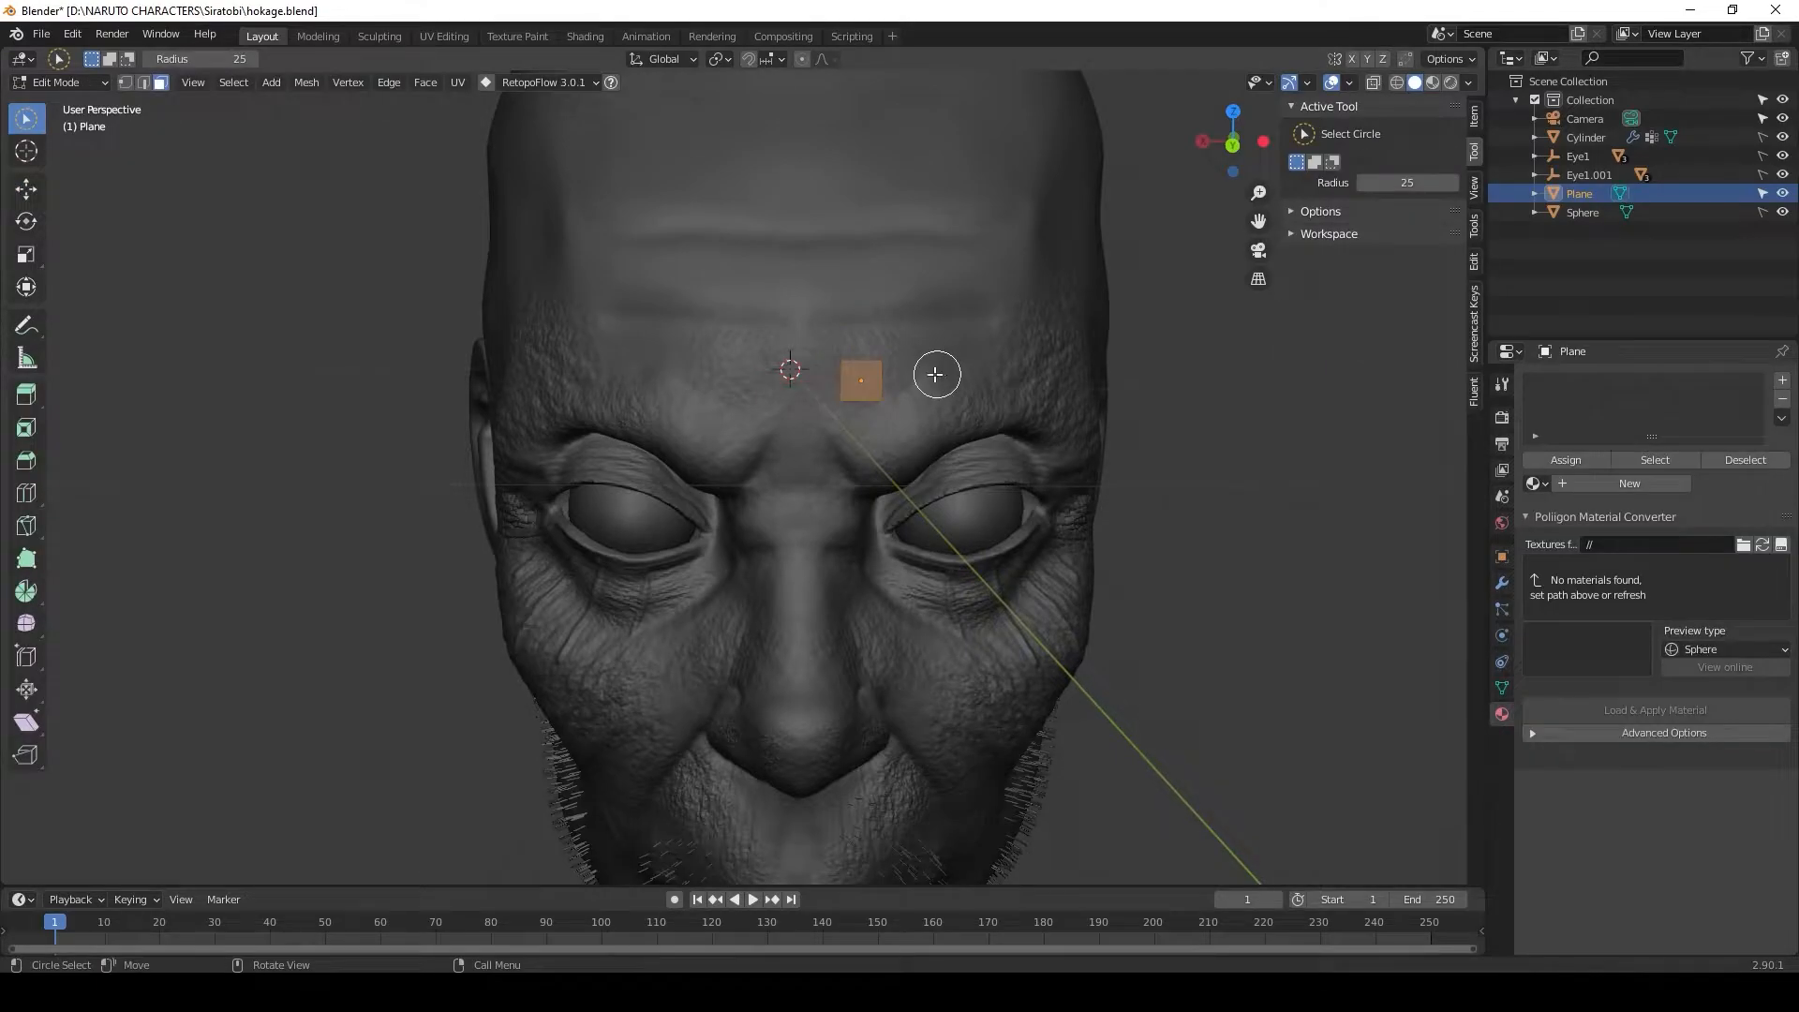
- Switch the toolbar select tool from circle select to Tweak
left_click(26, 119)
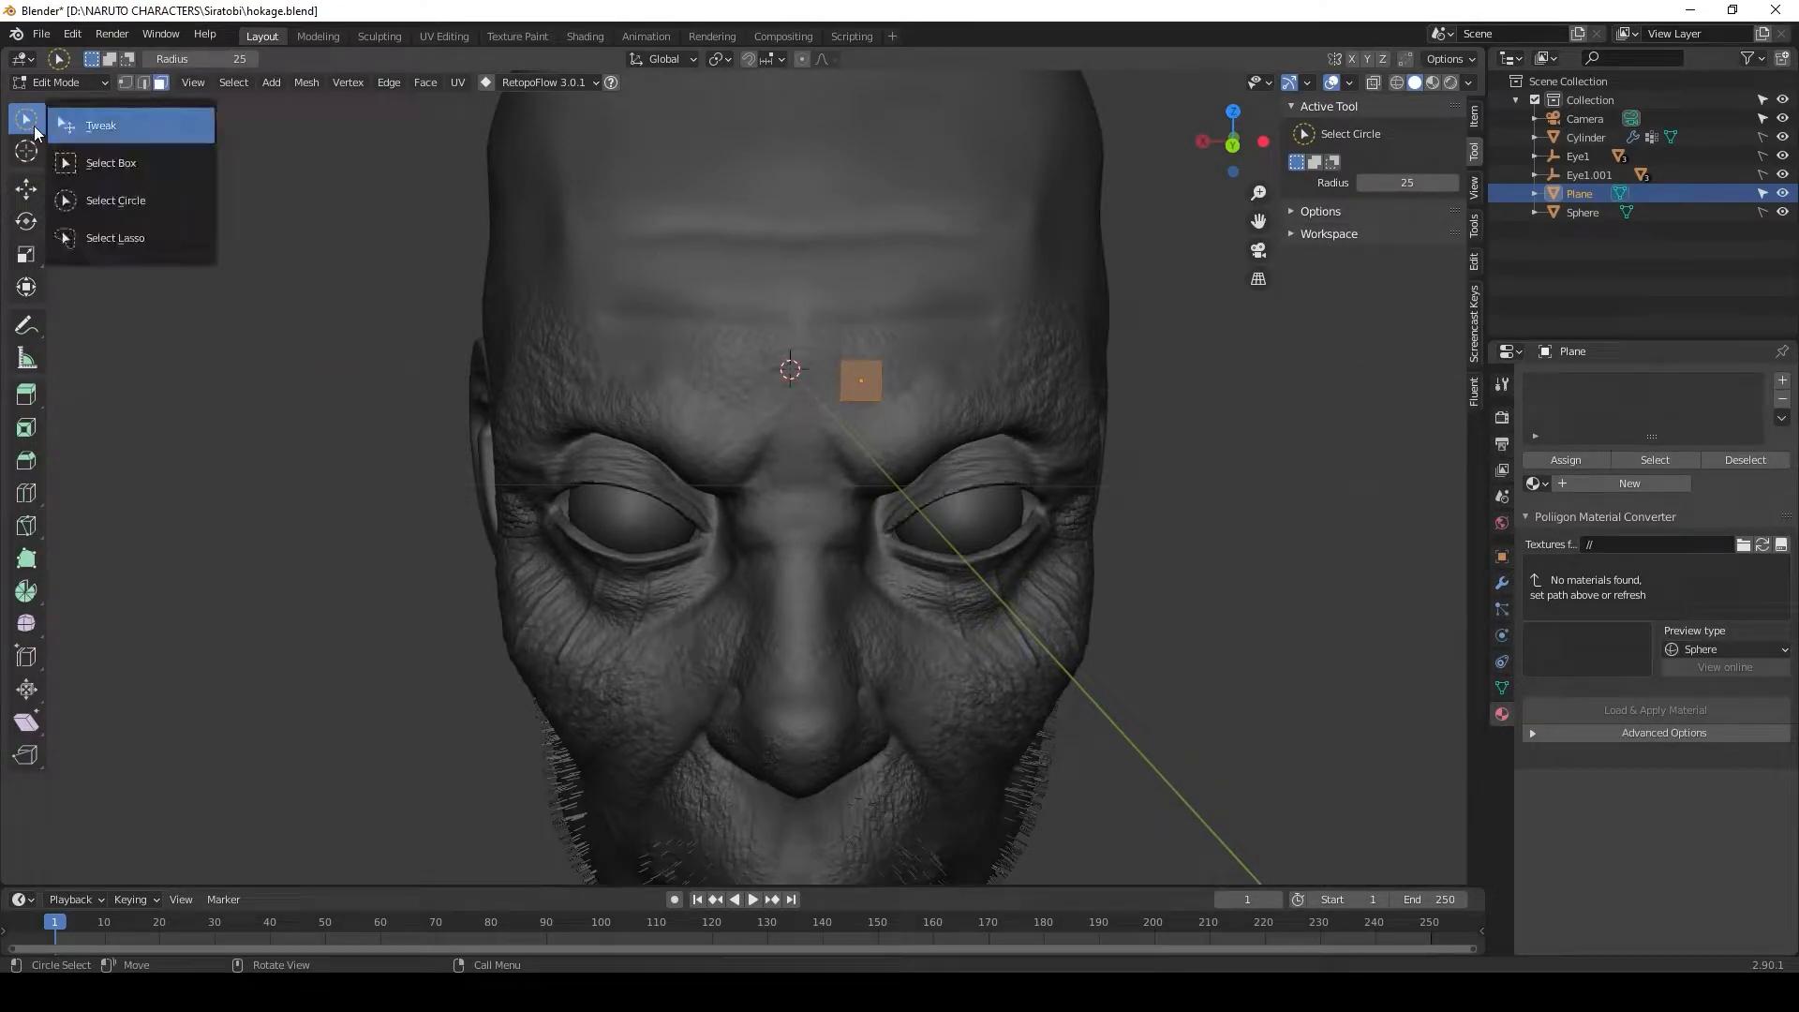
left_click(101, 125)
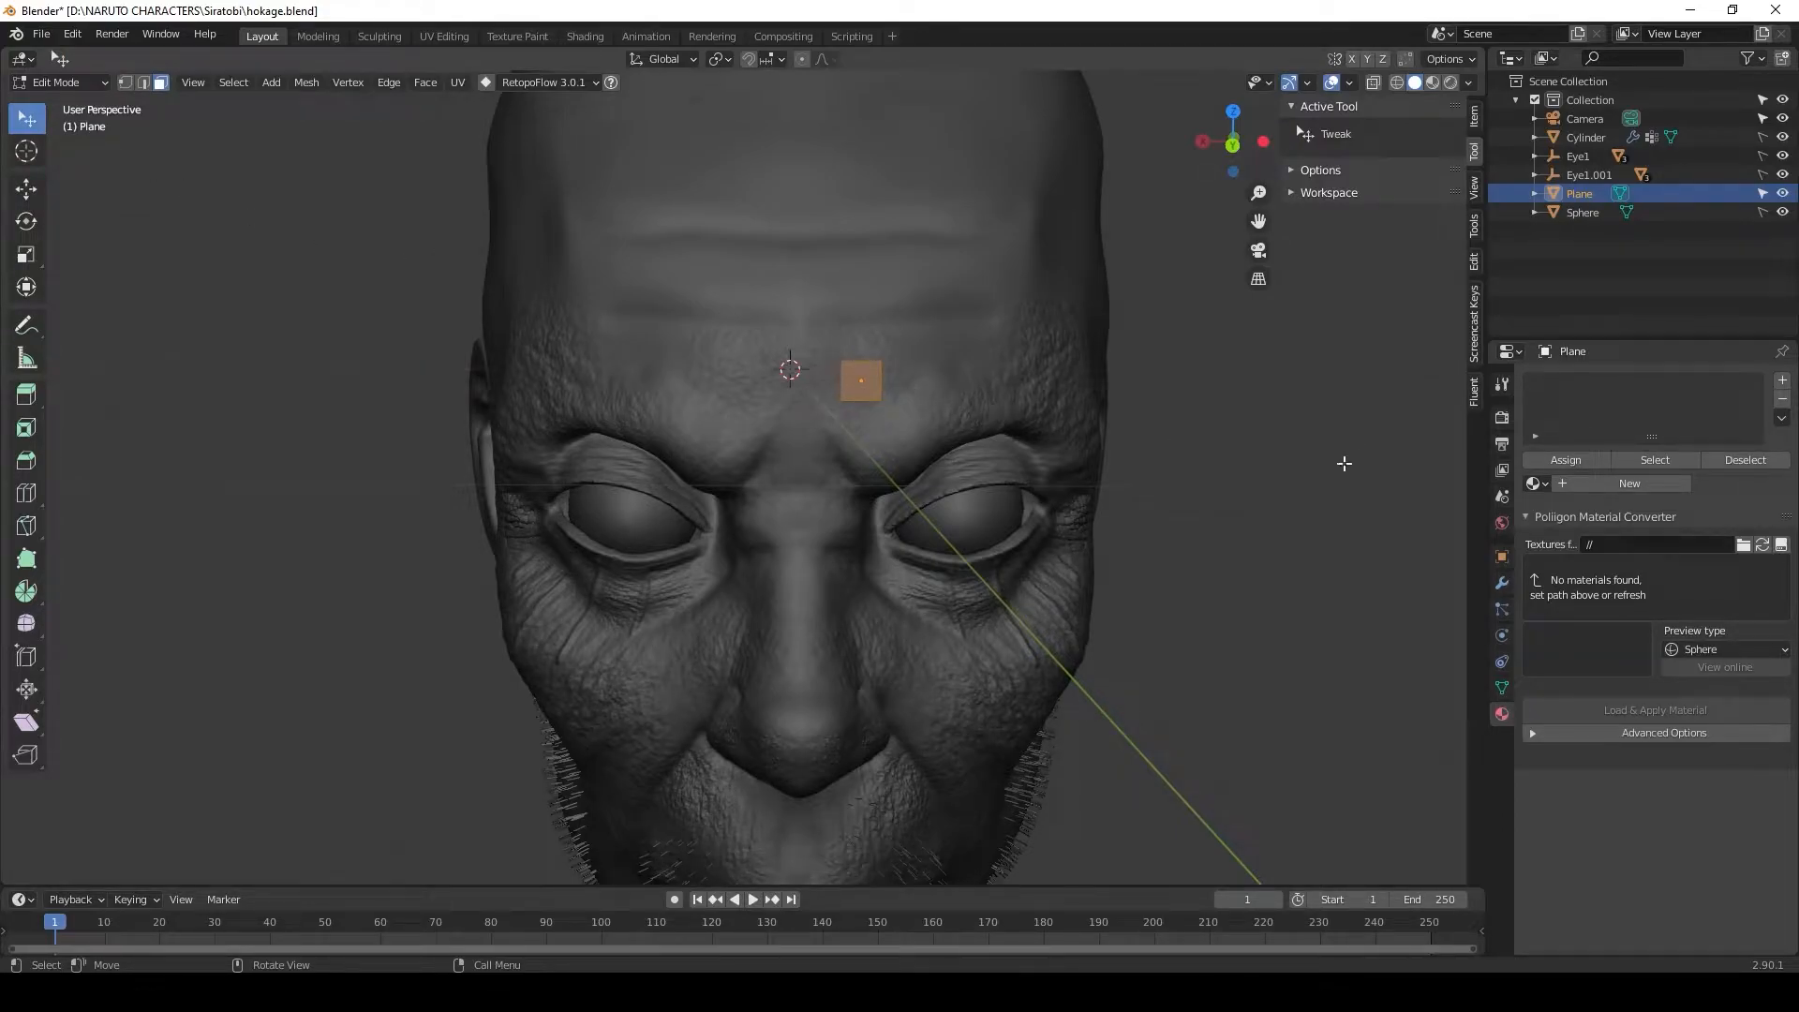
mouse_move(1190, 438)
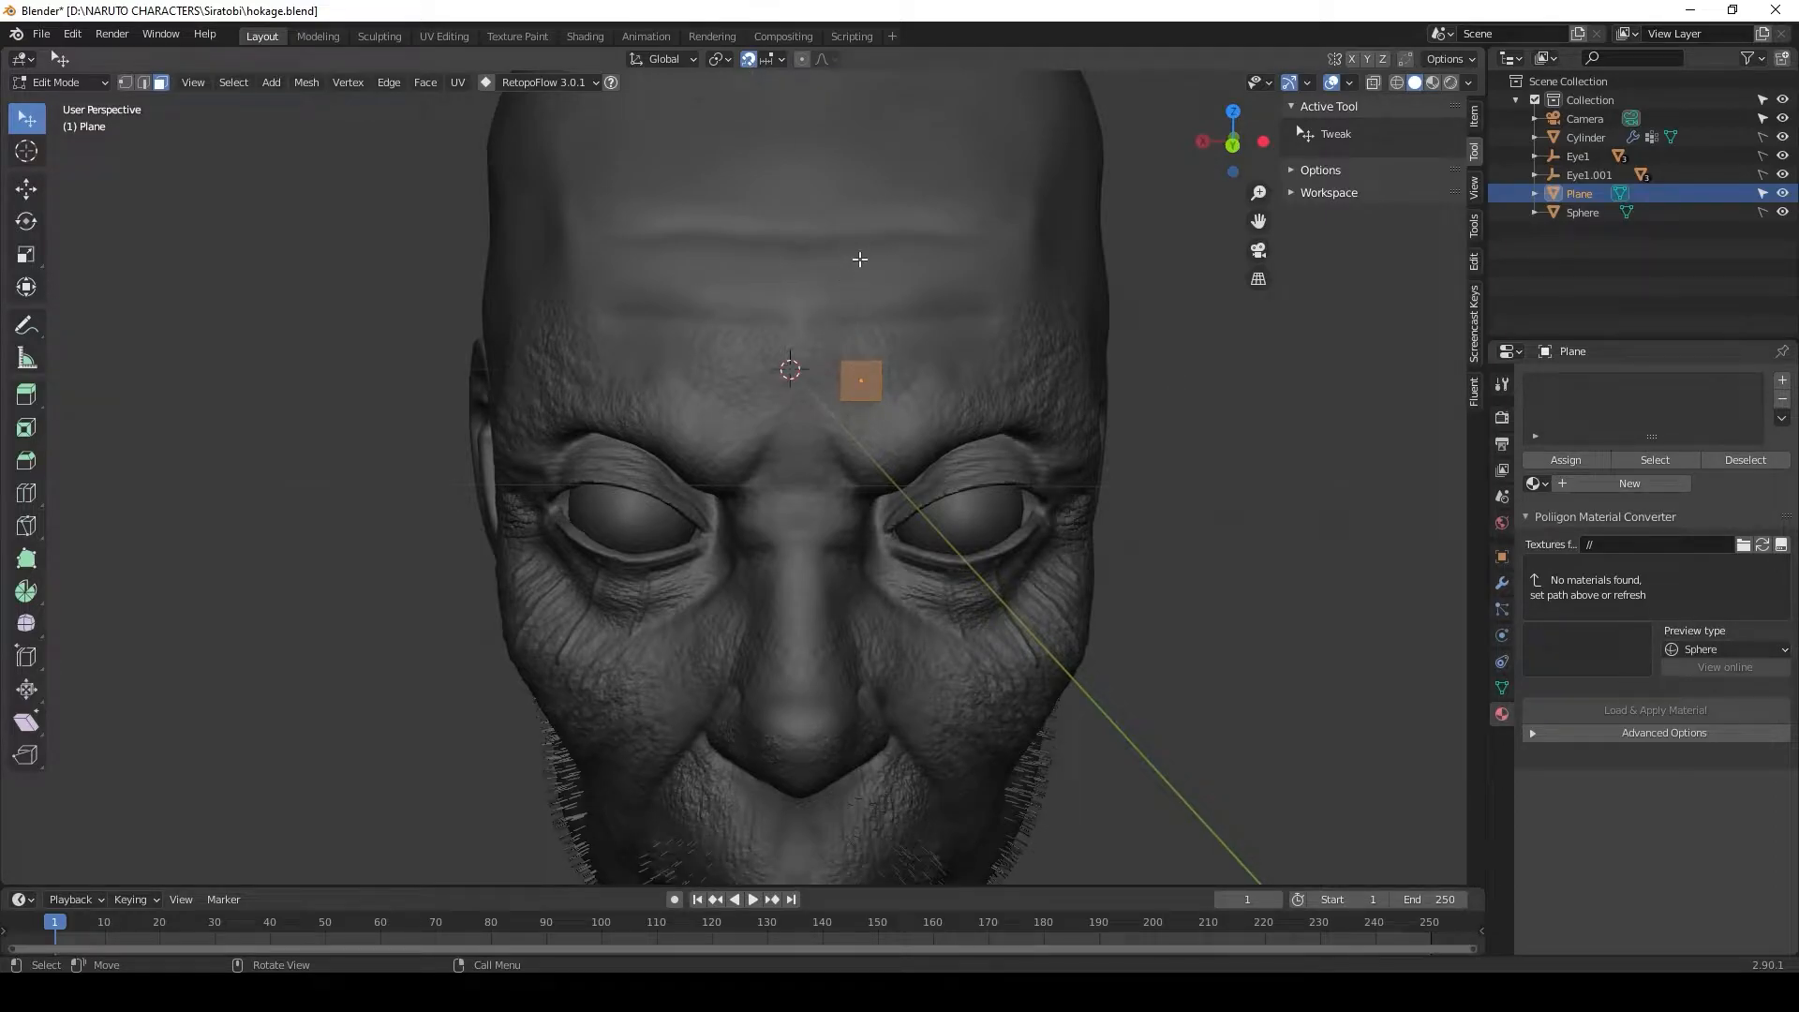
- Set snapping to Face with Project Individual Elements and start moving the plane's vertices
left_click(766, 58)
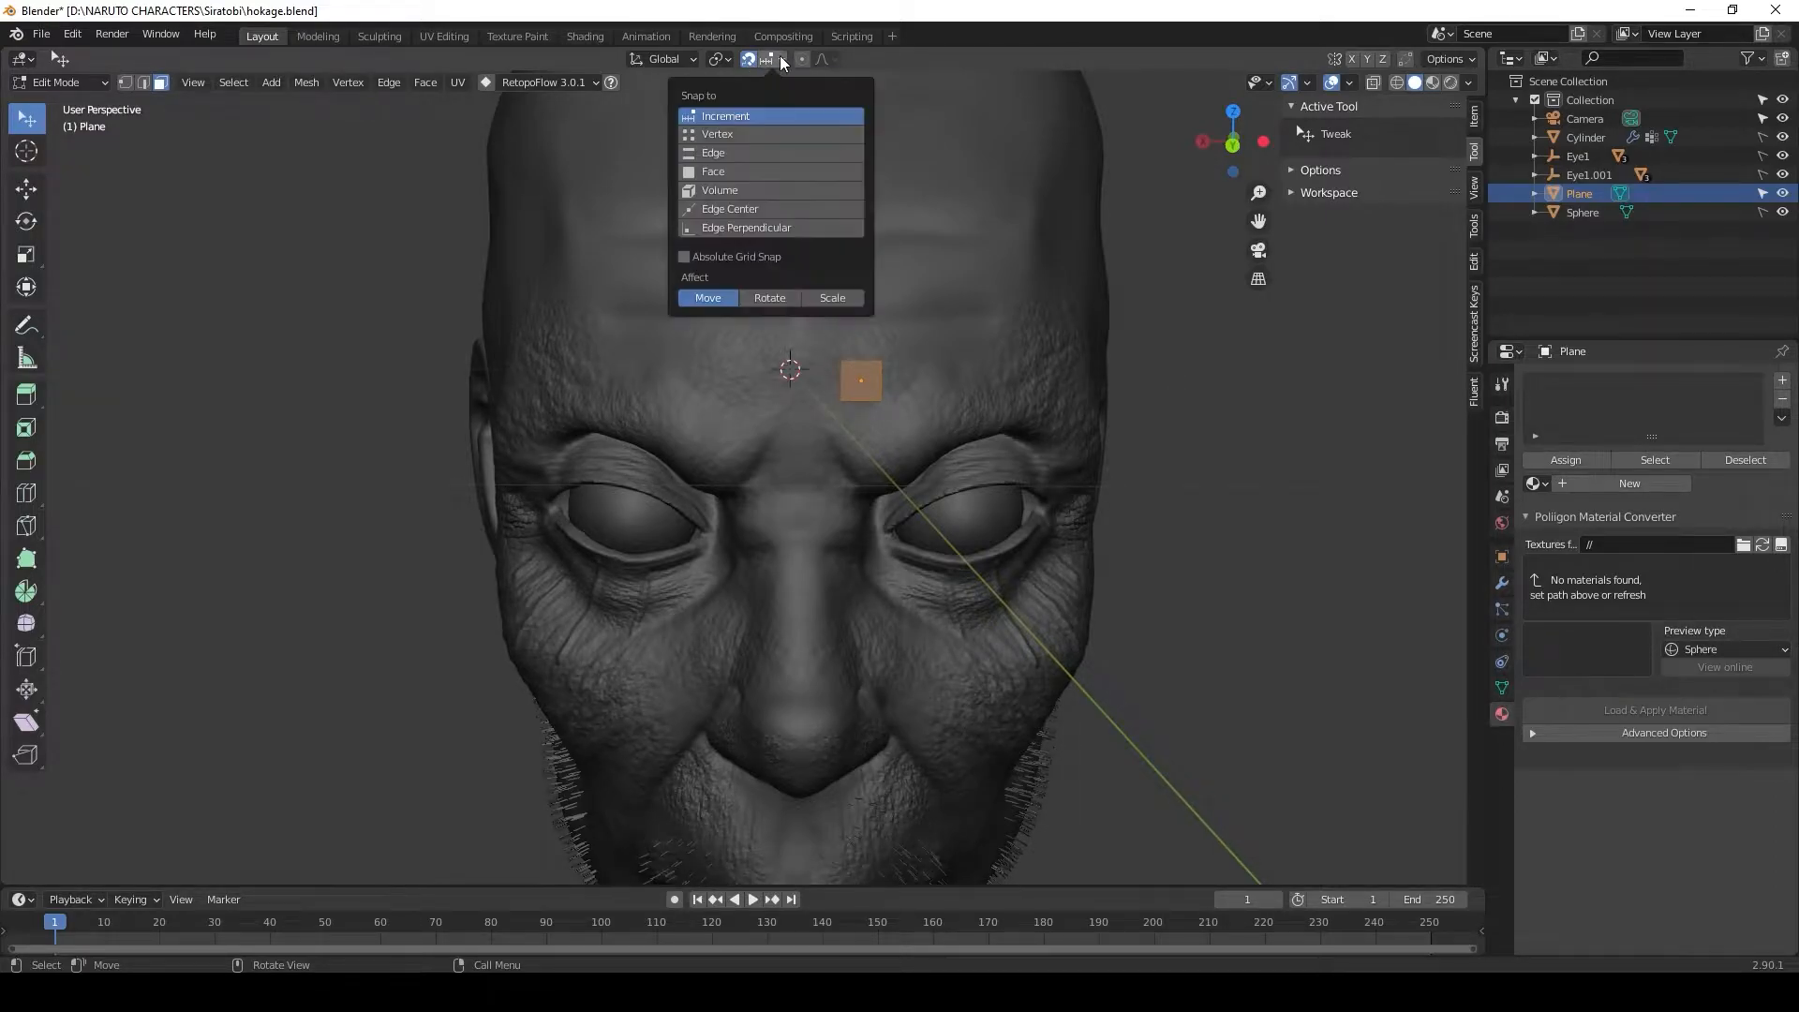
left_click(714, 170)
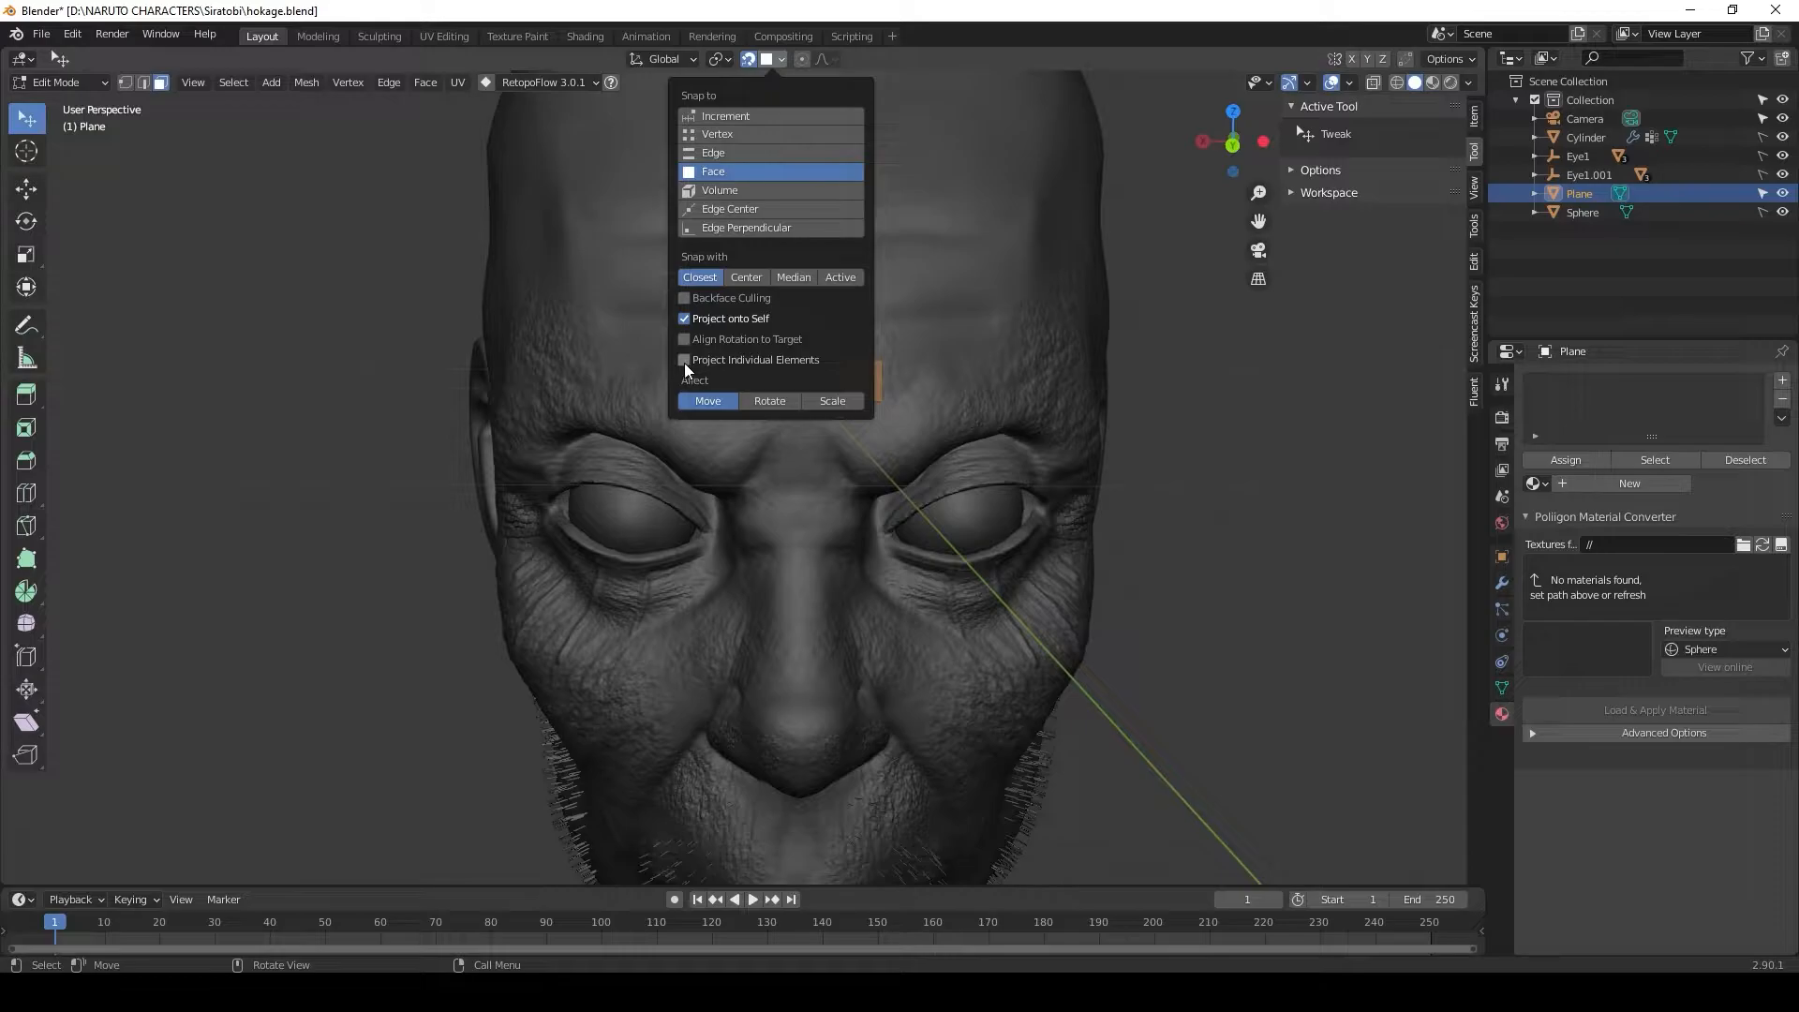
left_click(685, 359)
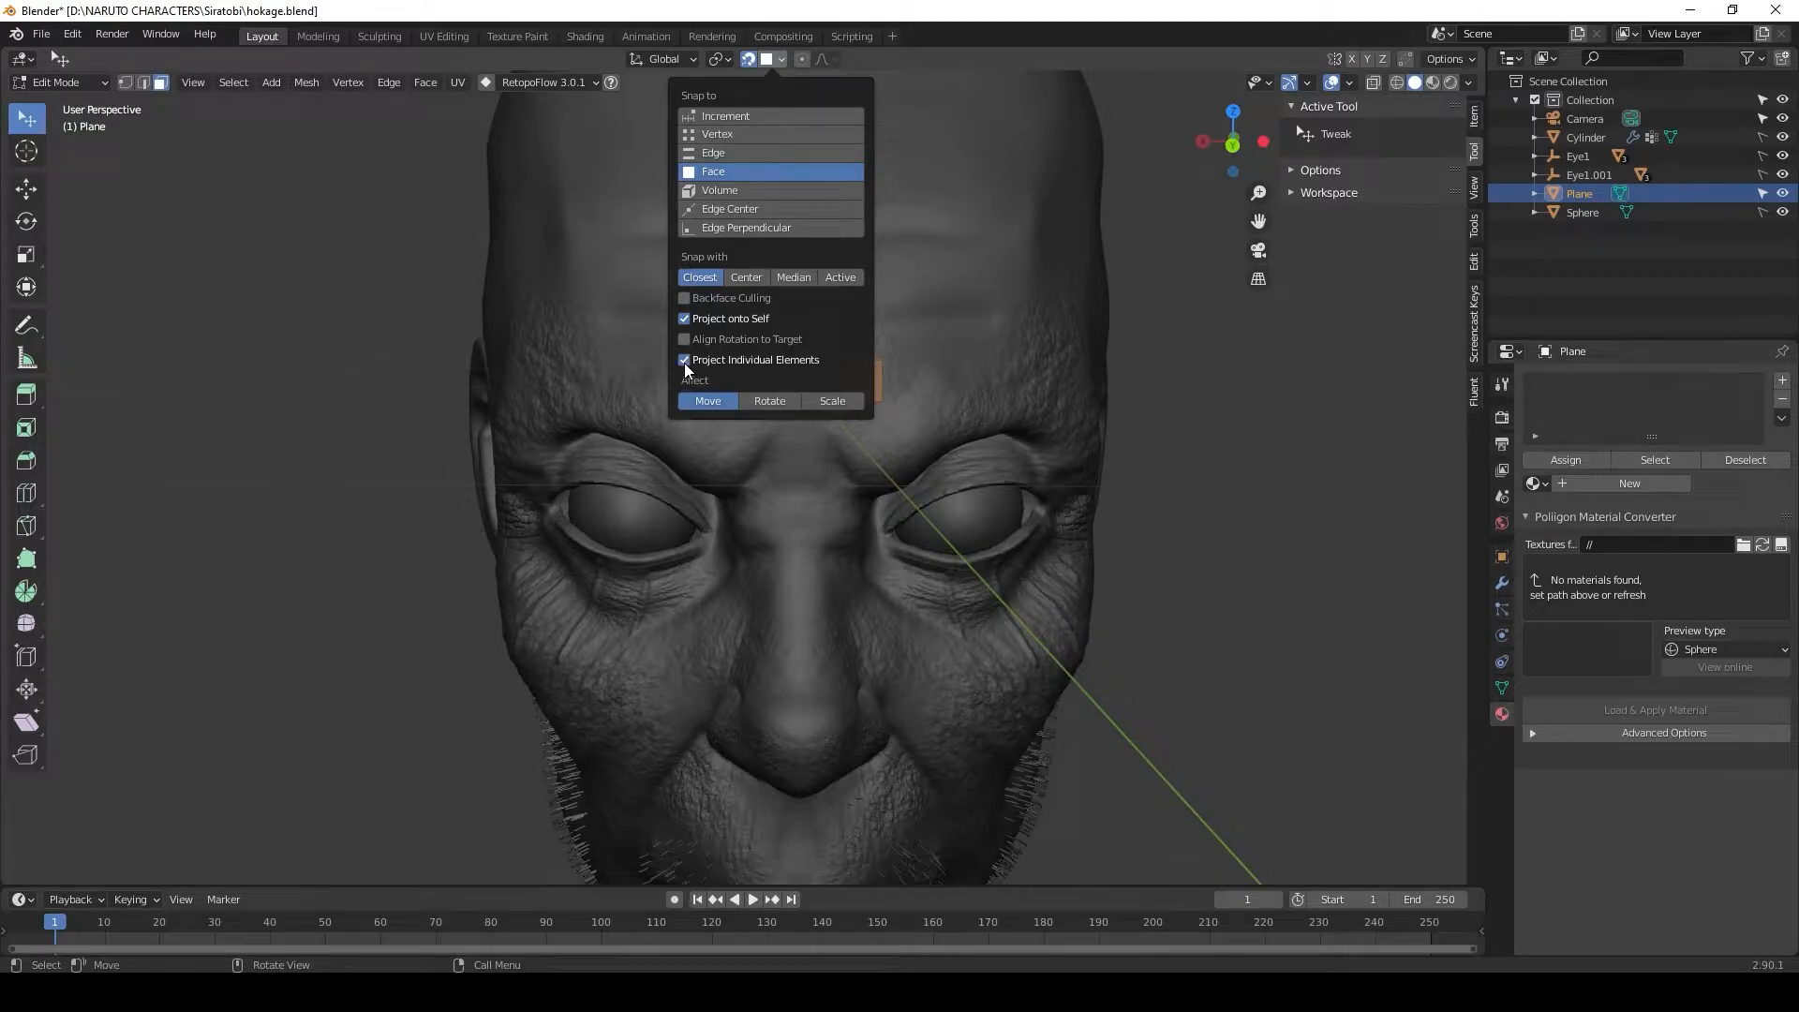
left_click(1300, 448)
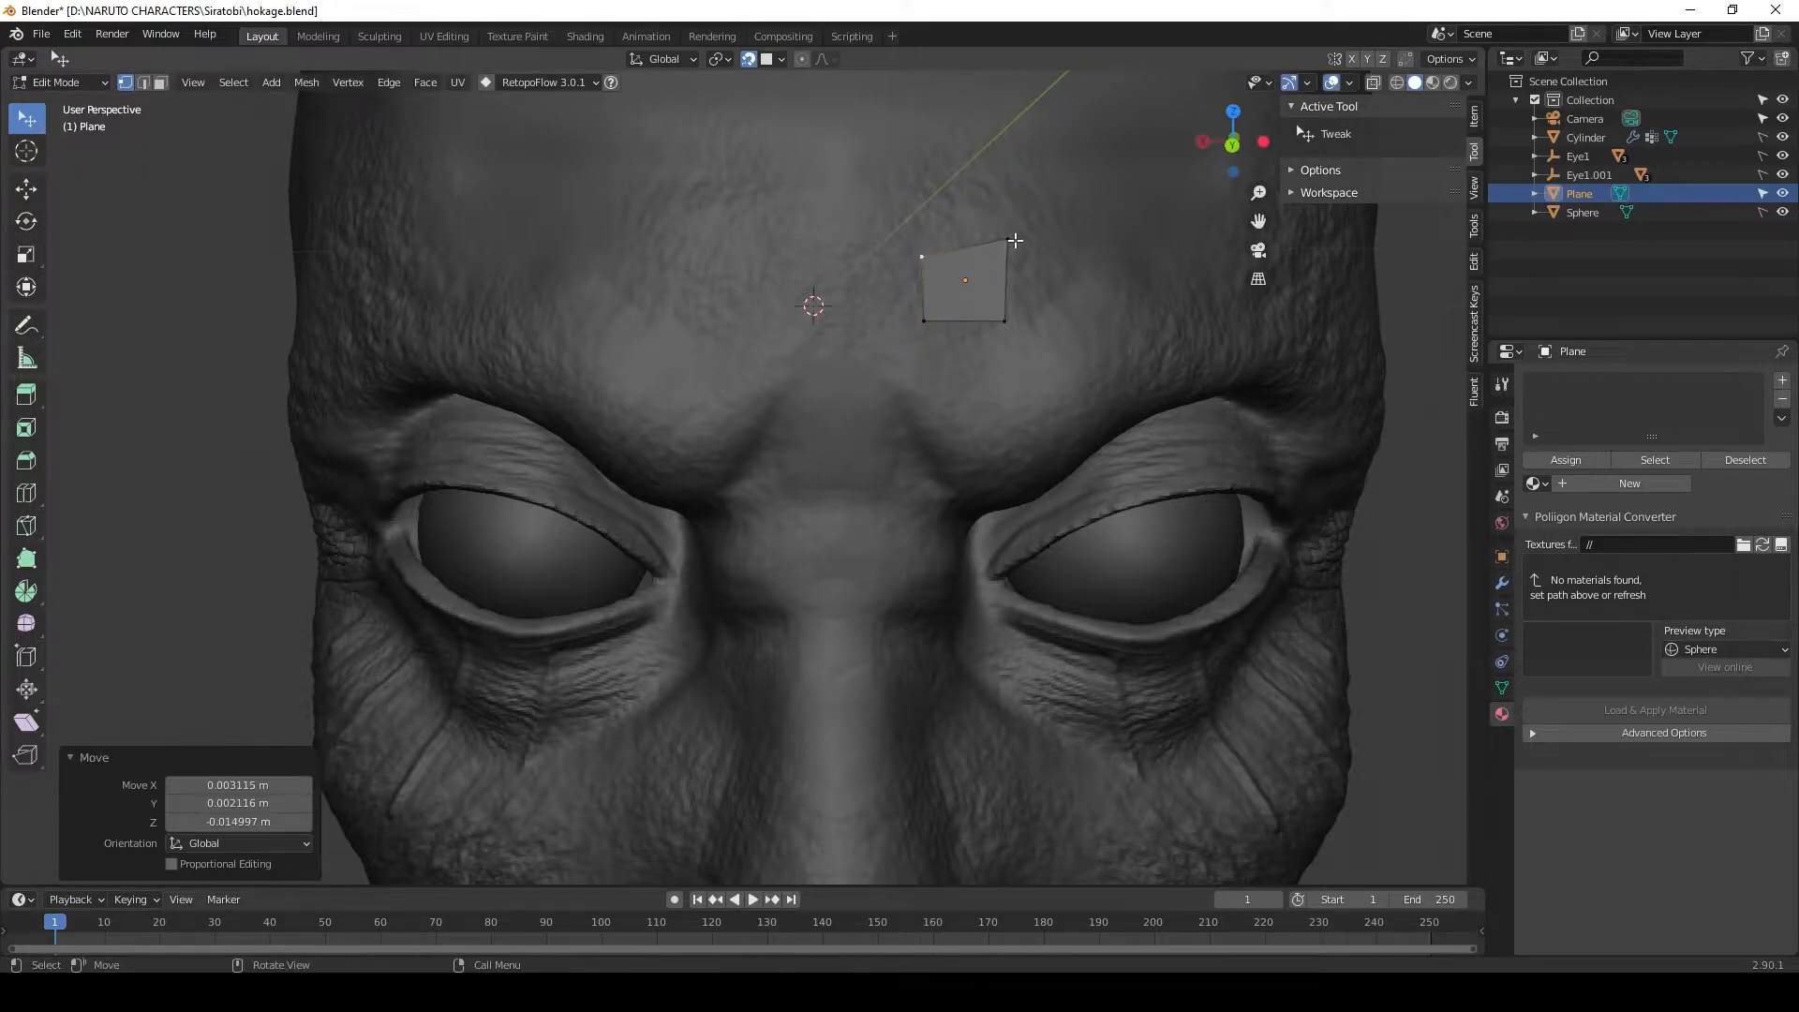
- Drag the plane's vertices onto the forehead surface just above the brow ridge
left_click_drag(1013, 240, 1009, 266)
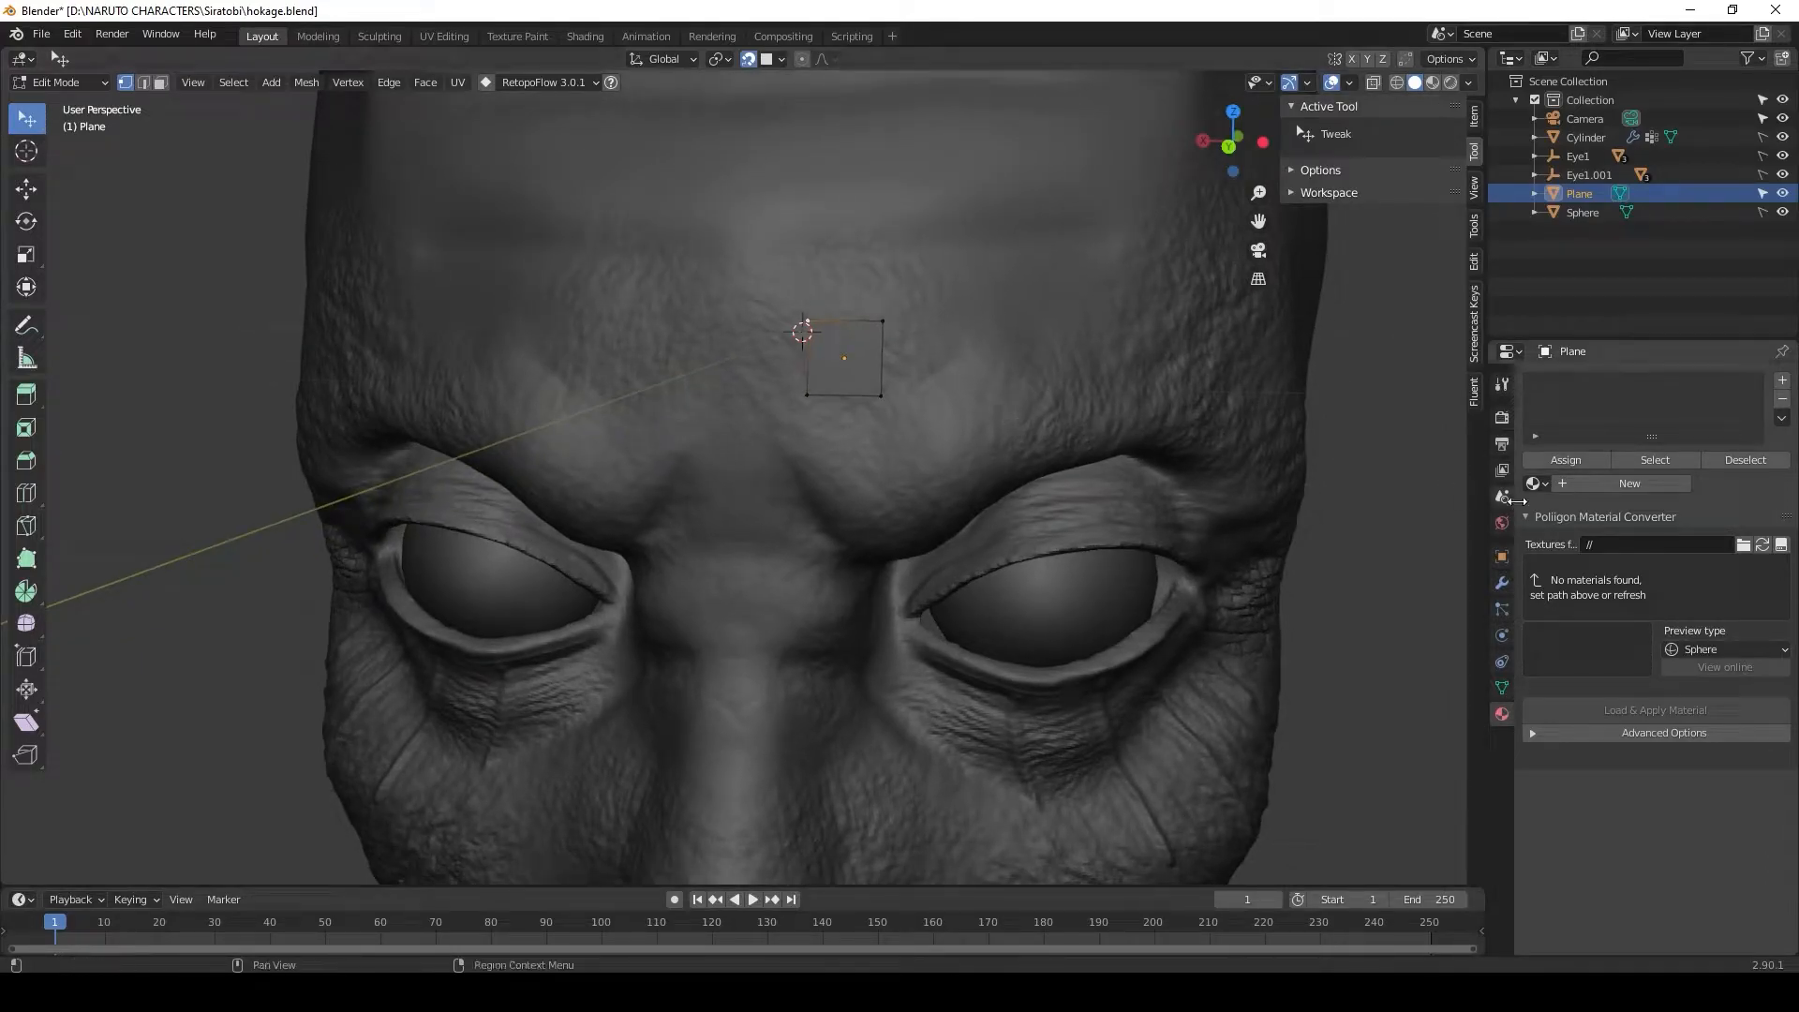
- Add a Shrinkwrap modifier to the plane and pick the Cylinder head as its target
left_click(1503, 583)
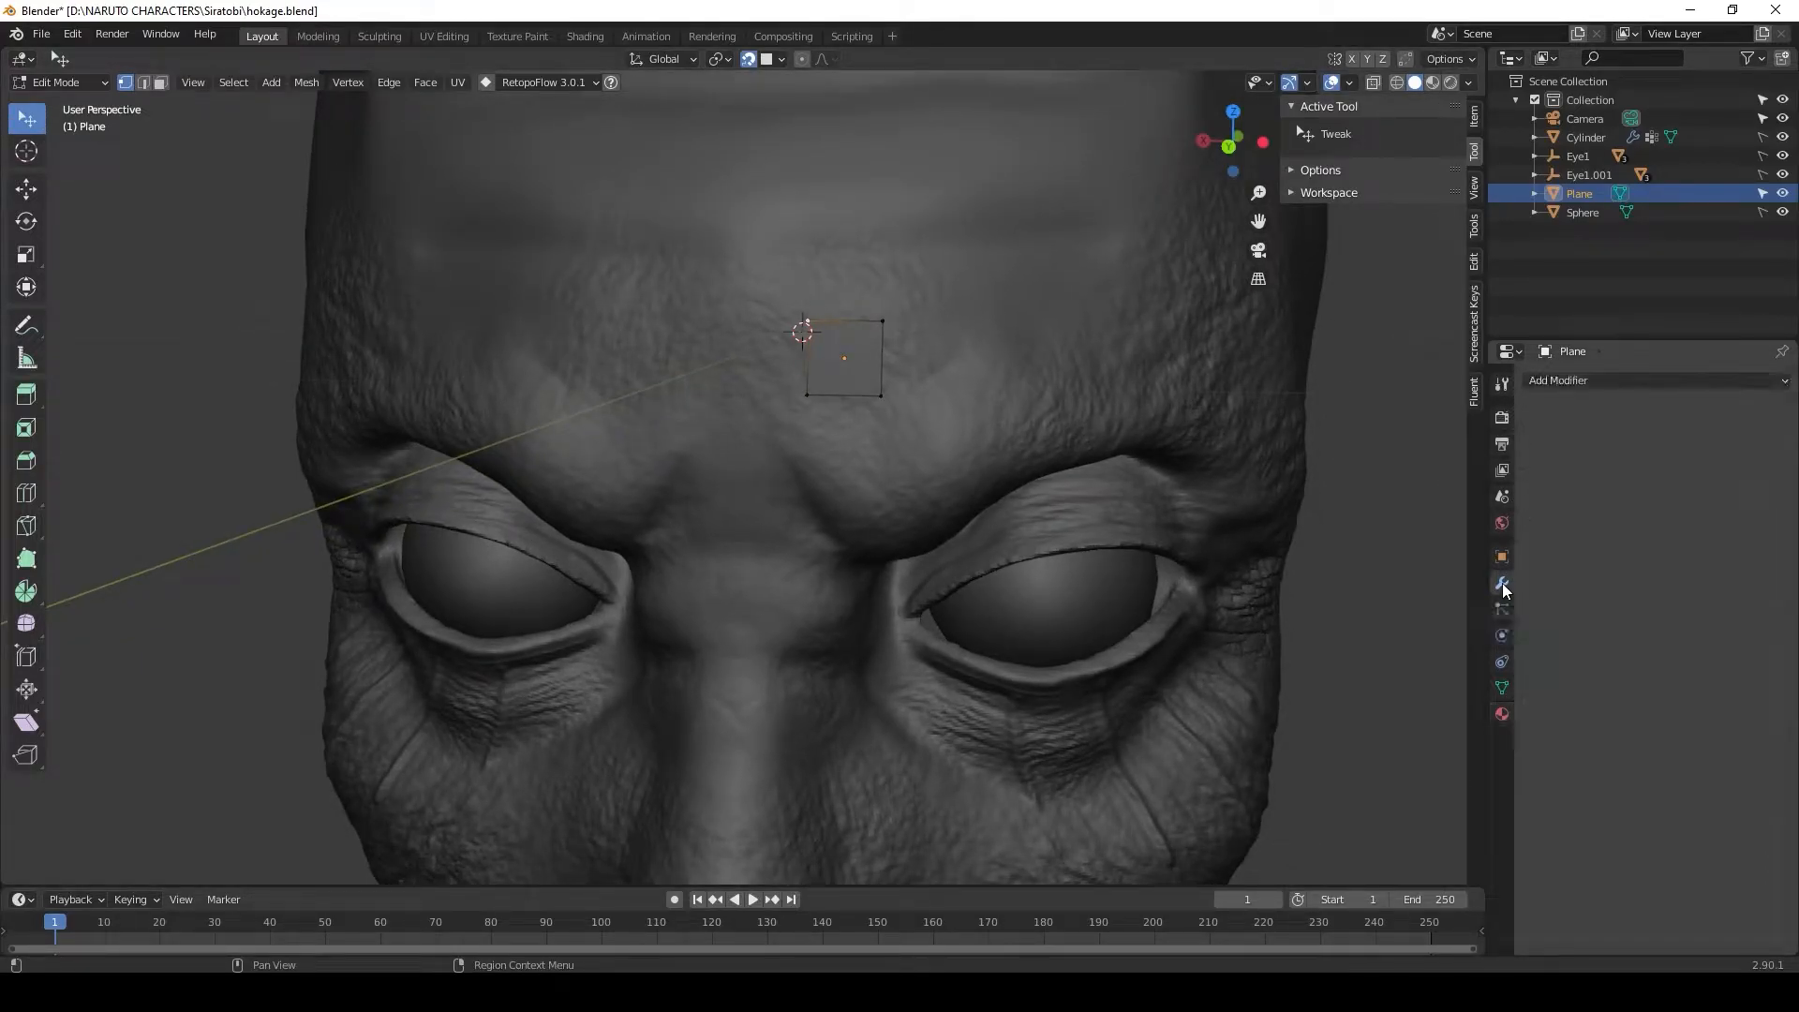
mouse_move(1502, 584)
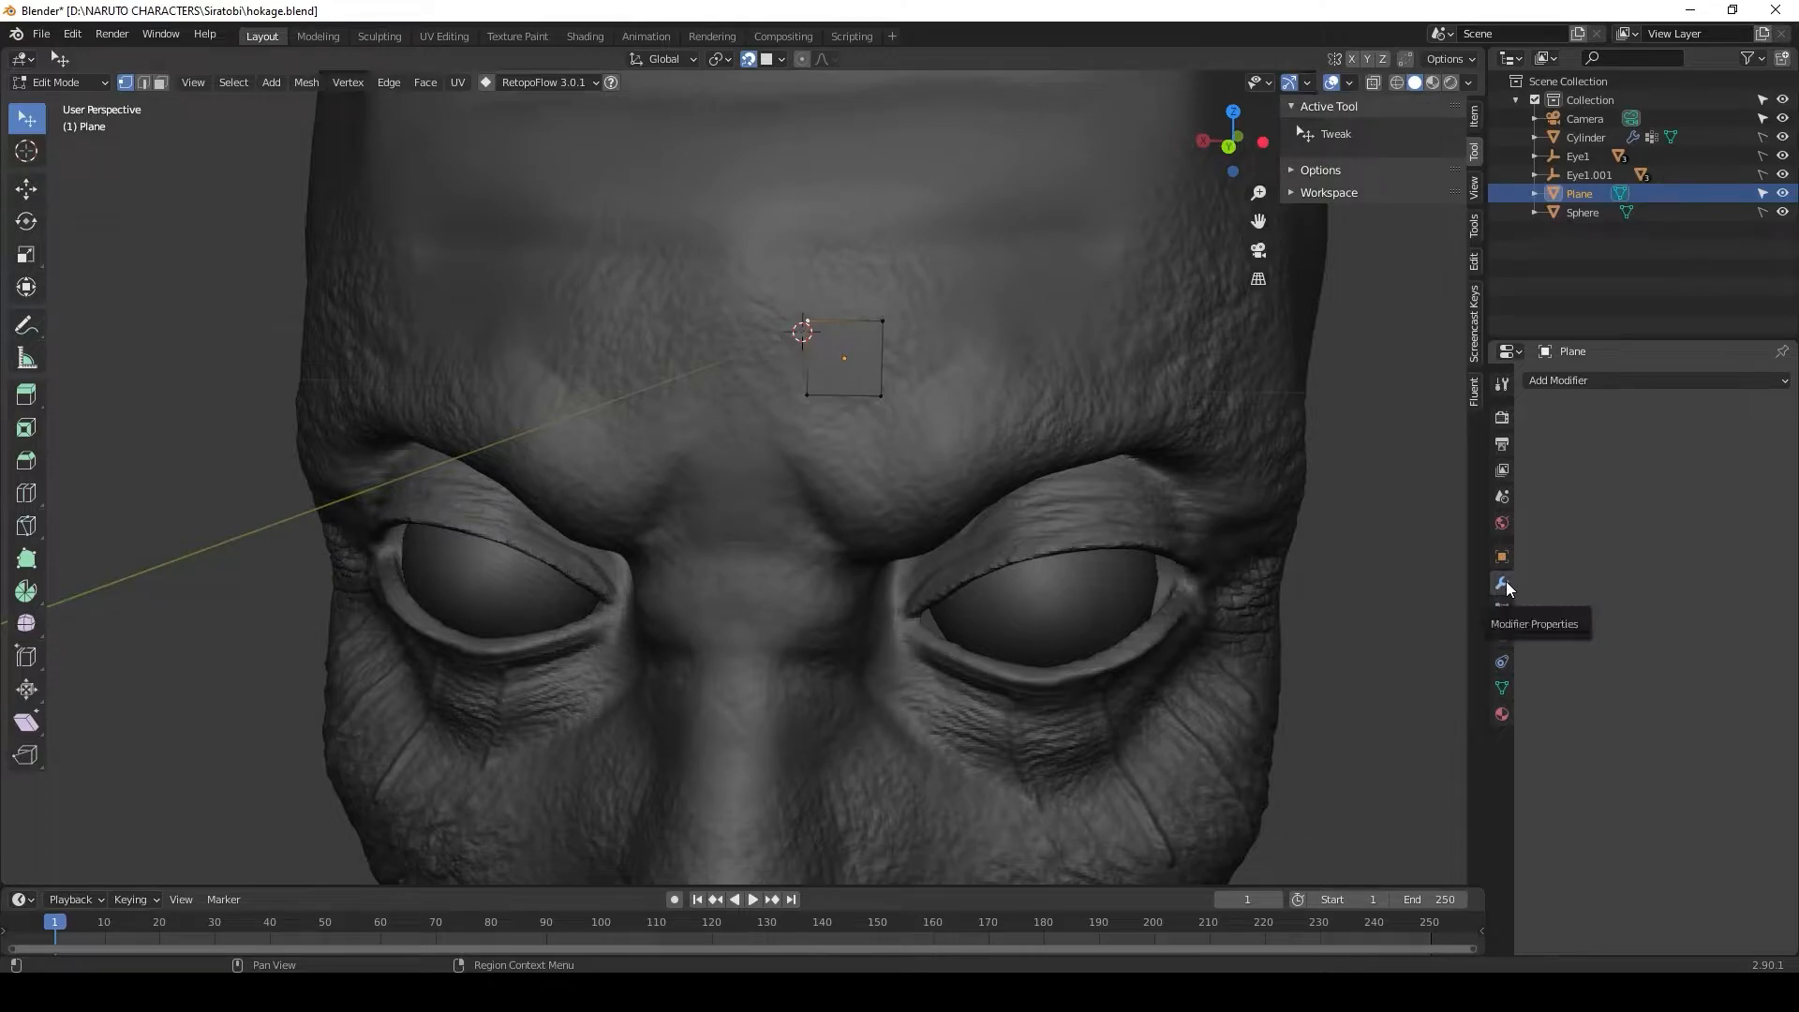
left_click(1557, 379)
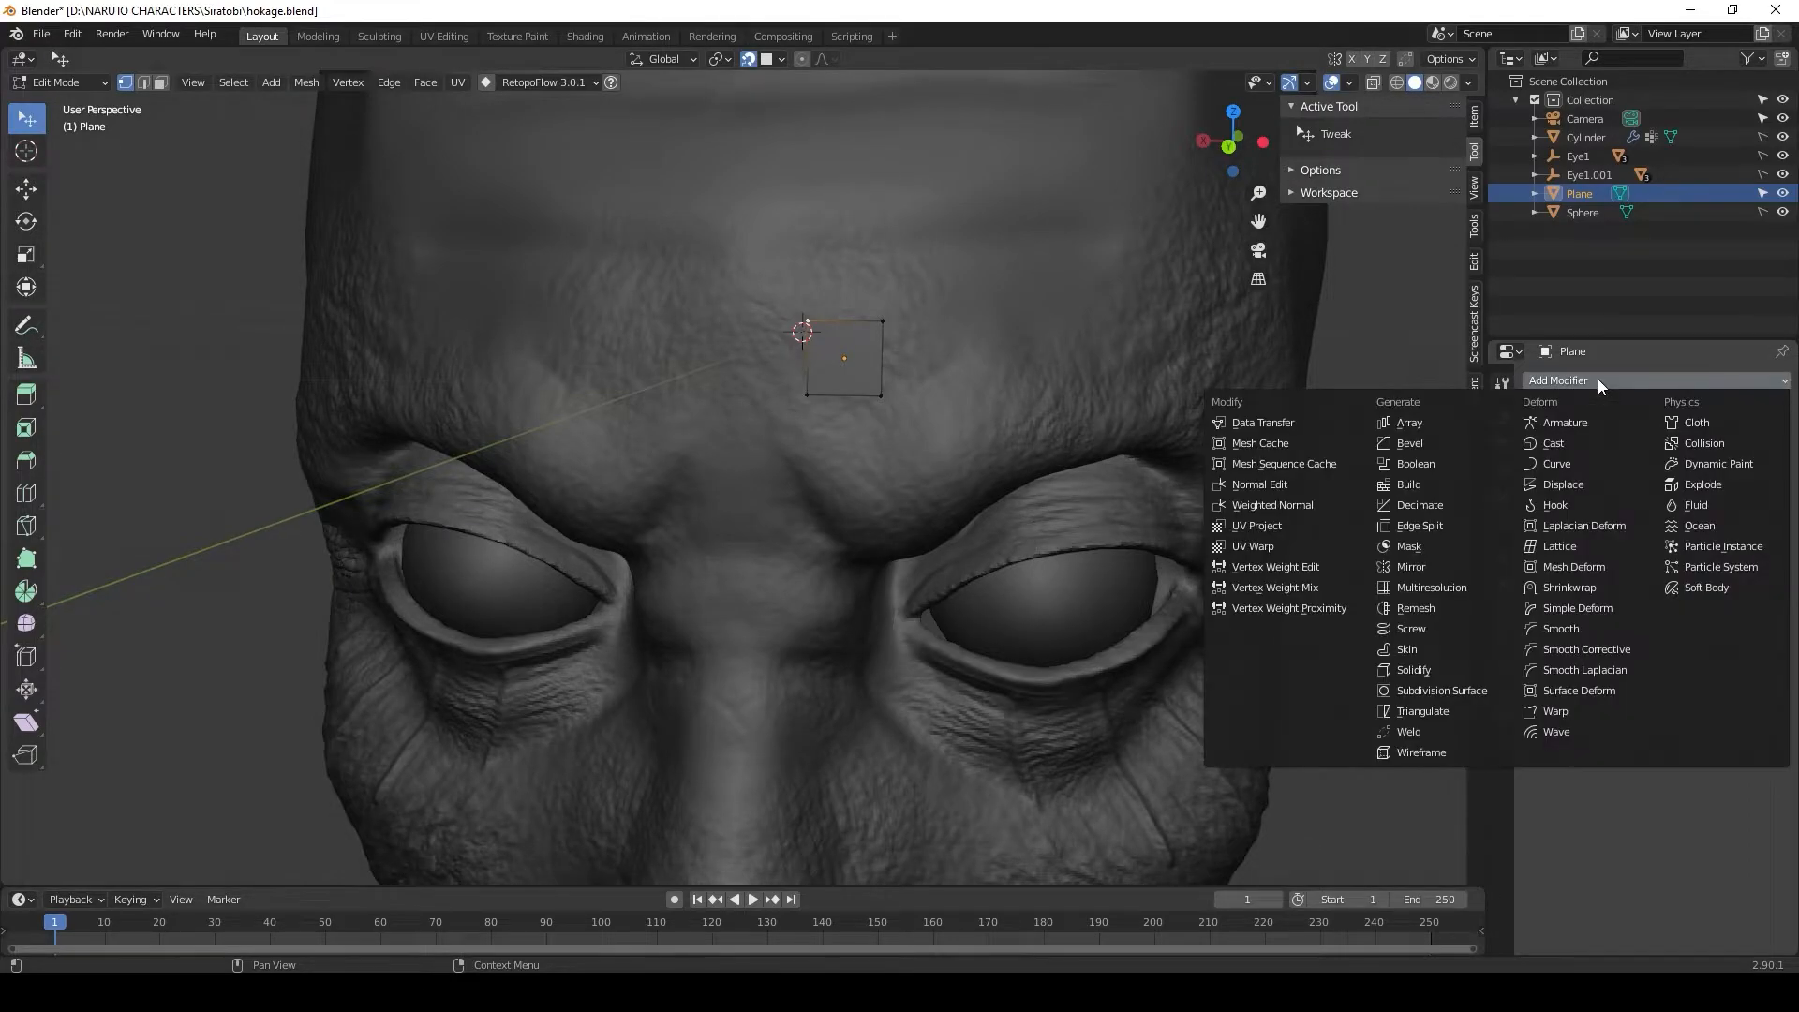
mouse_move(1570, 586)
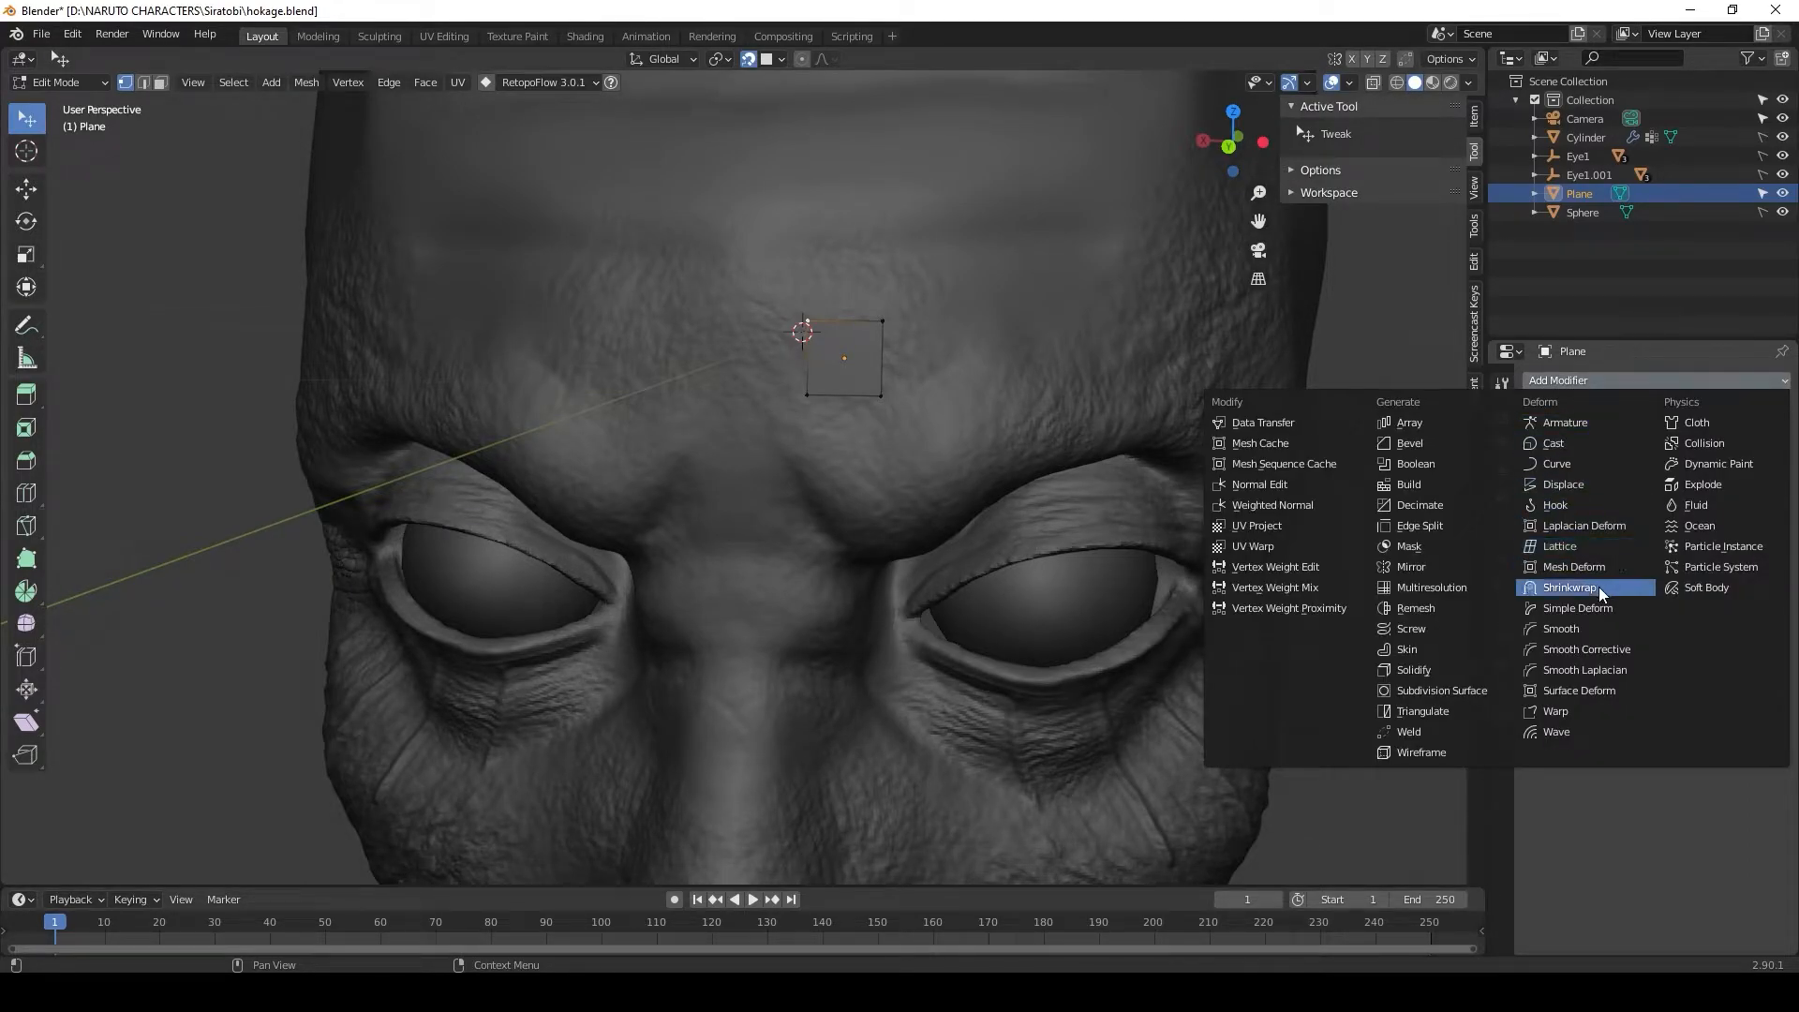
left_click(1571, 587)
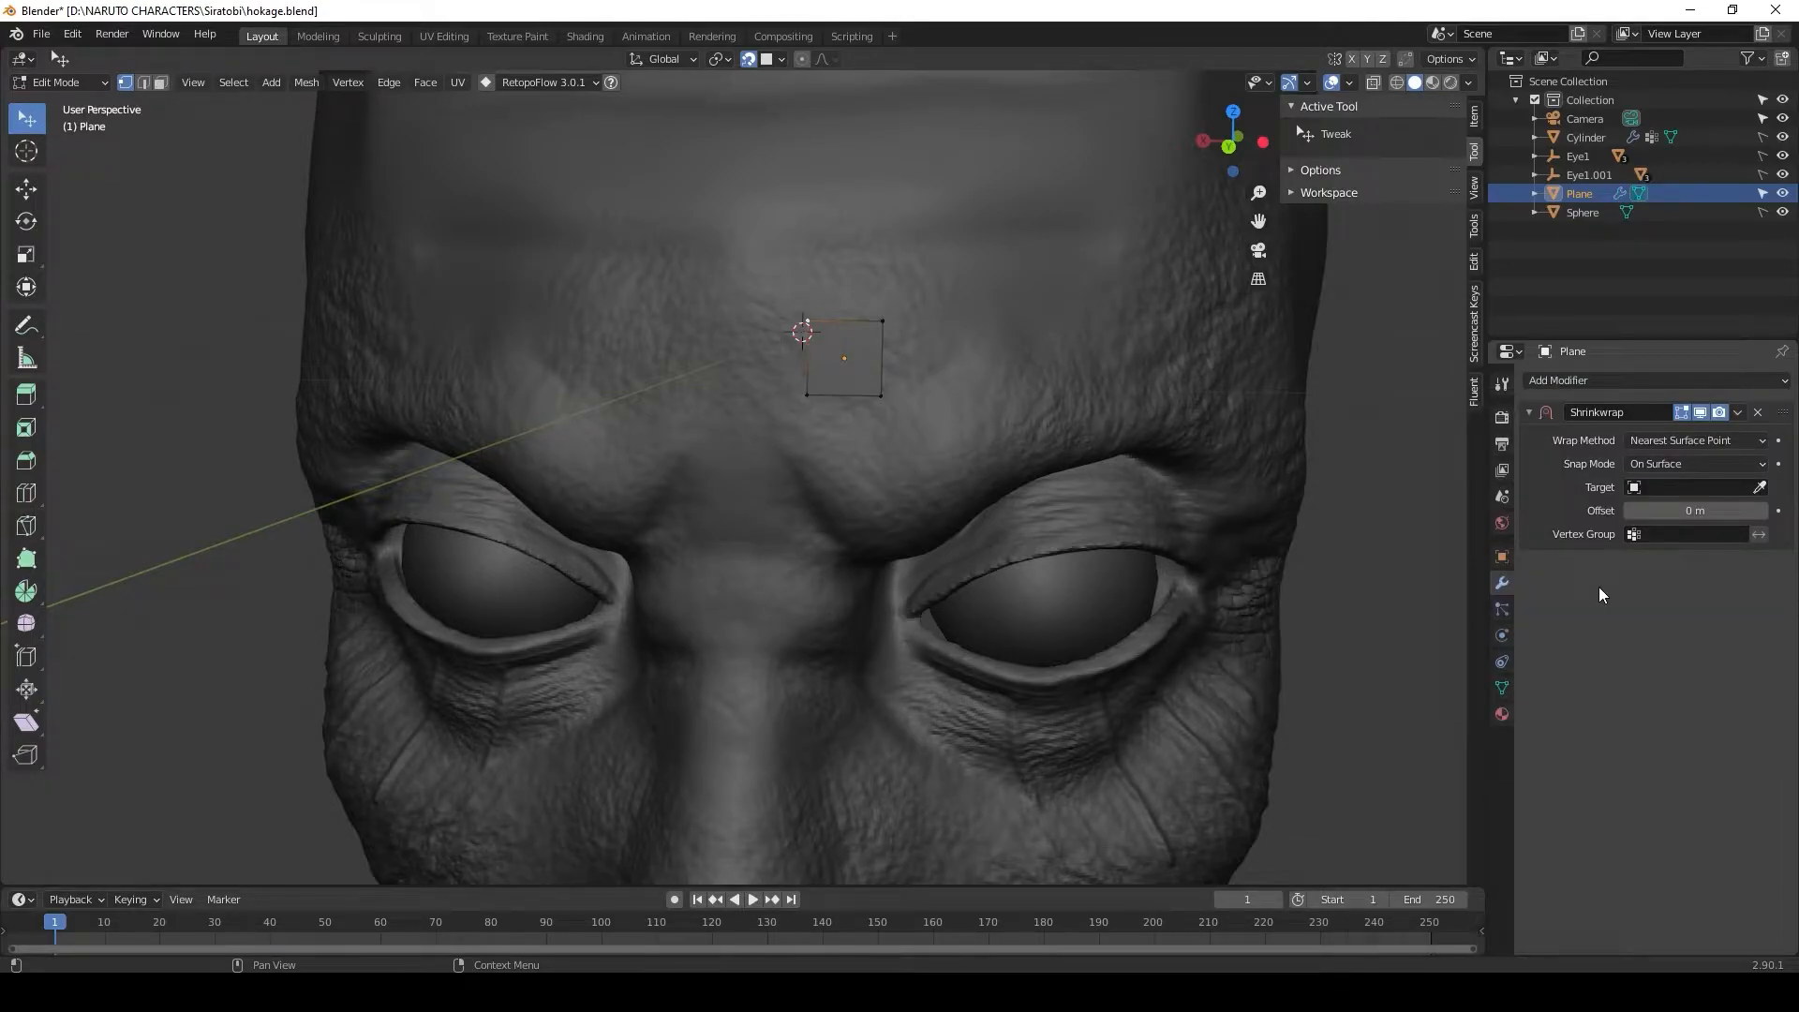
mouse_move(1162, 399)
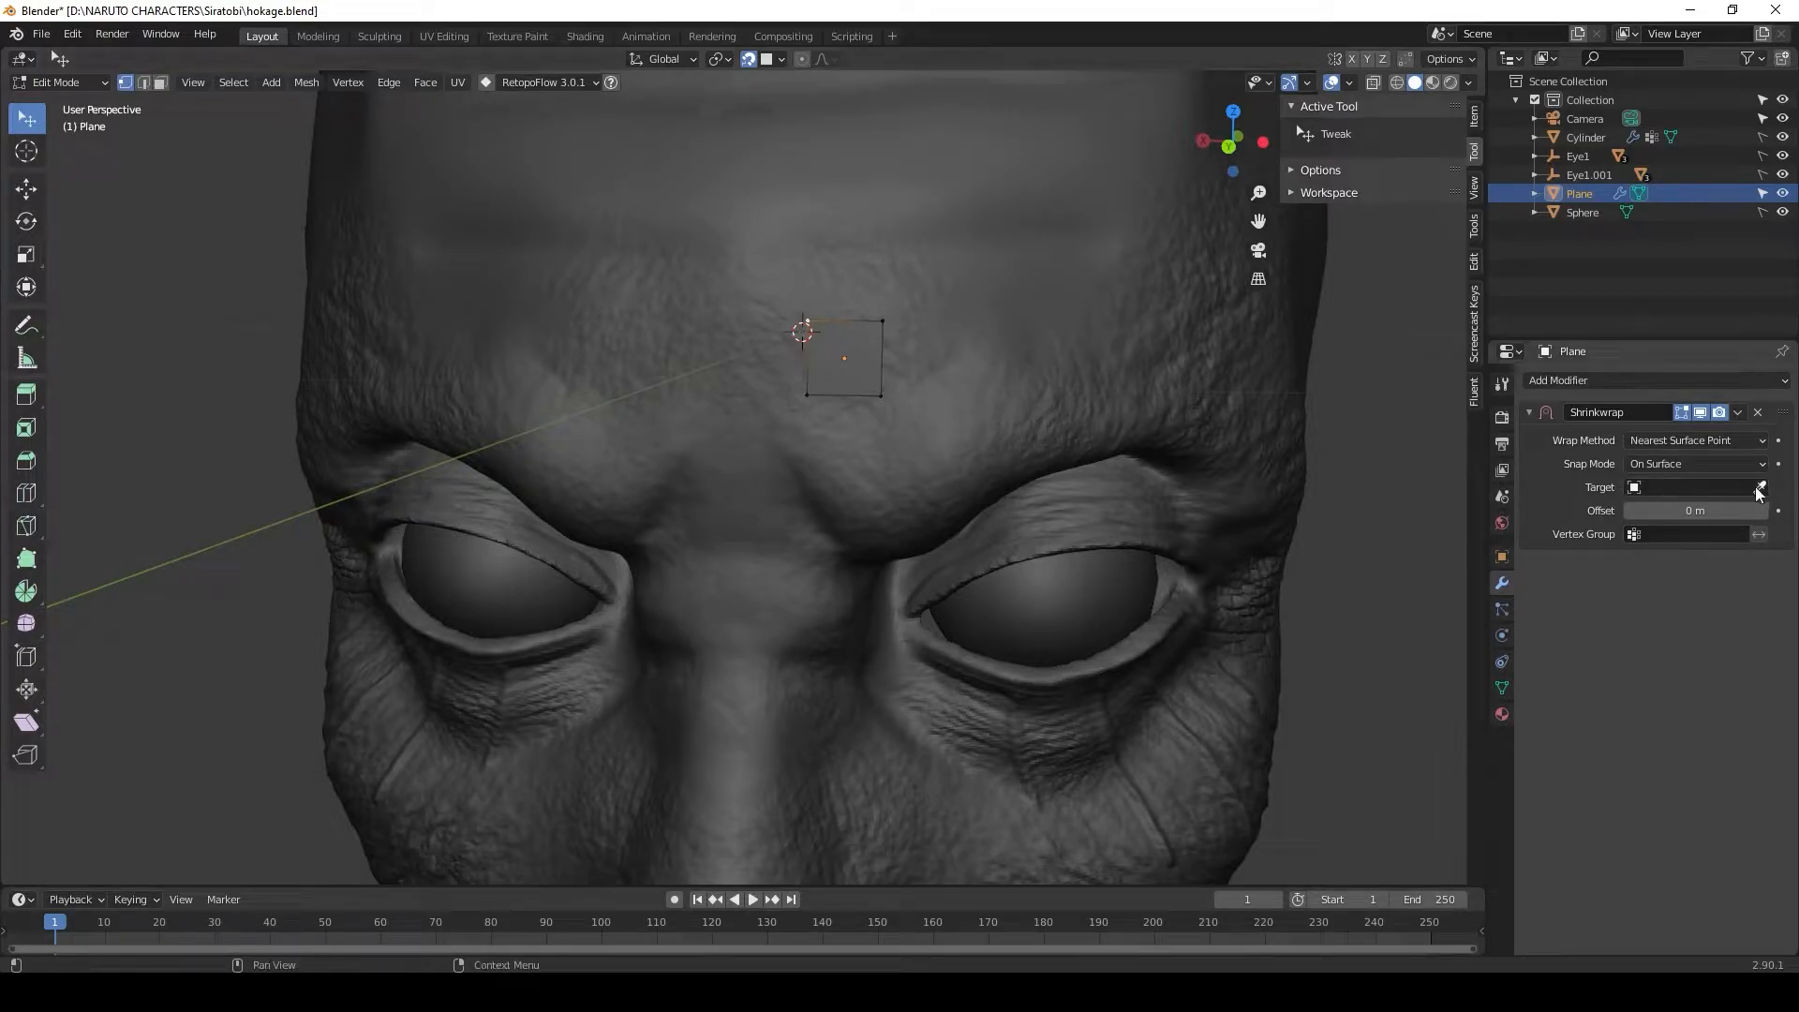
left_click(1759, 486)
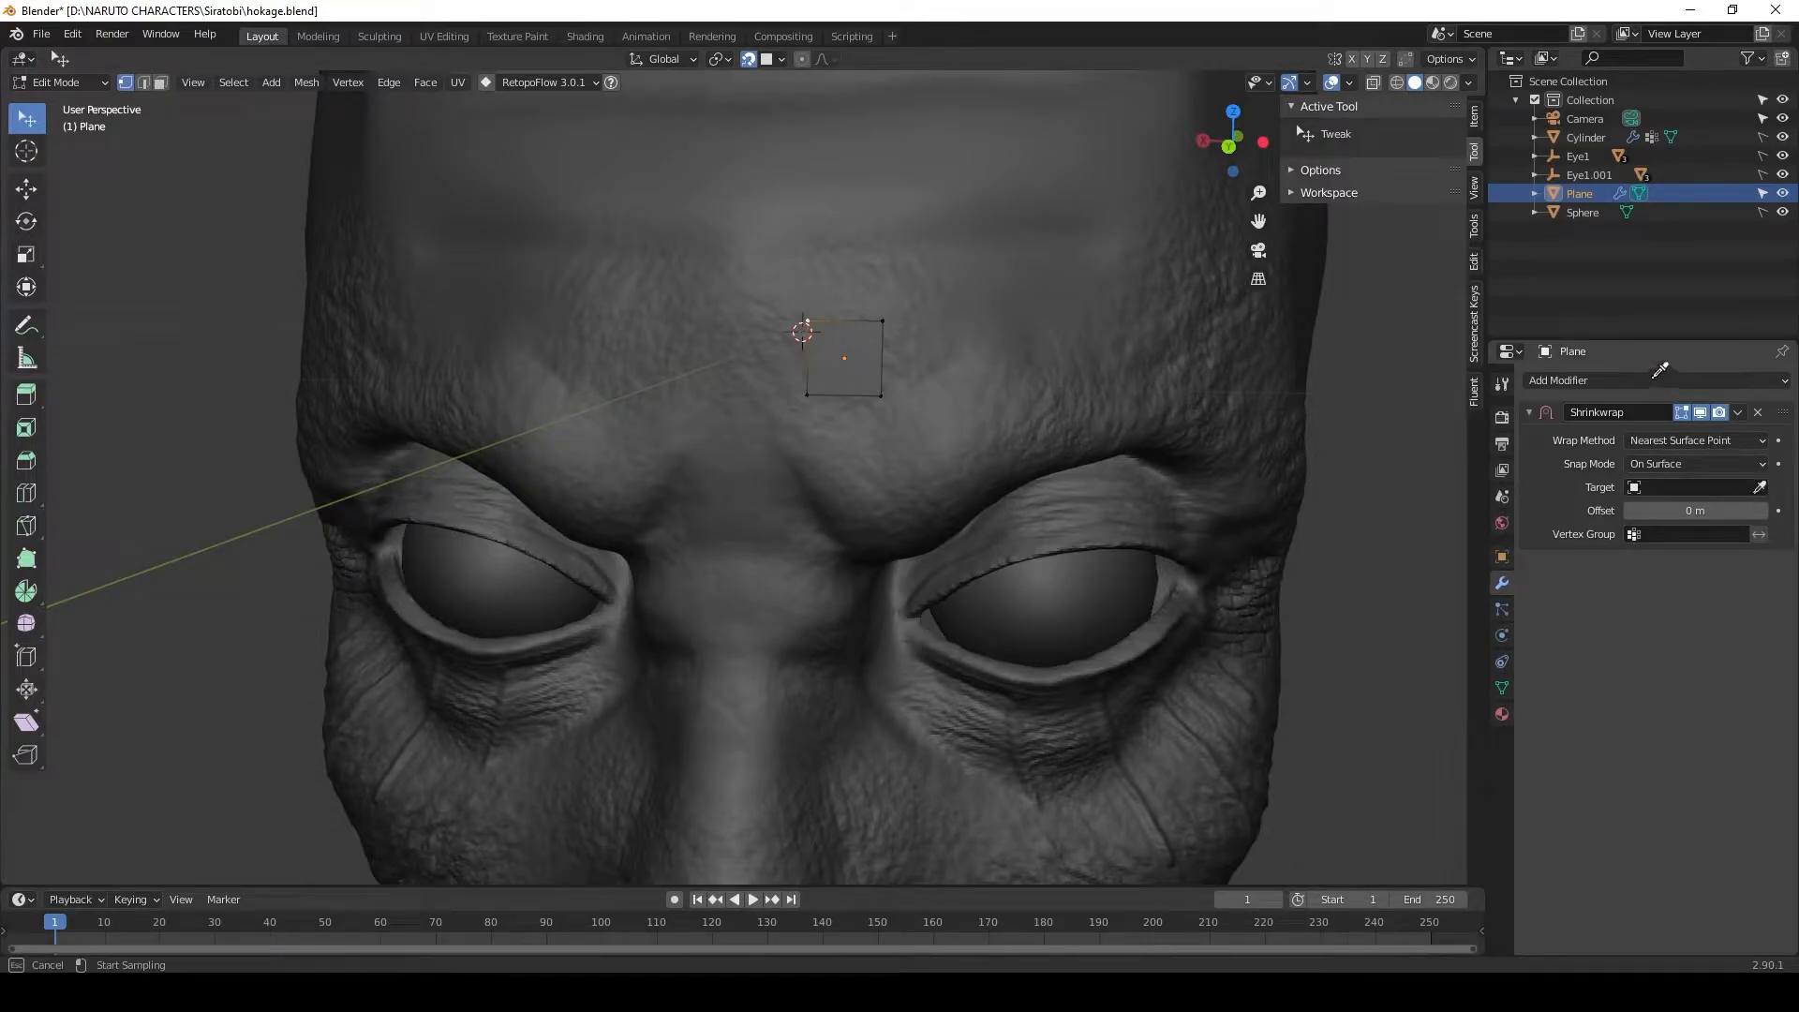
mouse_move(1586, 137)
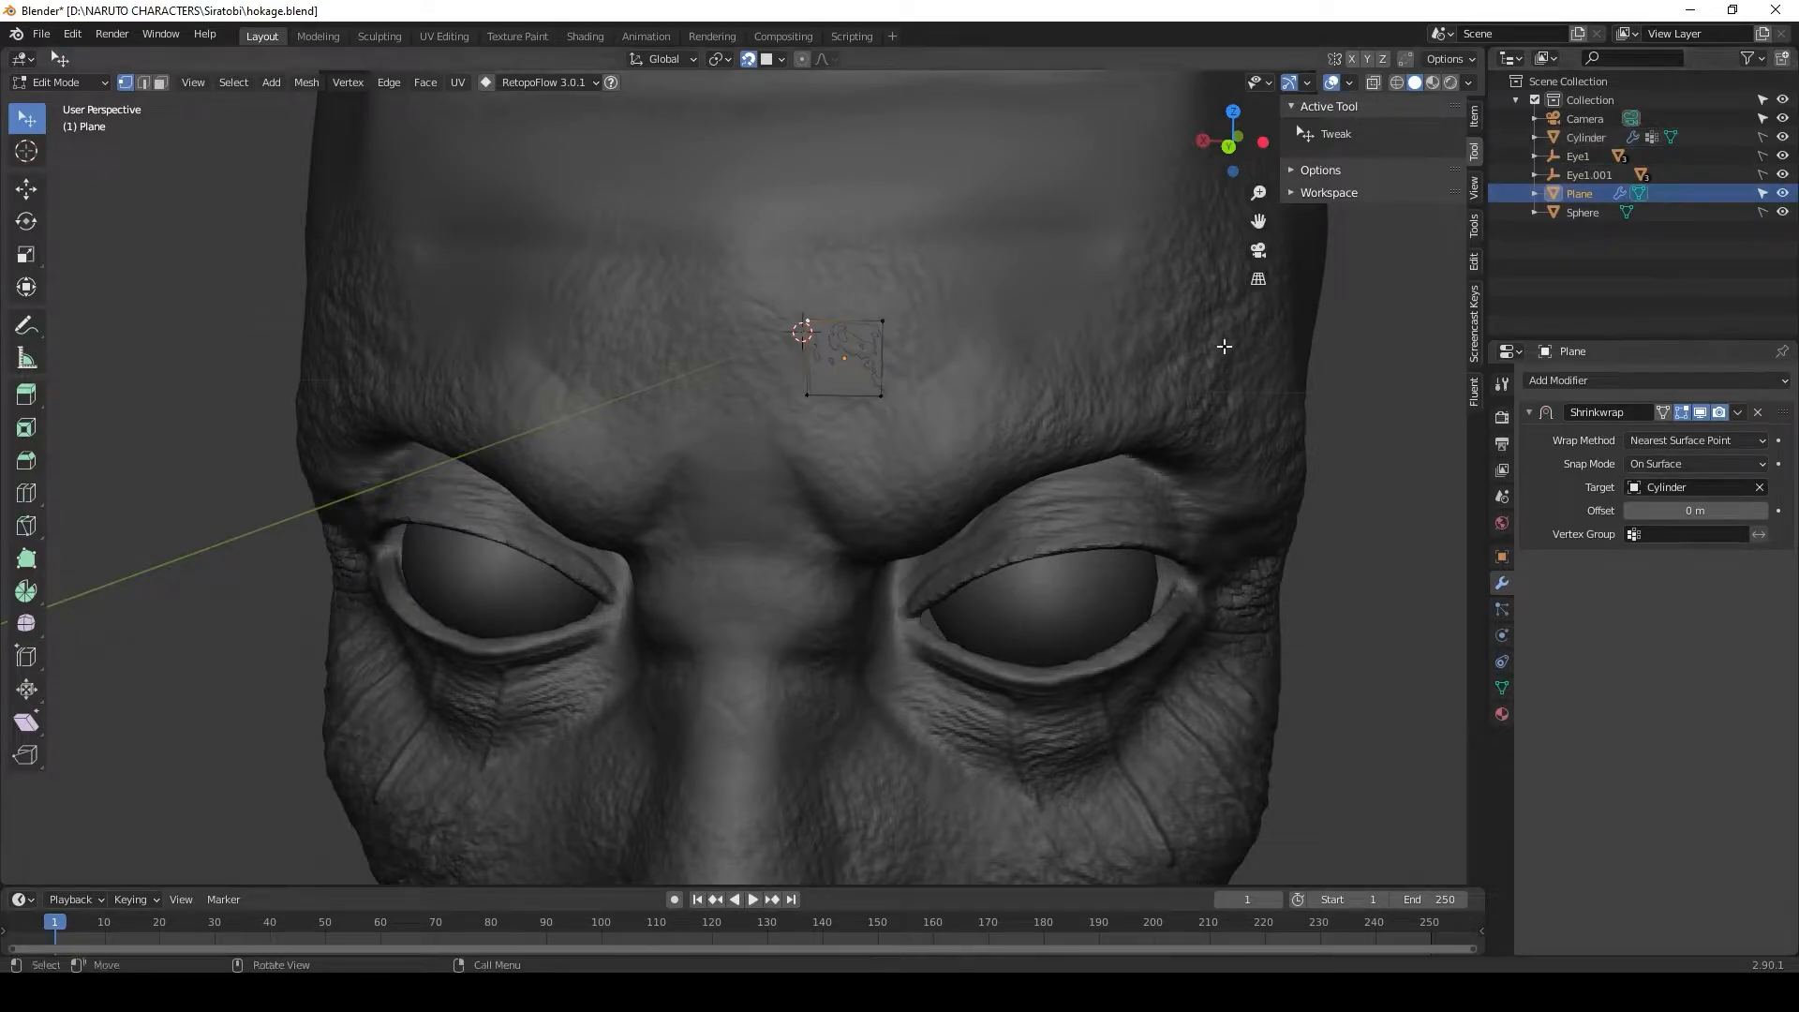
mouse_move(906, 433)
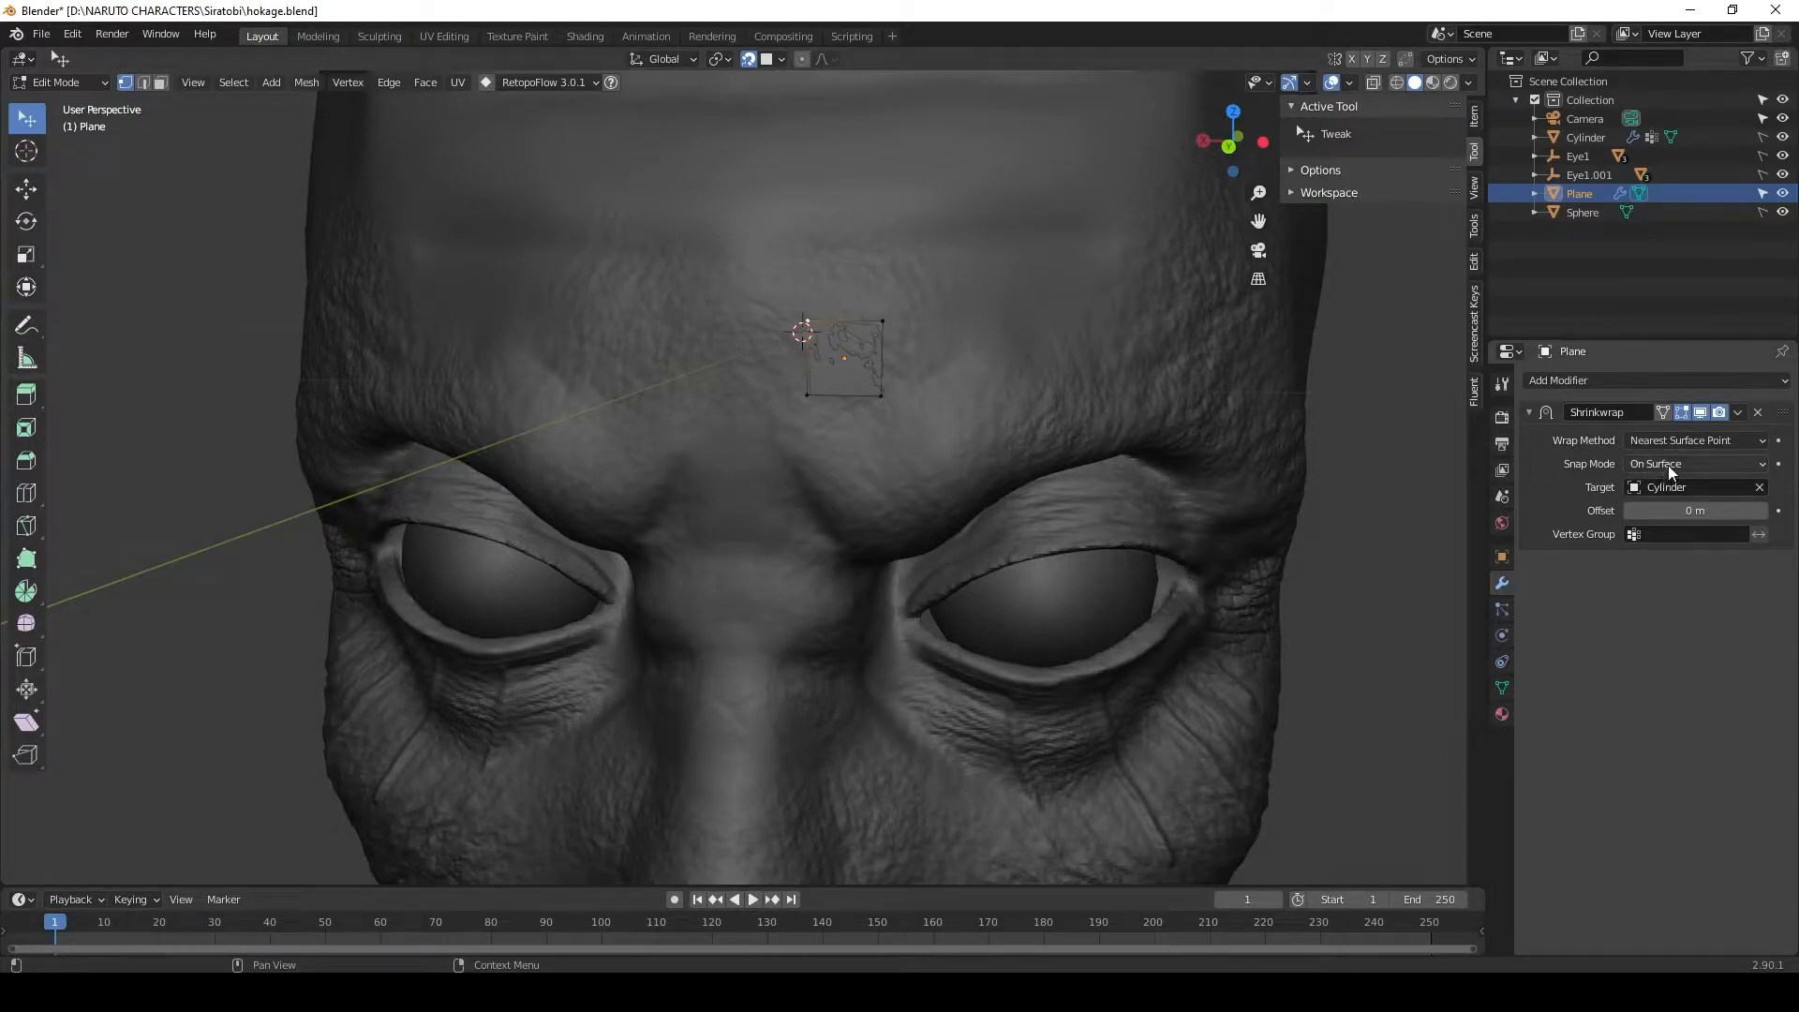
- Set the Shrinkwrap snap mode to Above Surface with a 0.01 m offset
left_click(1694, 464)
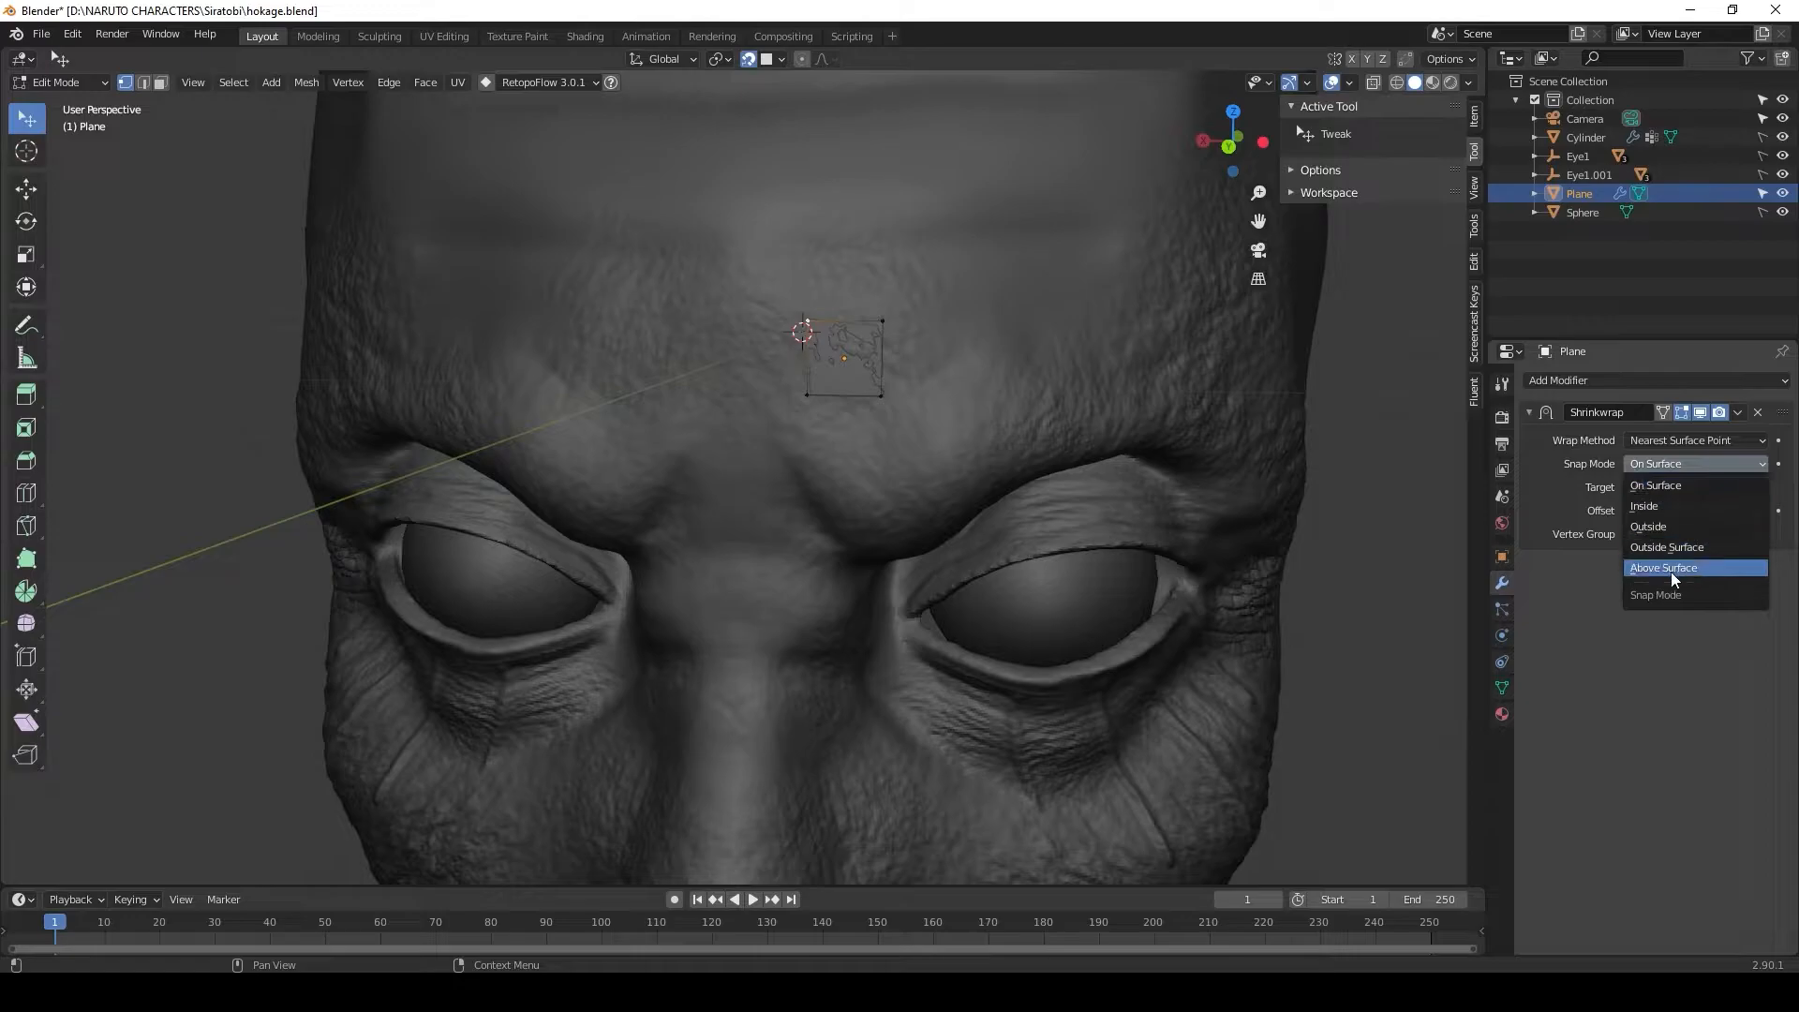
mouse_move(1561, 663)
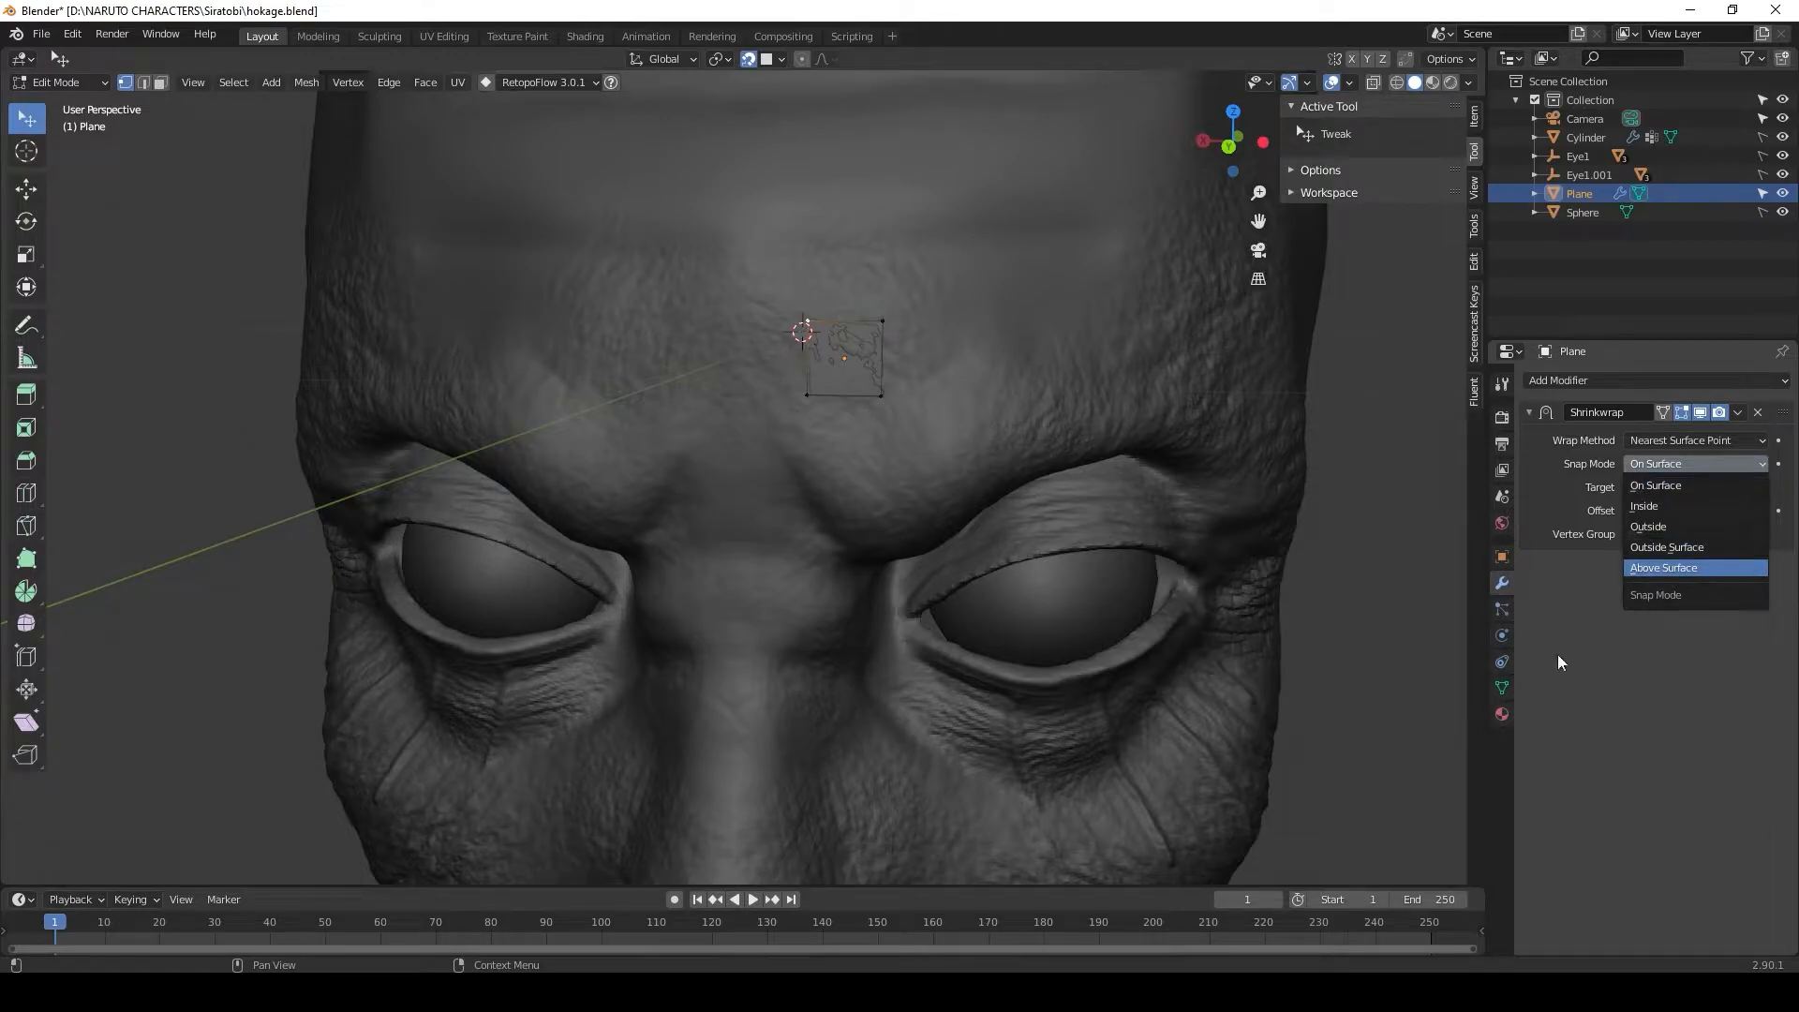
left_click(1662, 567)
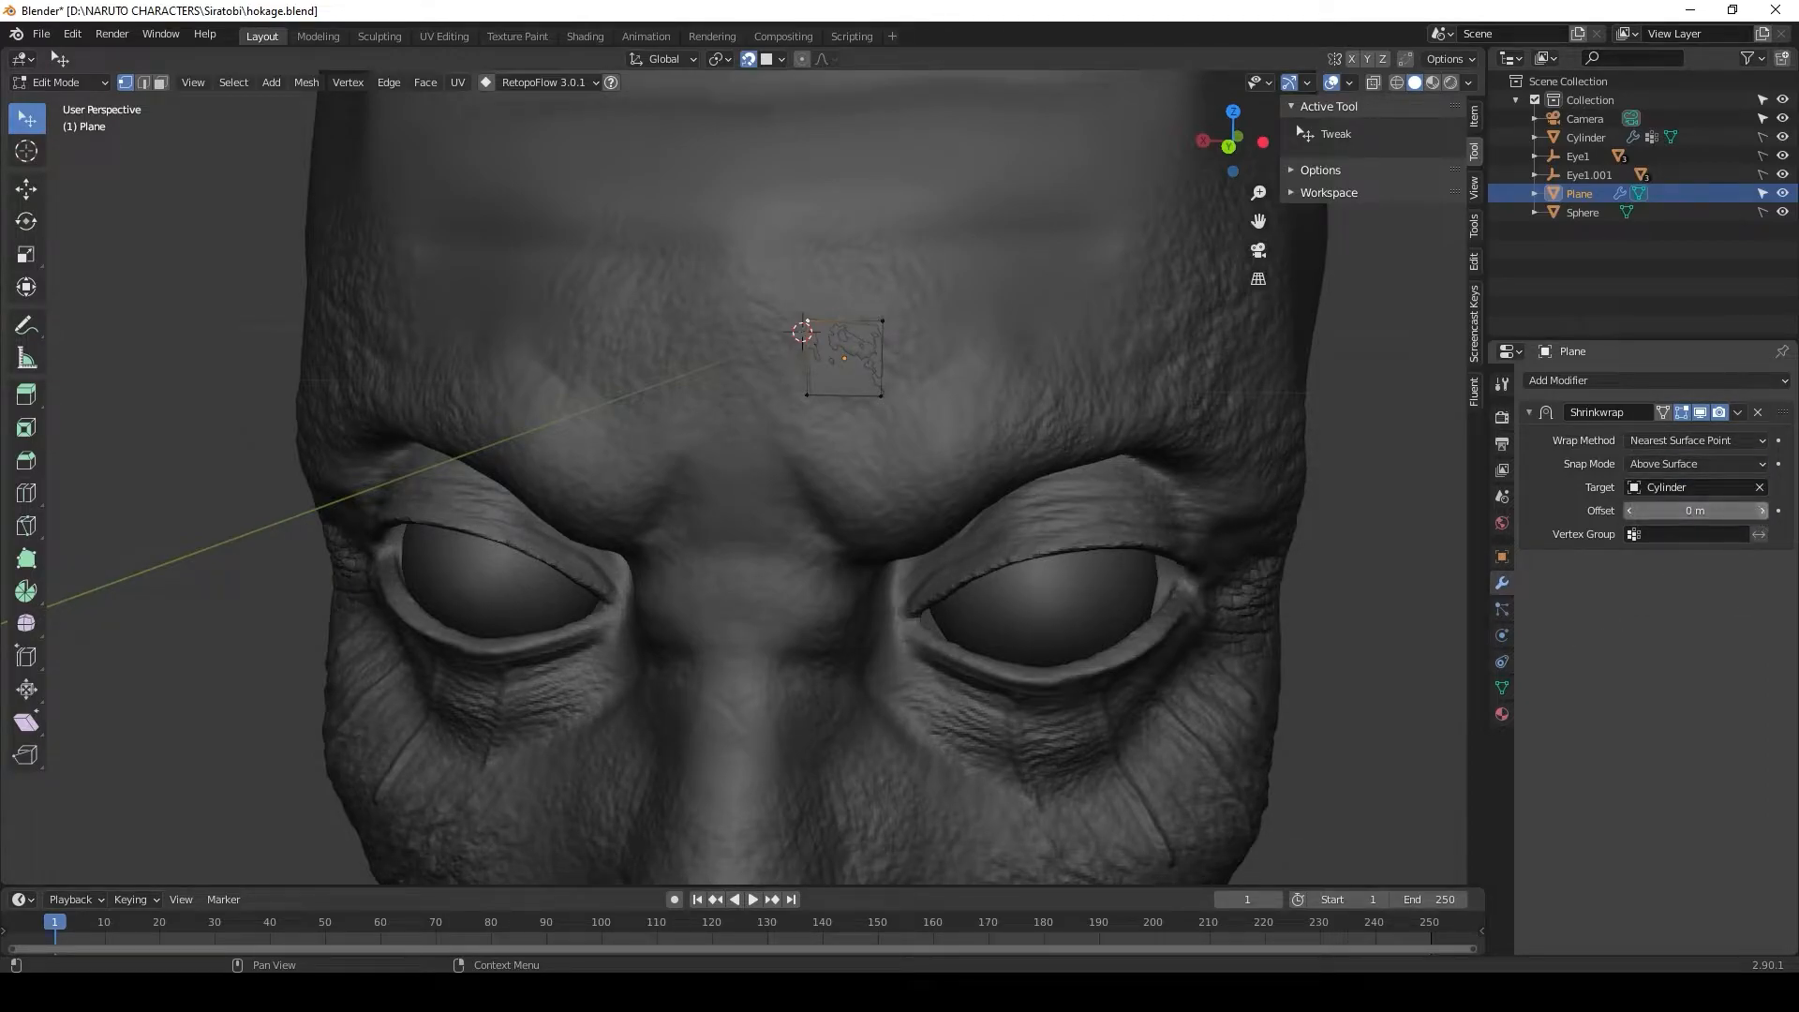
left_click(1694, 509)
type(".05")
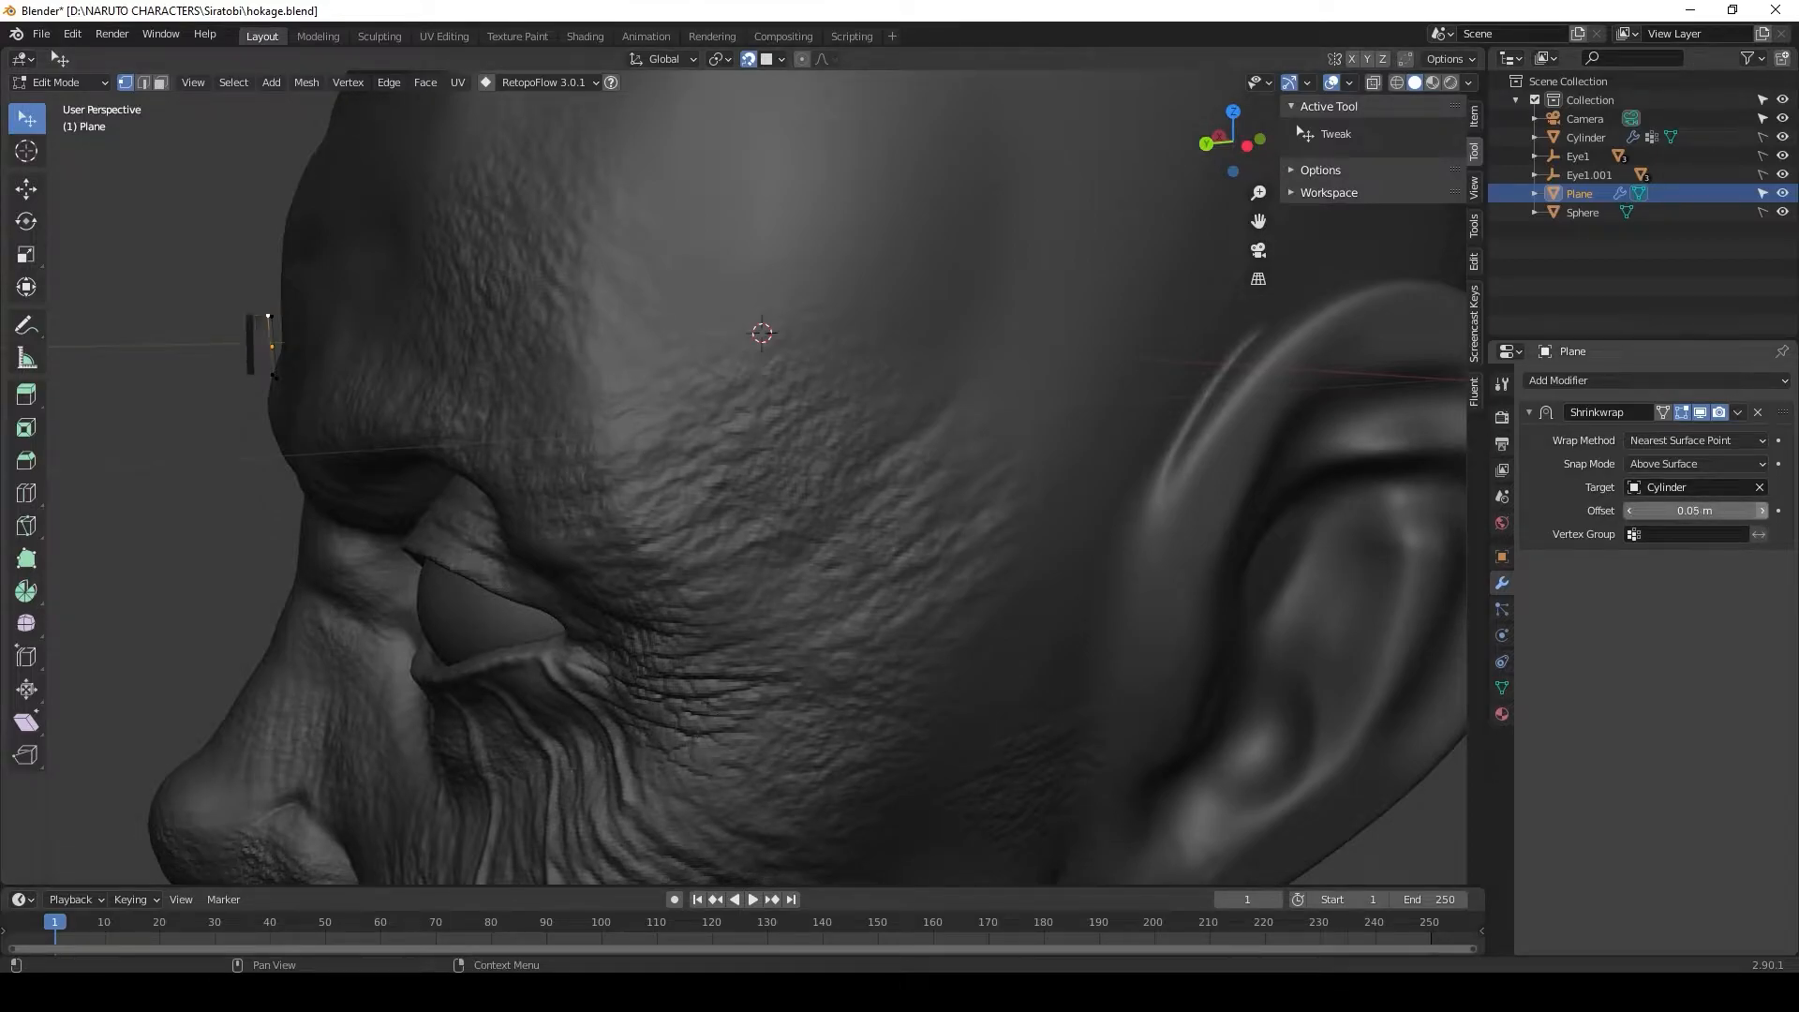
left_click_drag(1693, 511, 1709, 511)
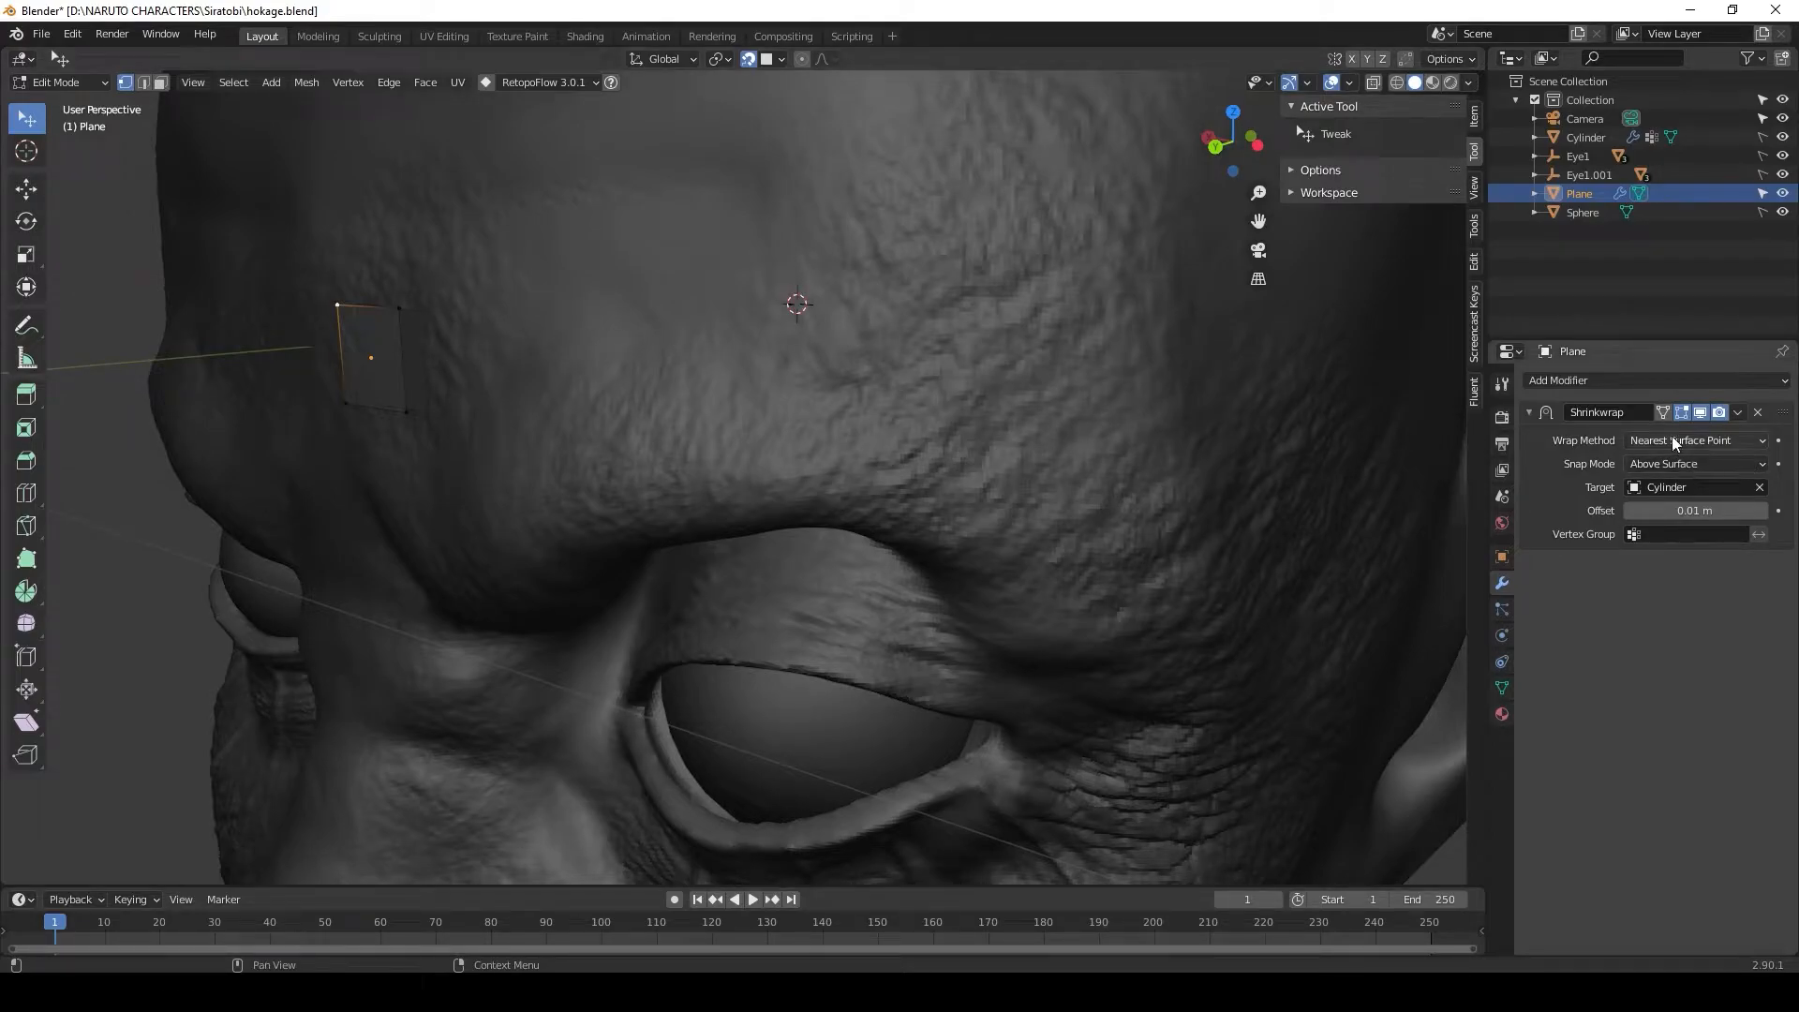
left_click(1662, 412)
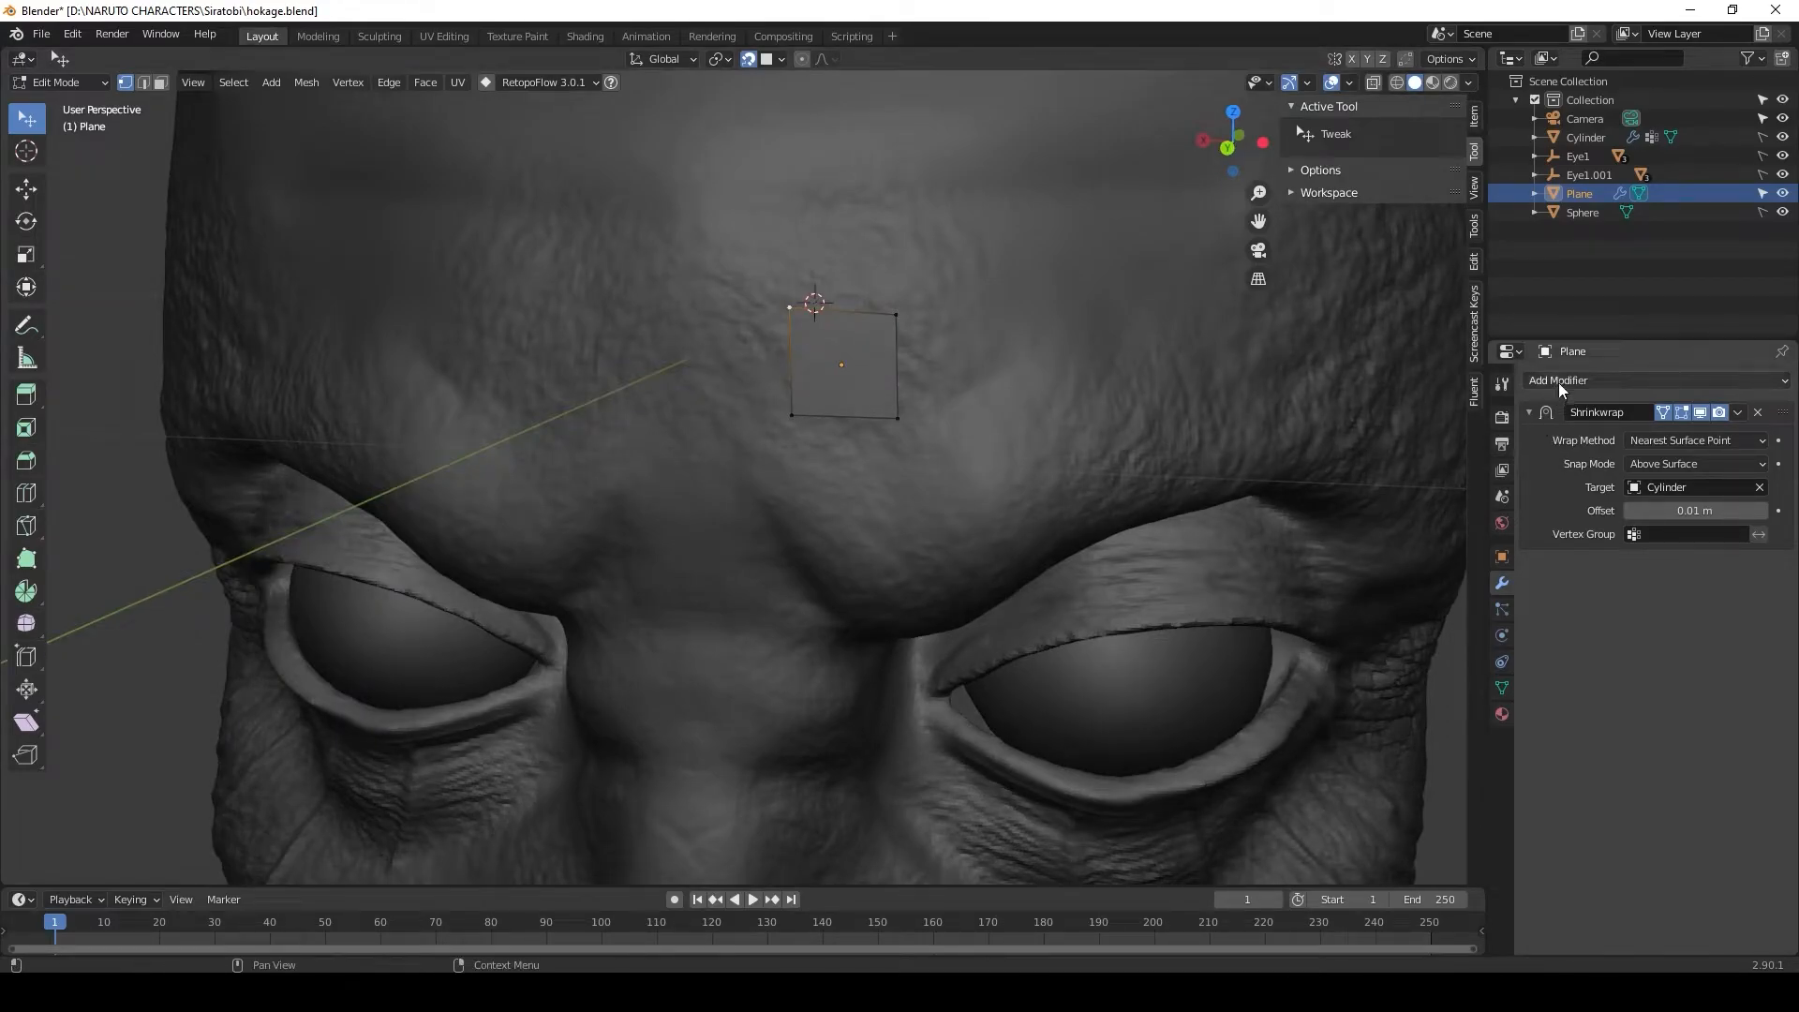
mouse_move(1501, 585)
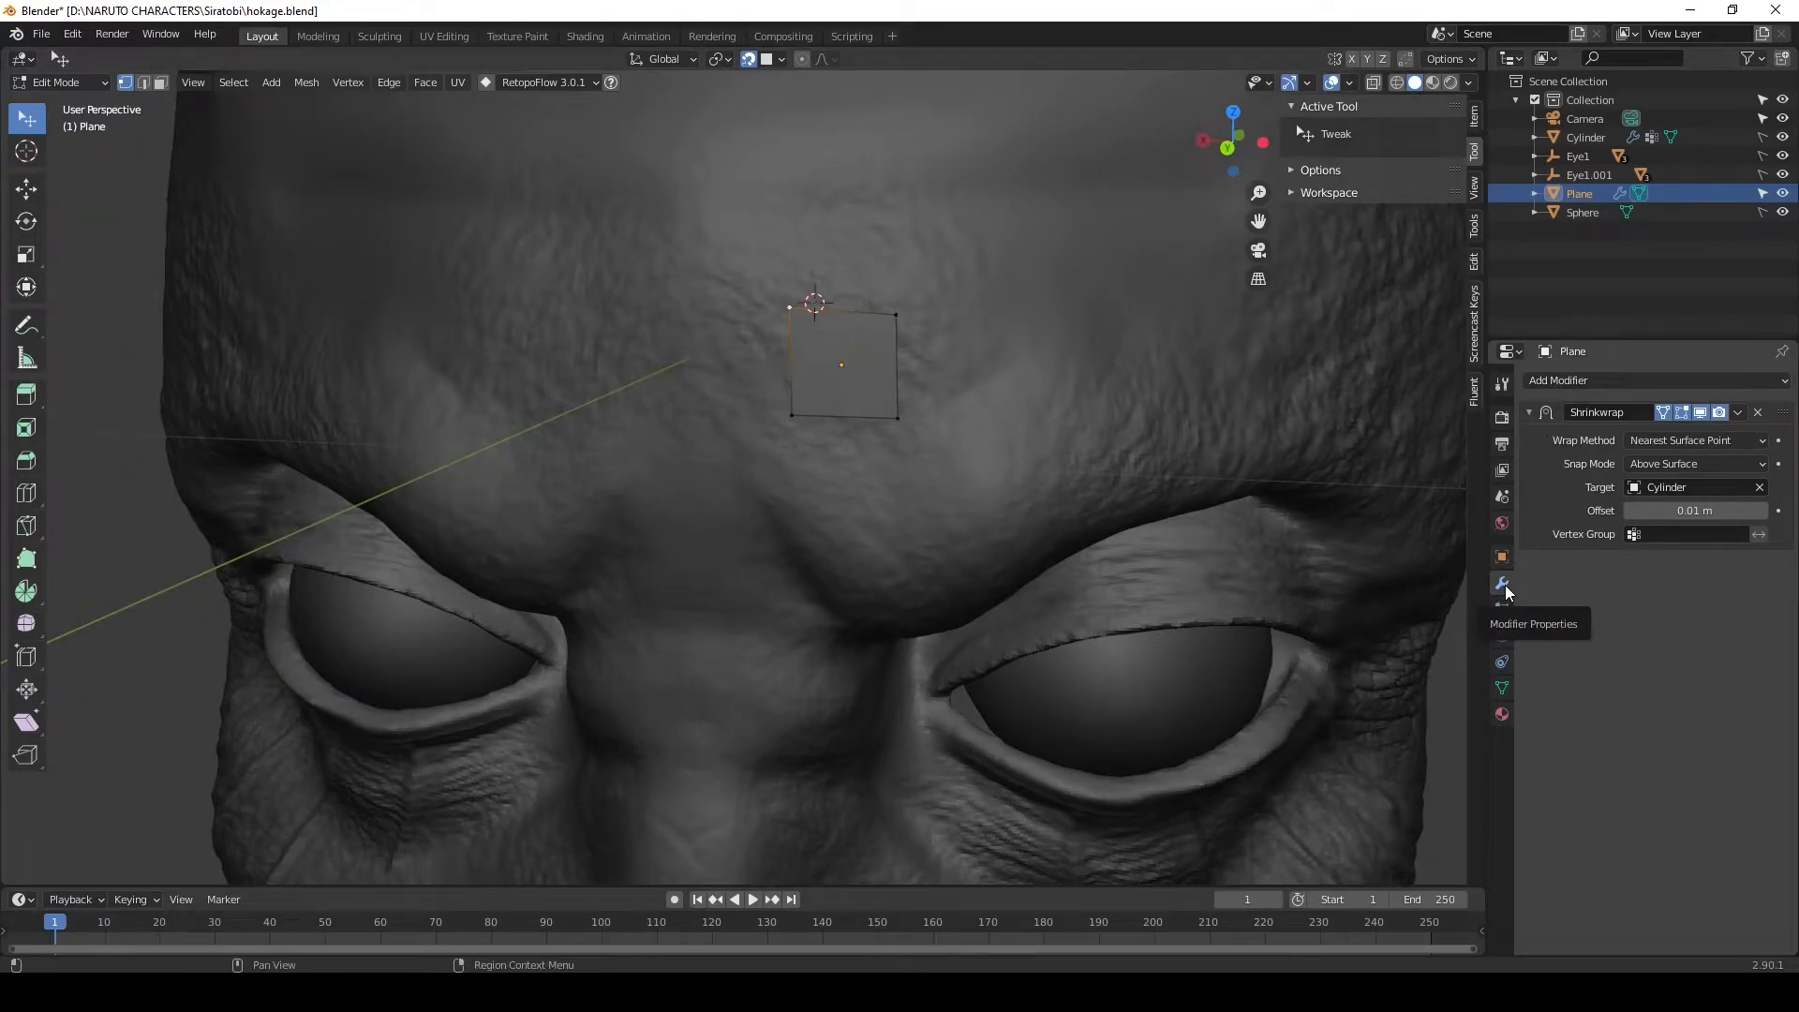
- Add a Mirror modifier about the Cylinder with Clipping, and drag the plane's vertices to the centre line
left_click(1558, 380)
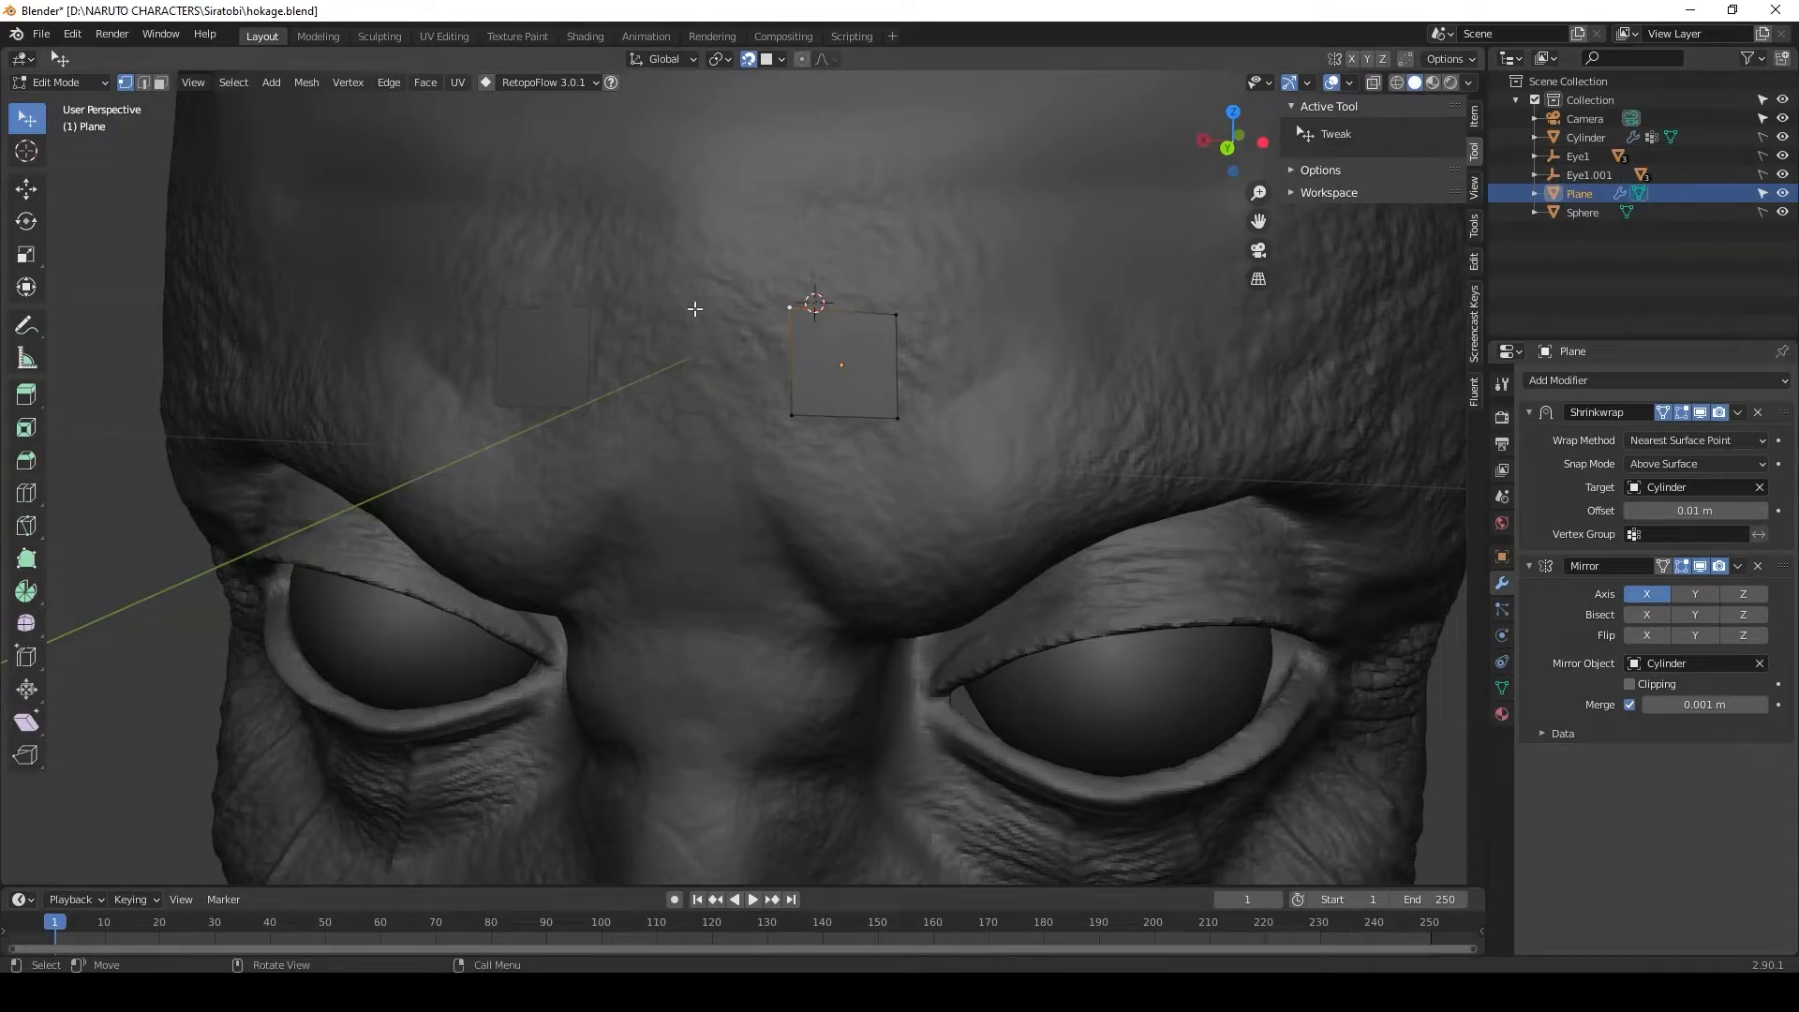
mouse_move(881, 374)
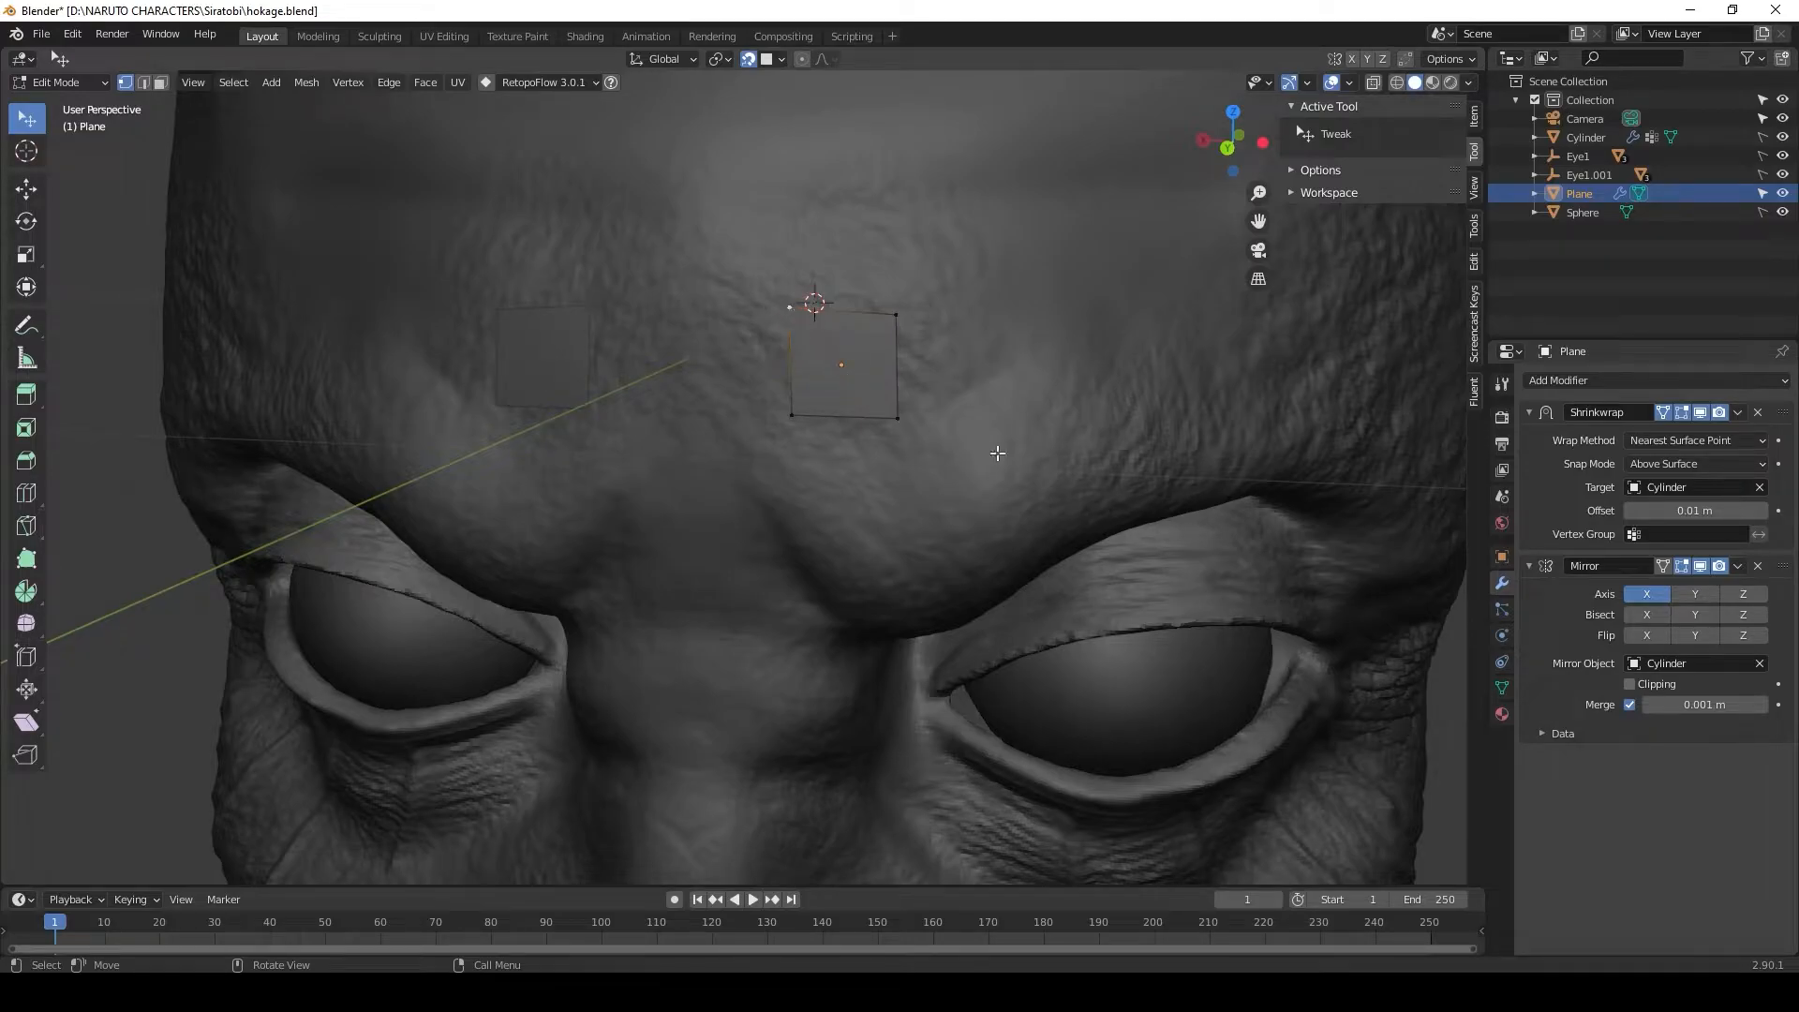
left_click(1630, 684)
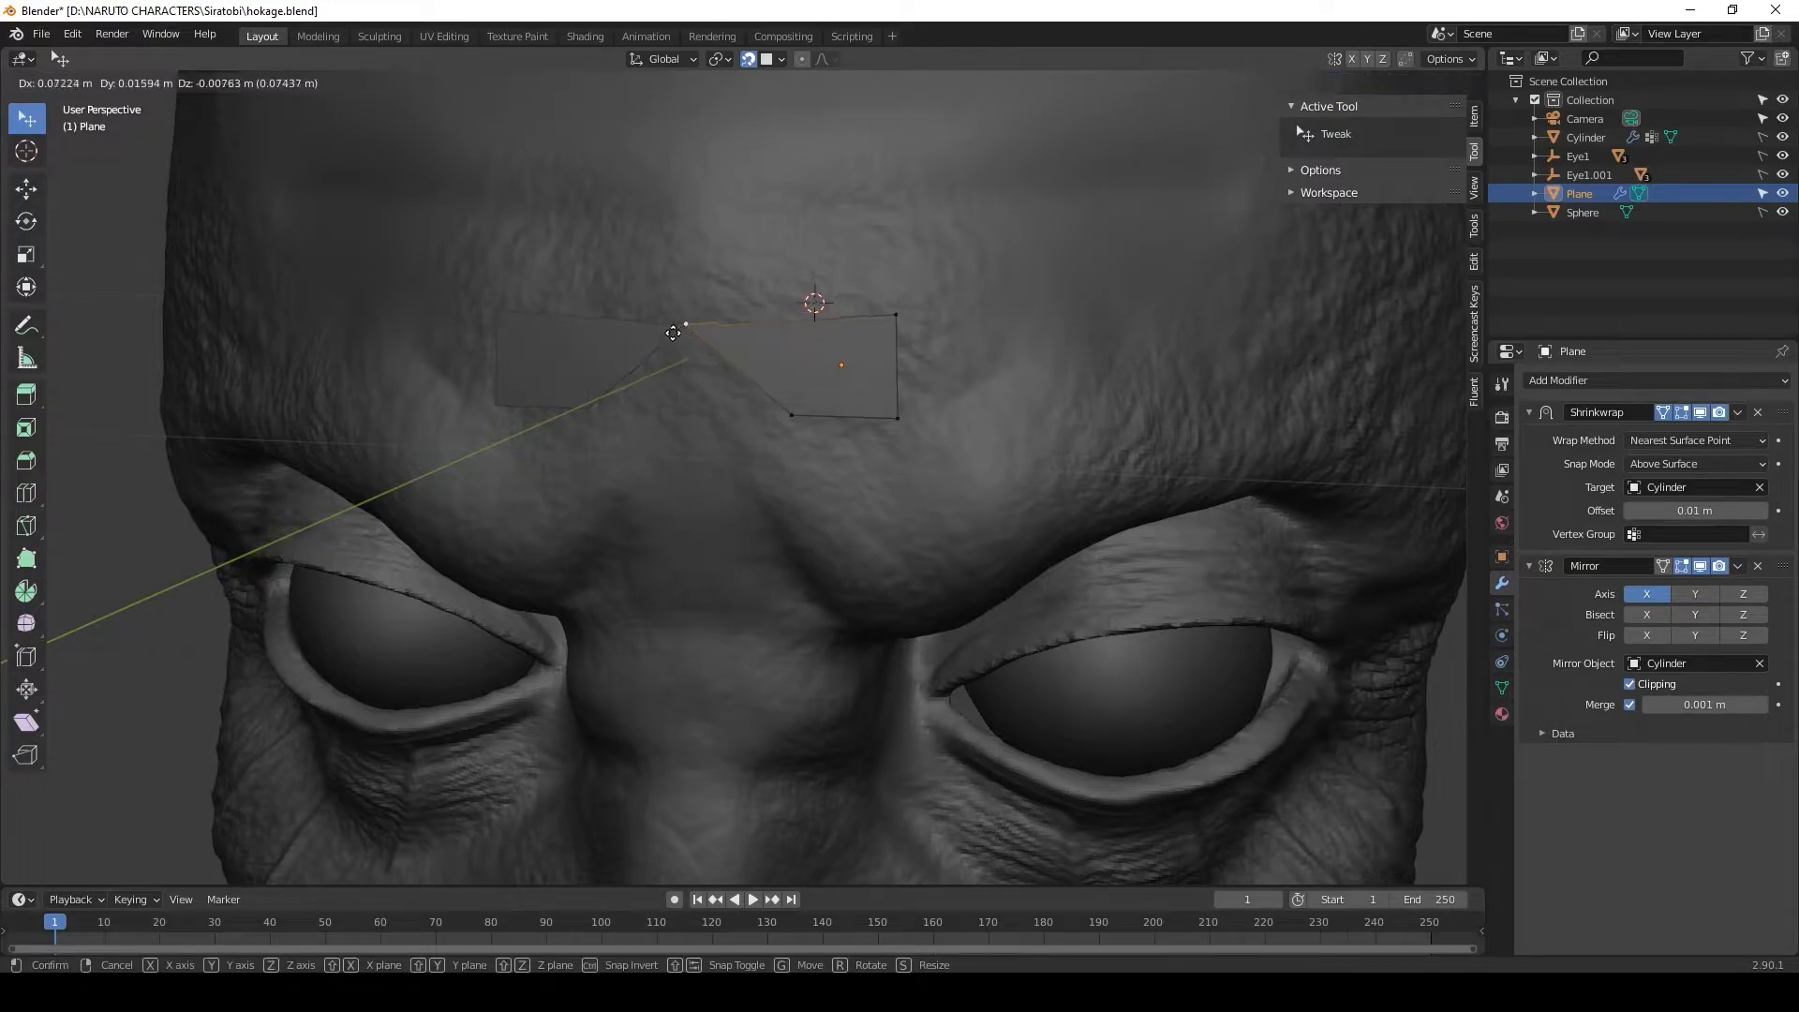
left_click_drag(674, 333, 643, 408)
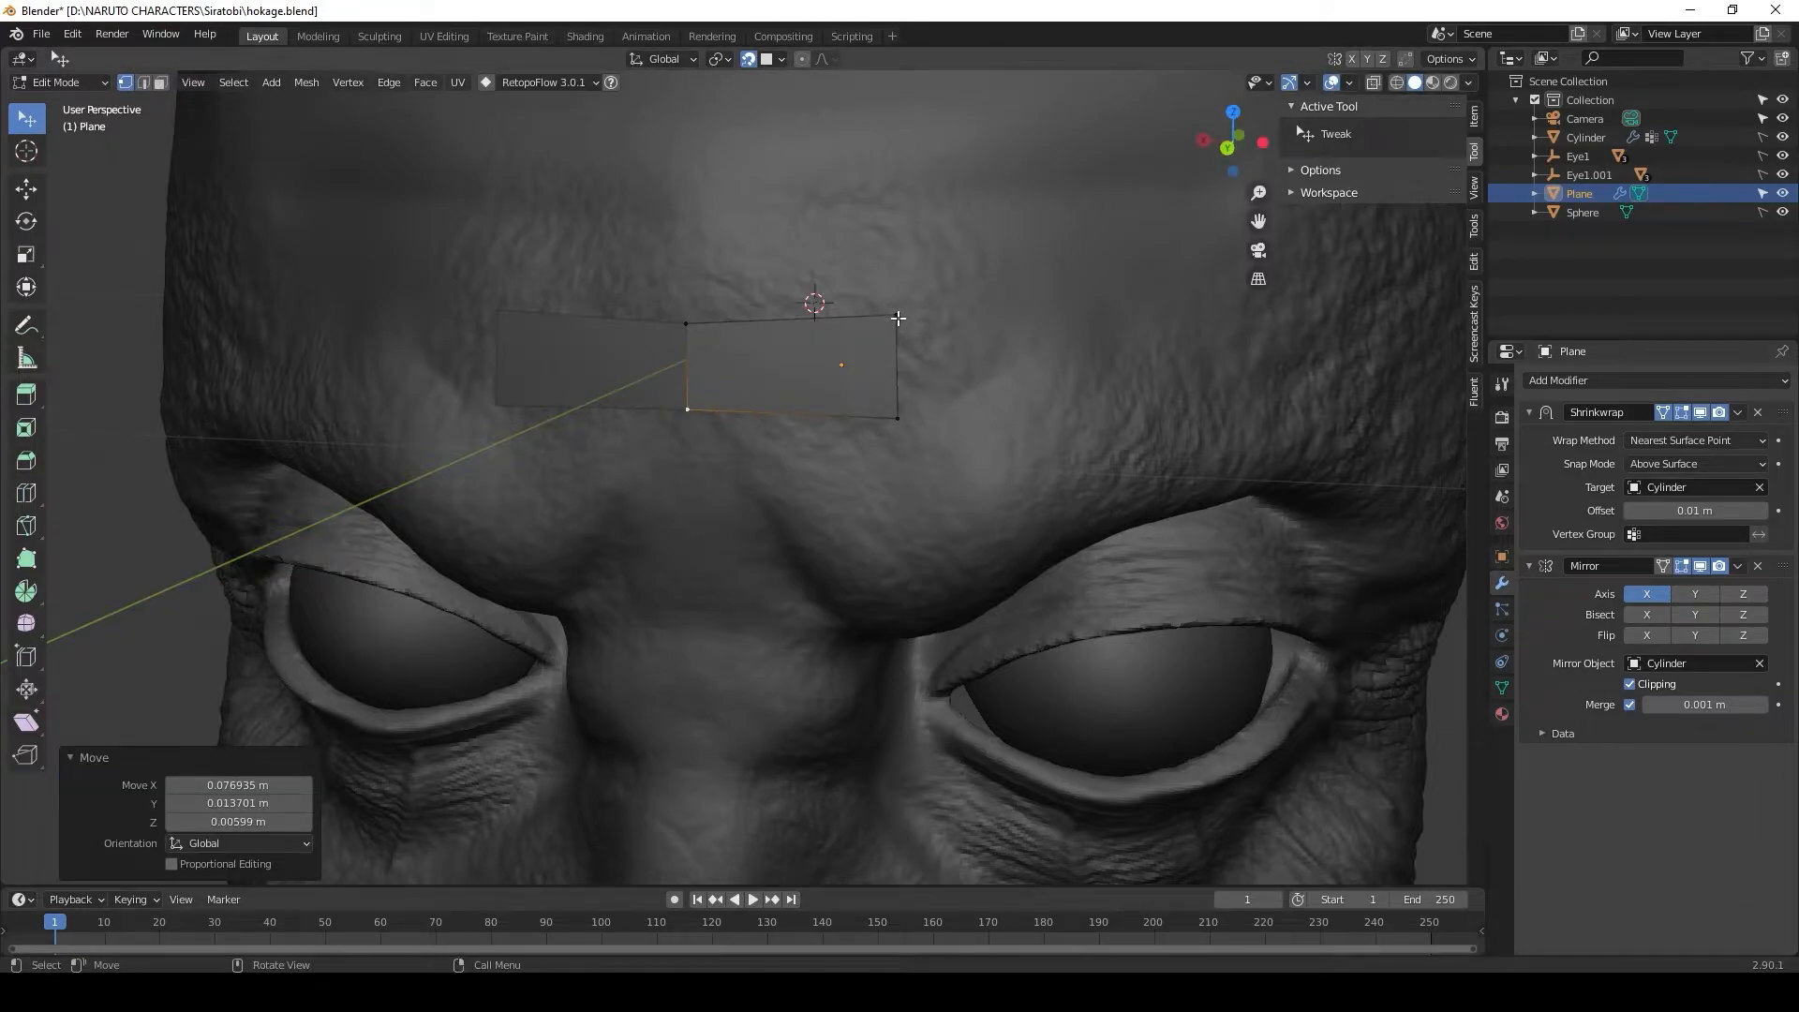
left_click_drag(899, 318, 787, 327)
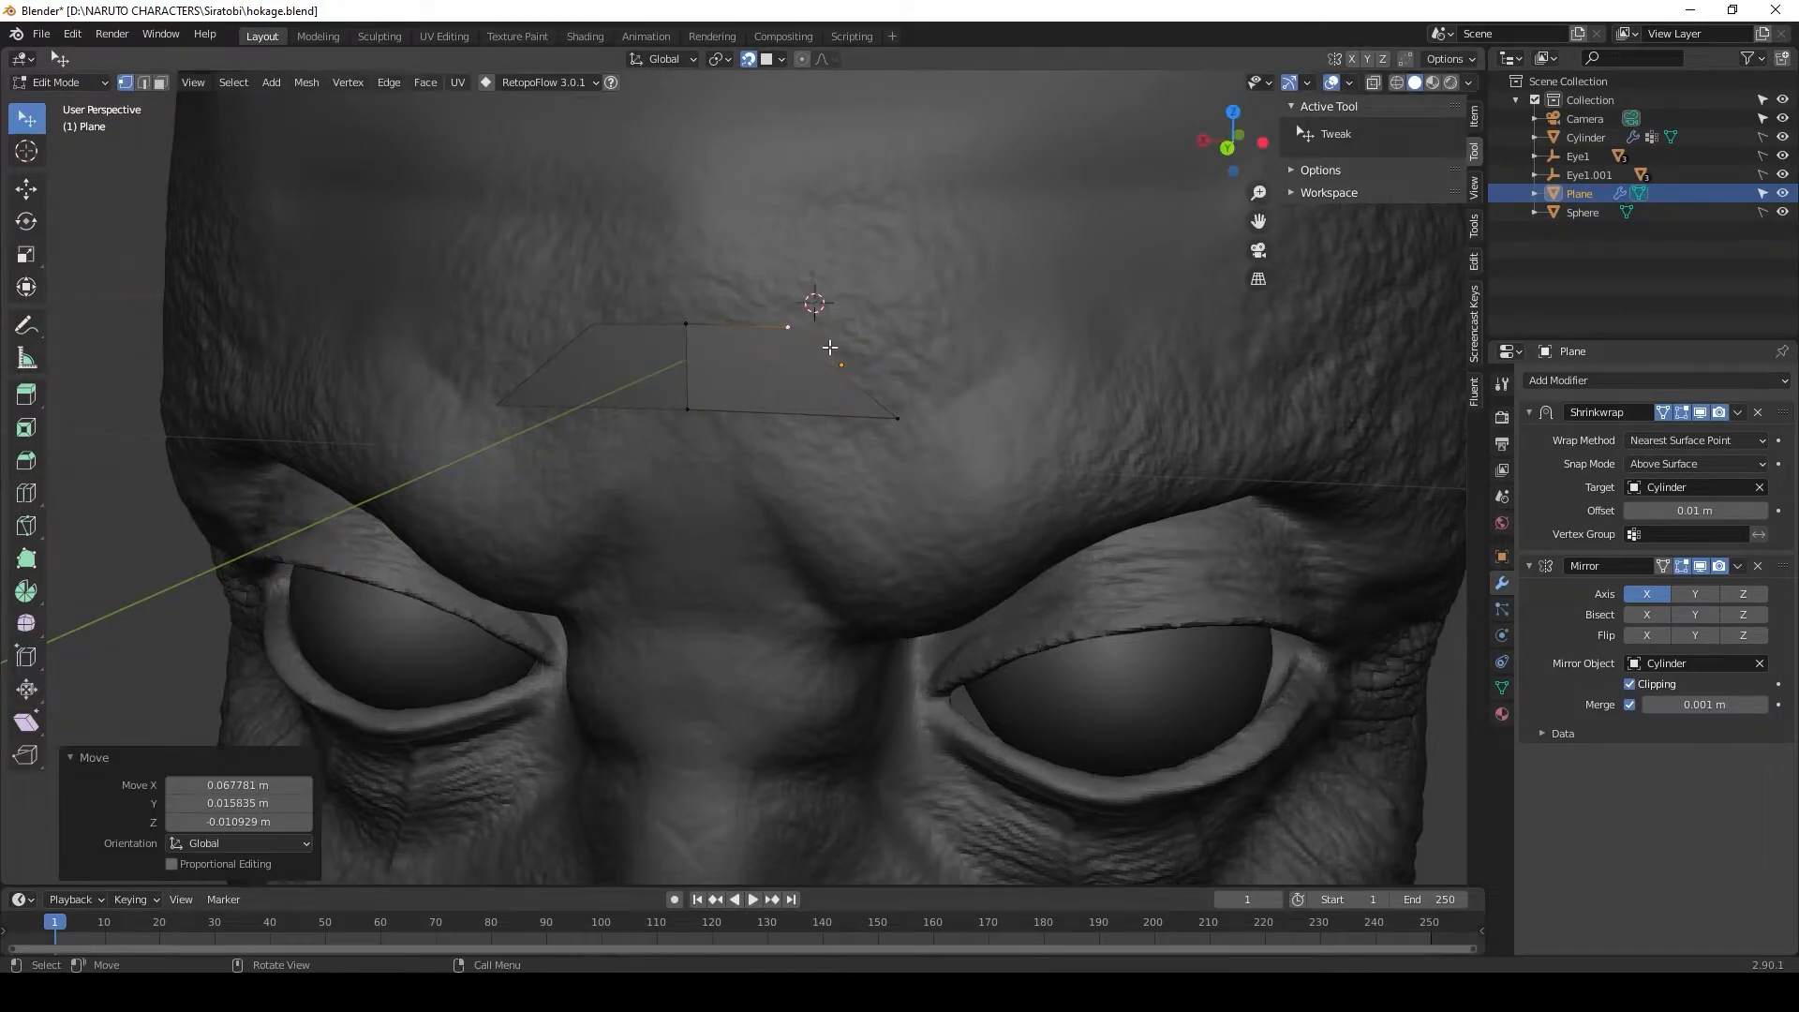
left_click_drag(838, 365, 786, 408)
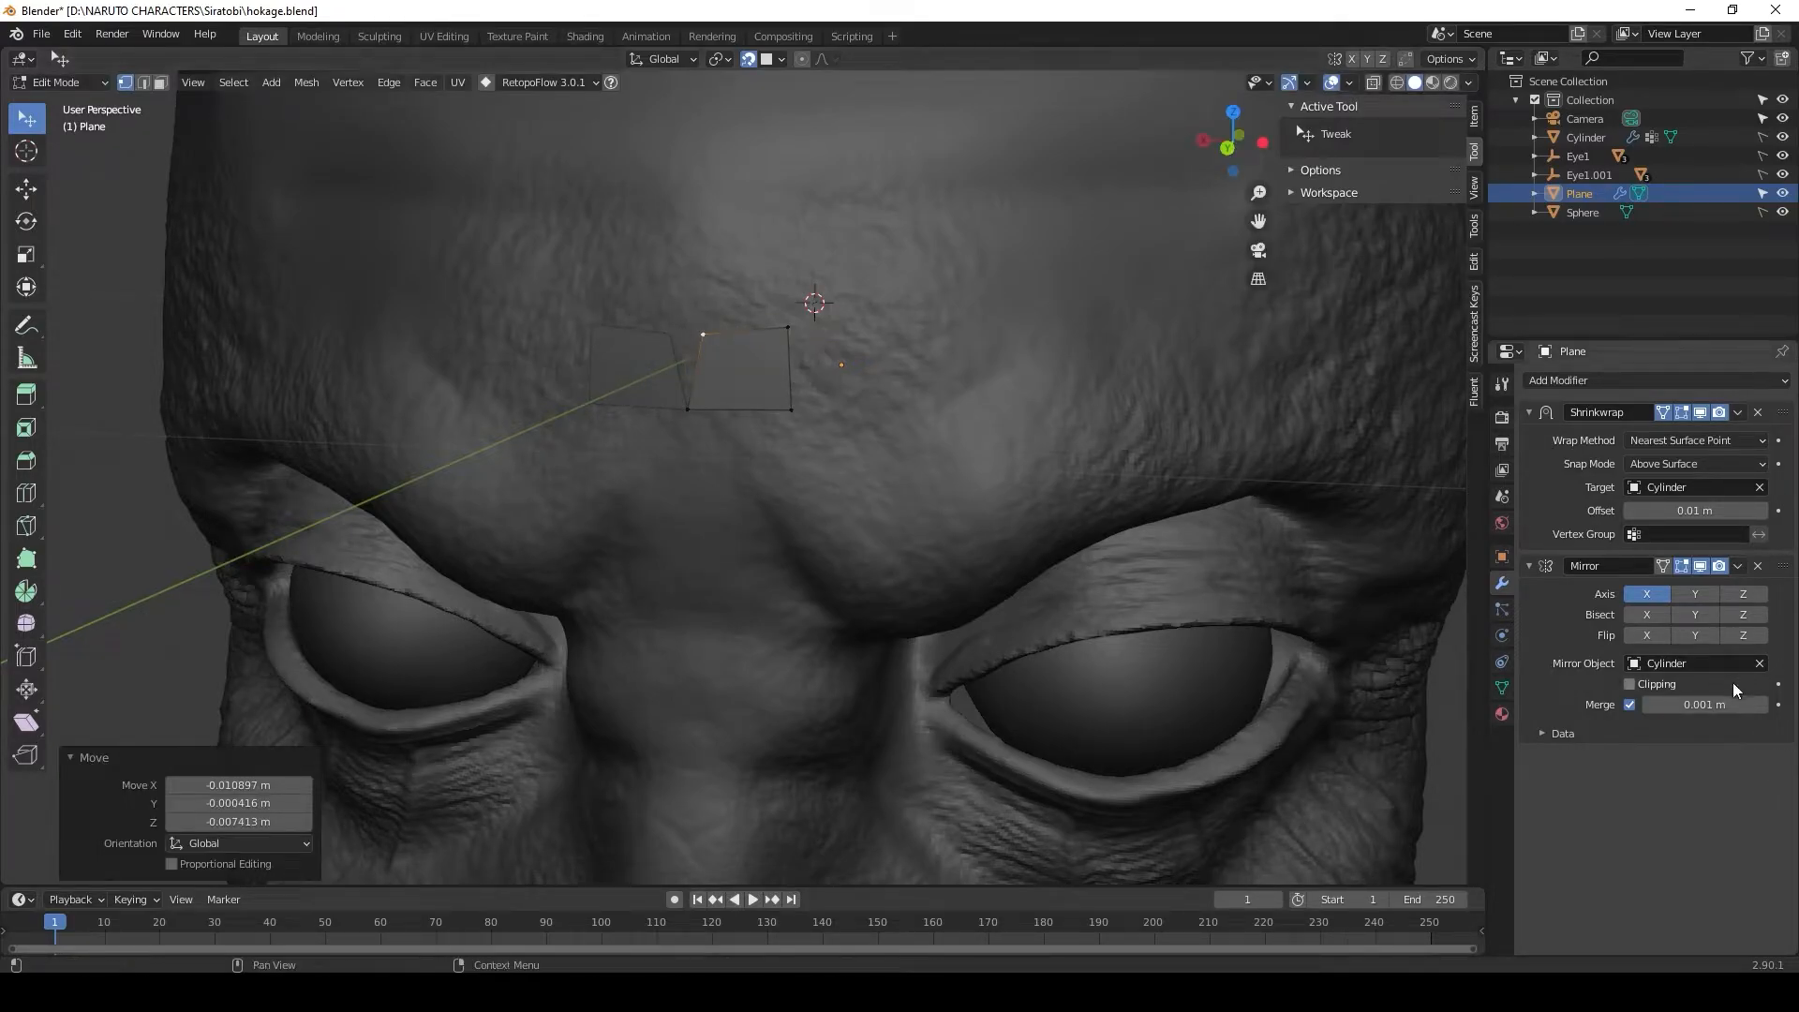
left_click(1630, 684)
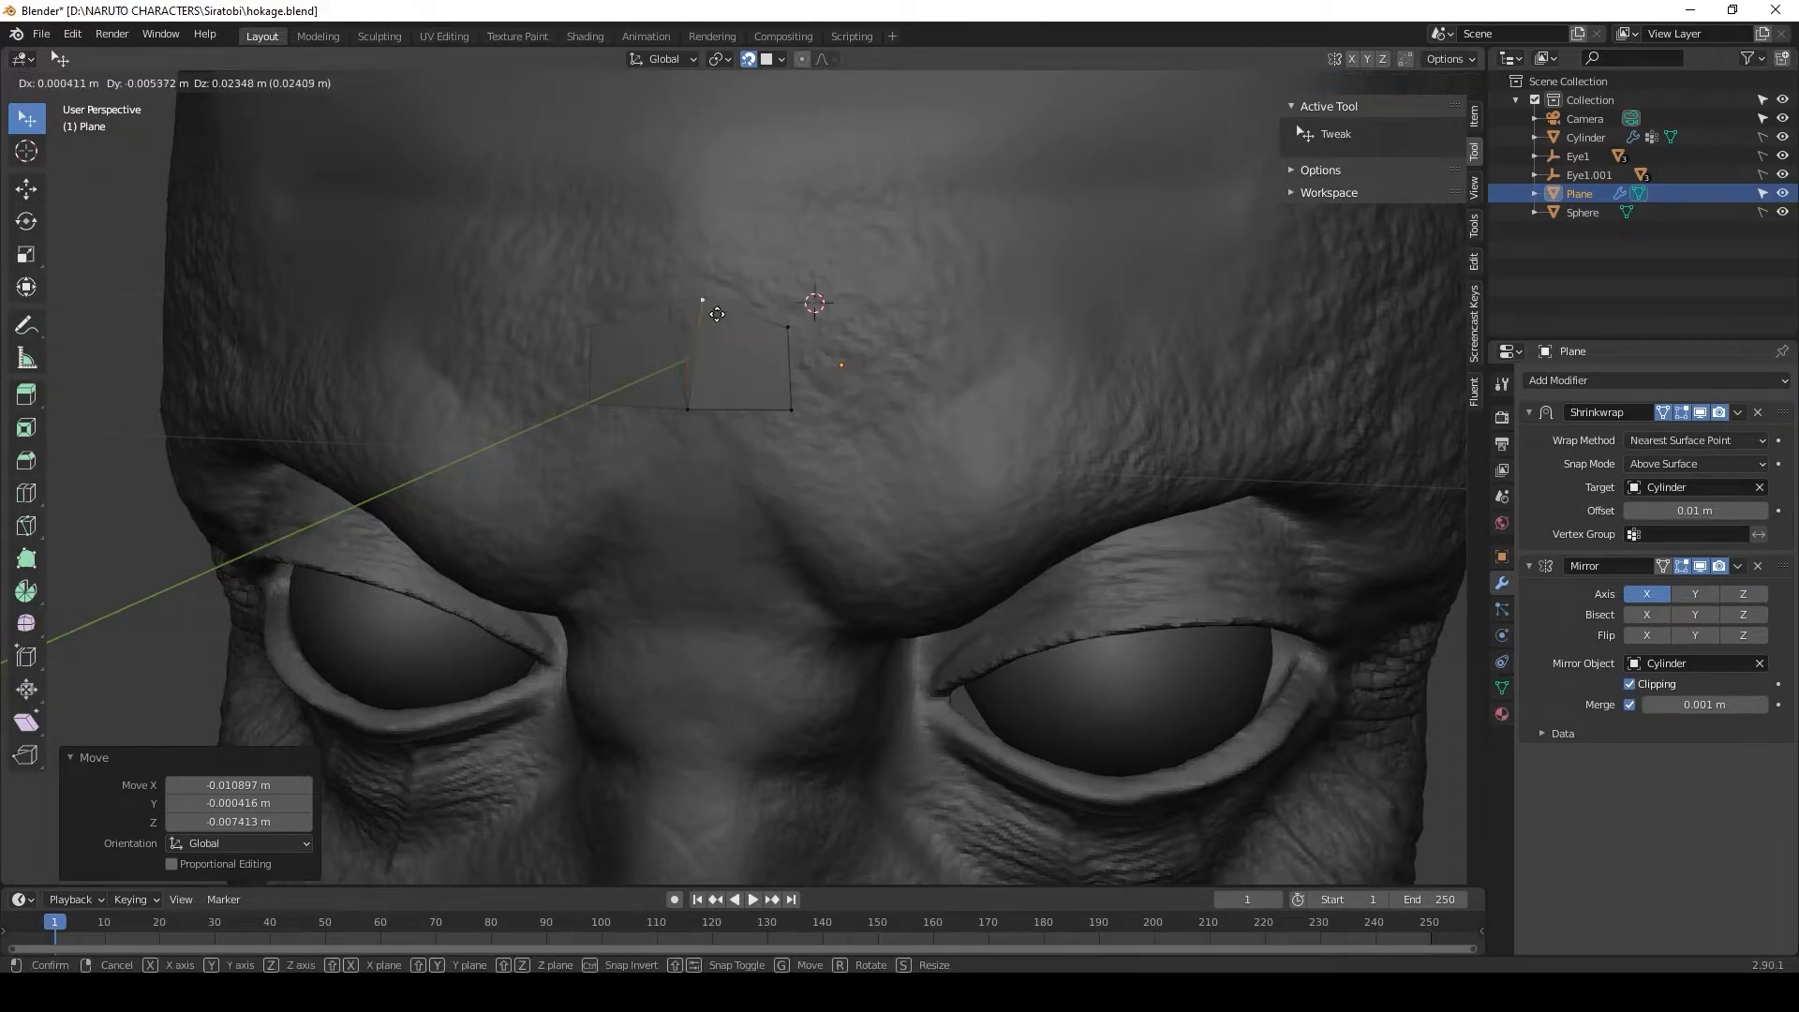
mouse_move(640, 339)
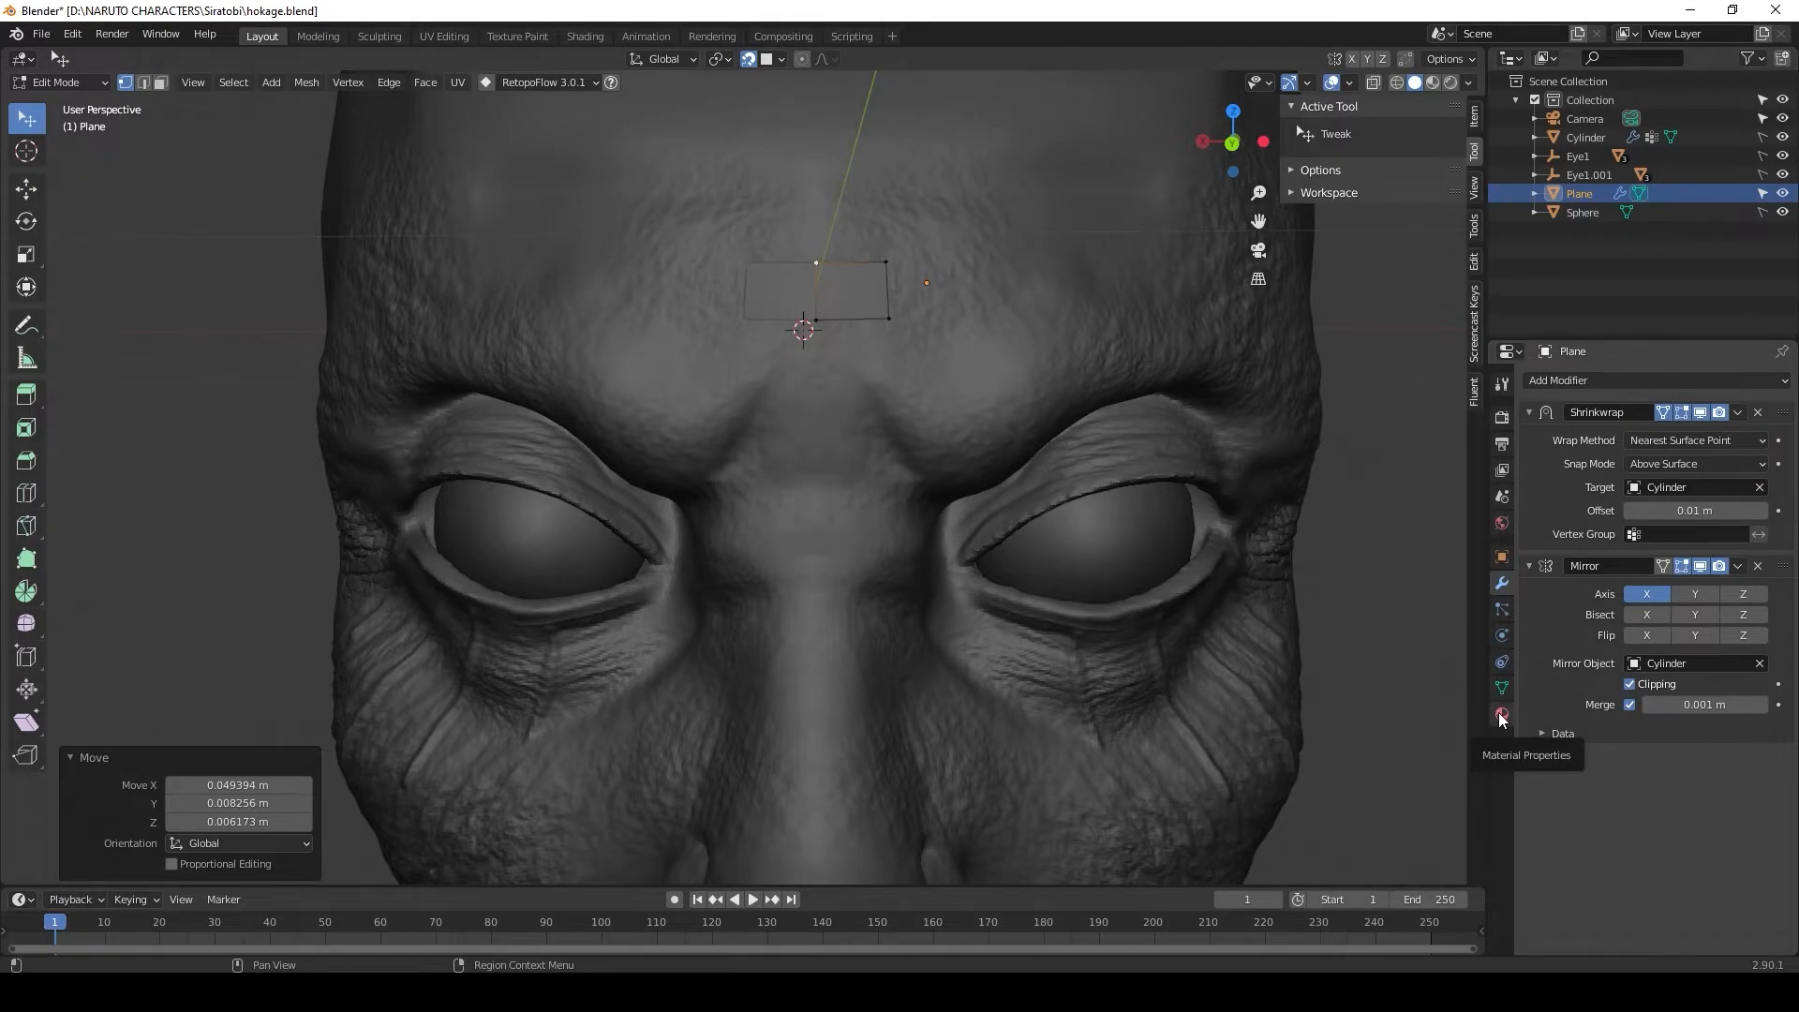
- Give the plane a new material with light blue base colour and blue viewport display colour
left_click(1499, 712)
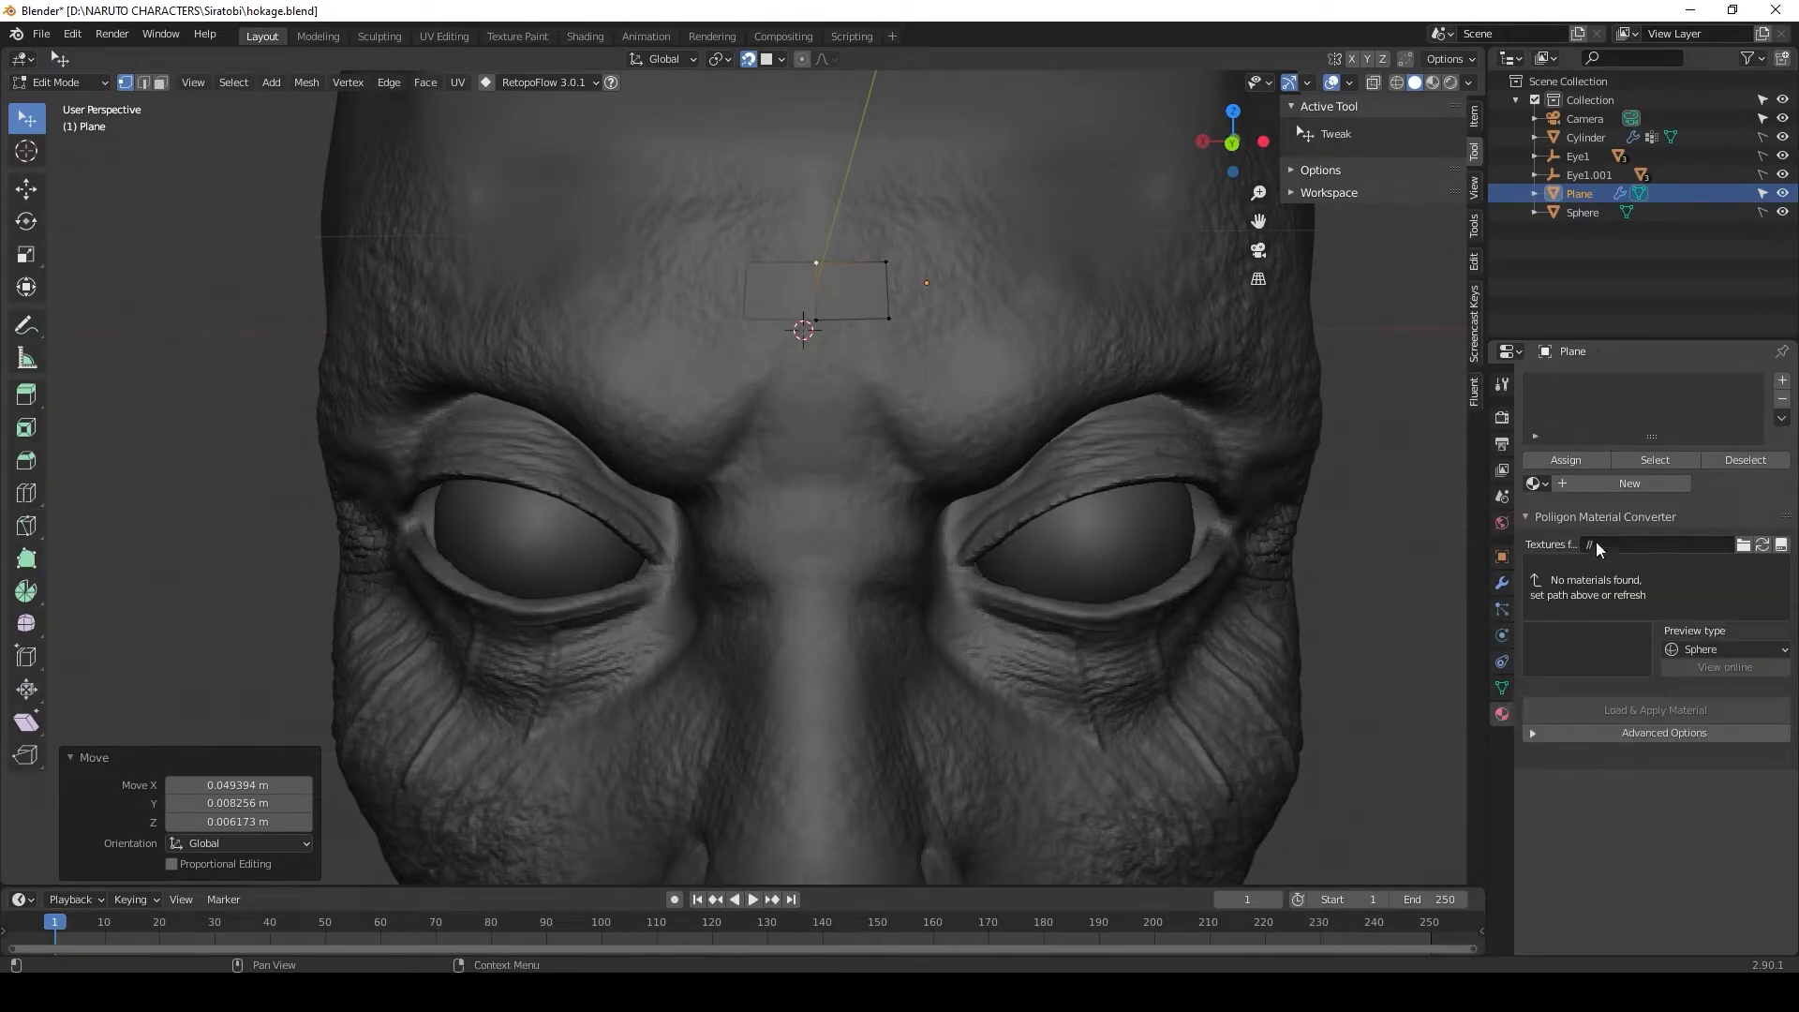
left_click(1630, 484)
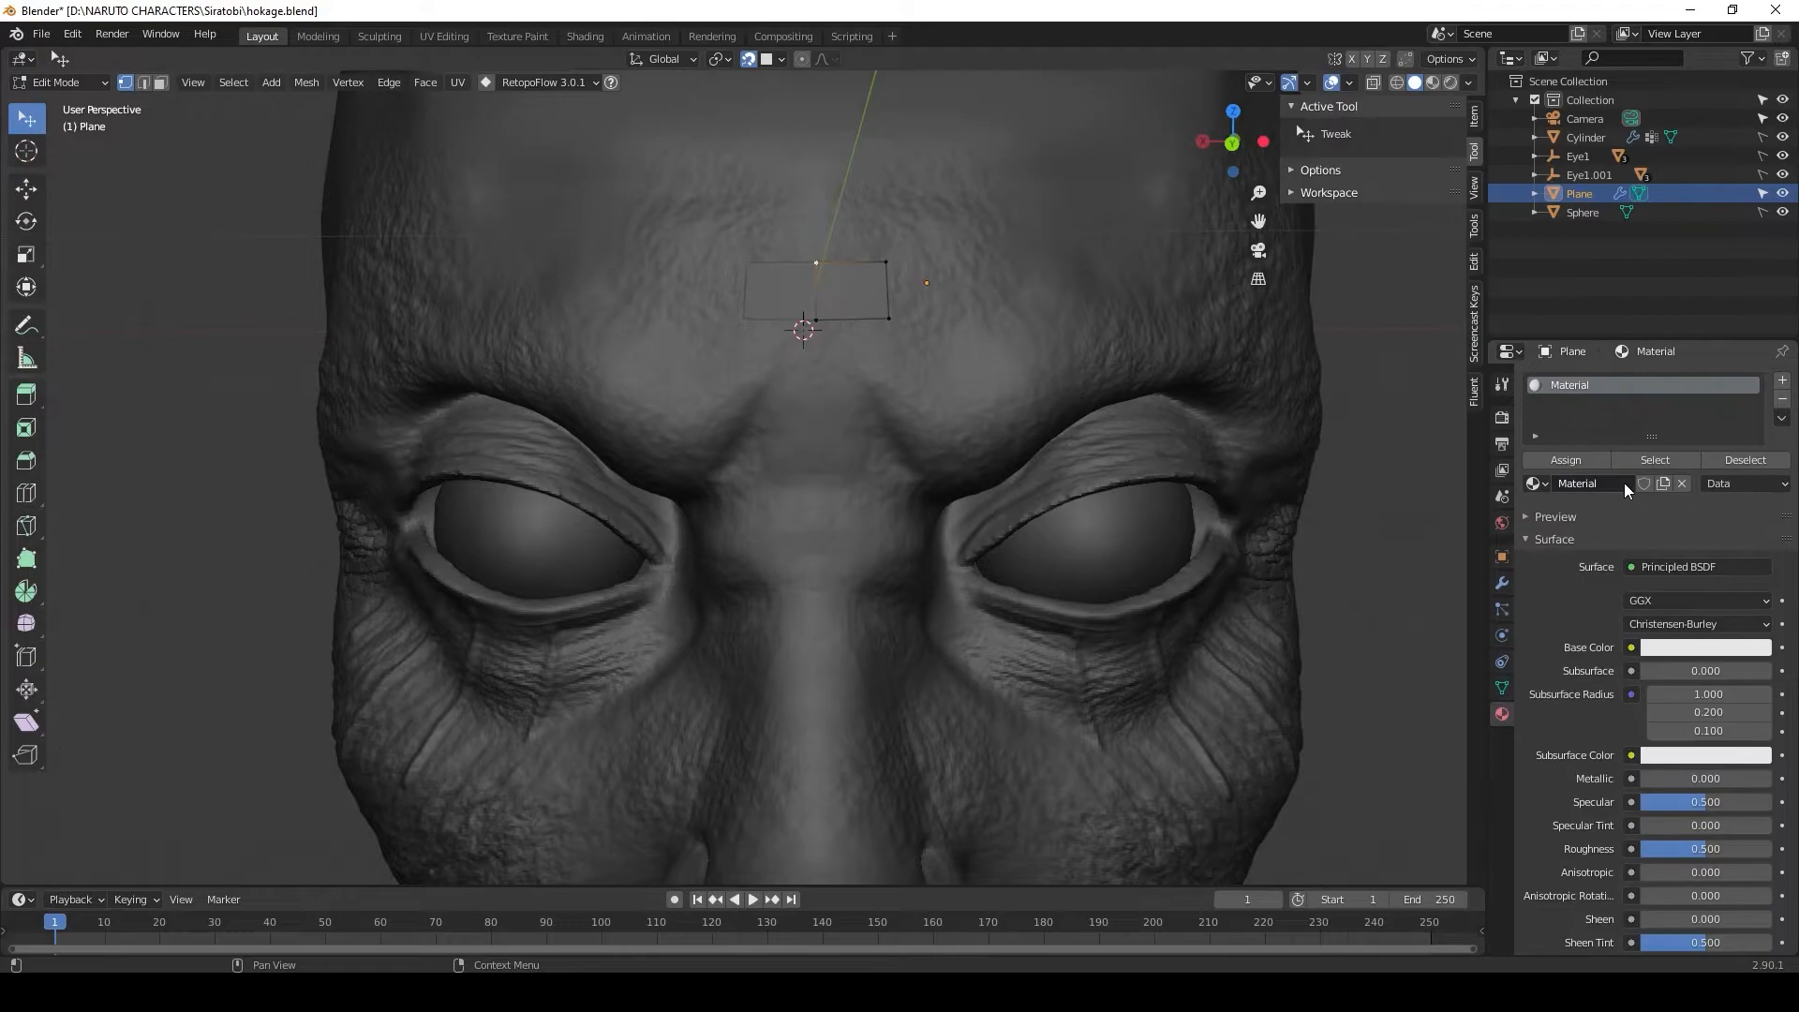
left_click(1706, 647)
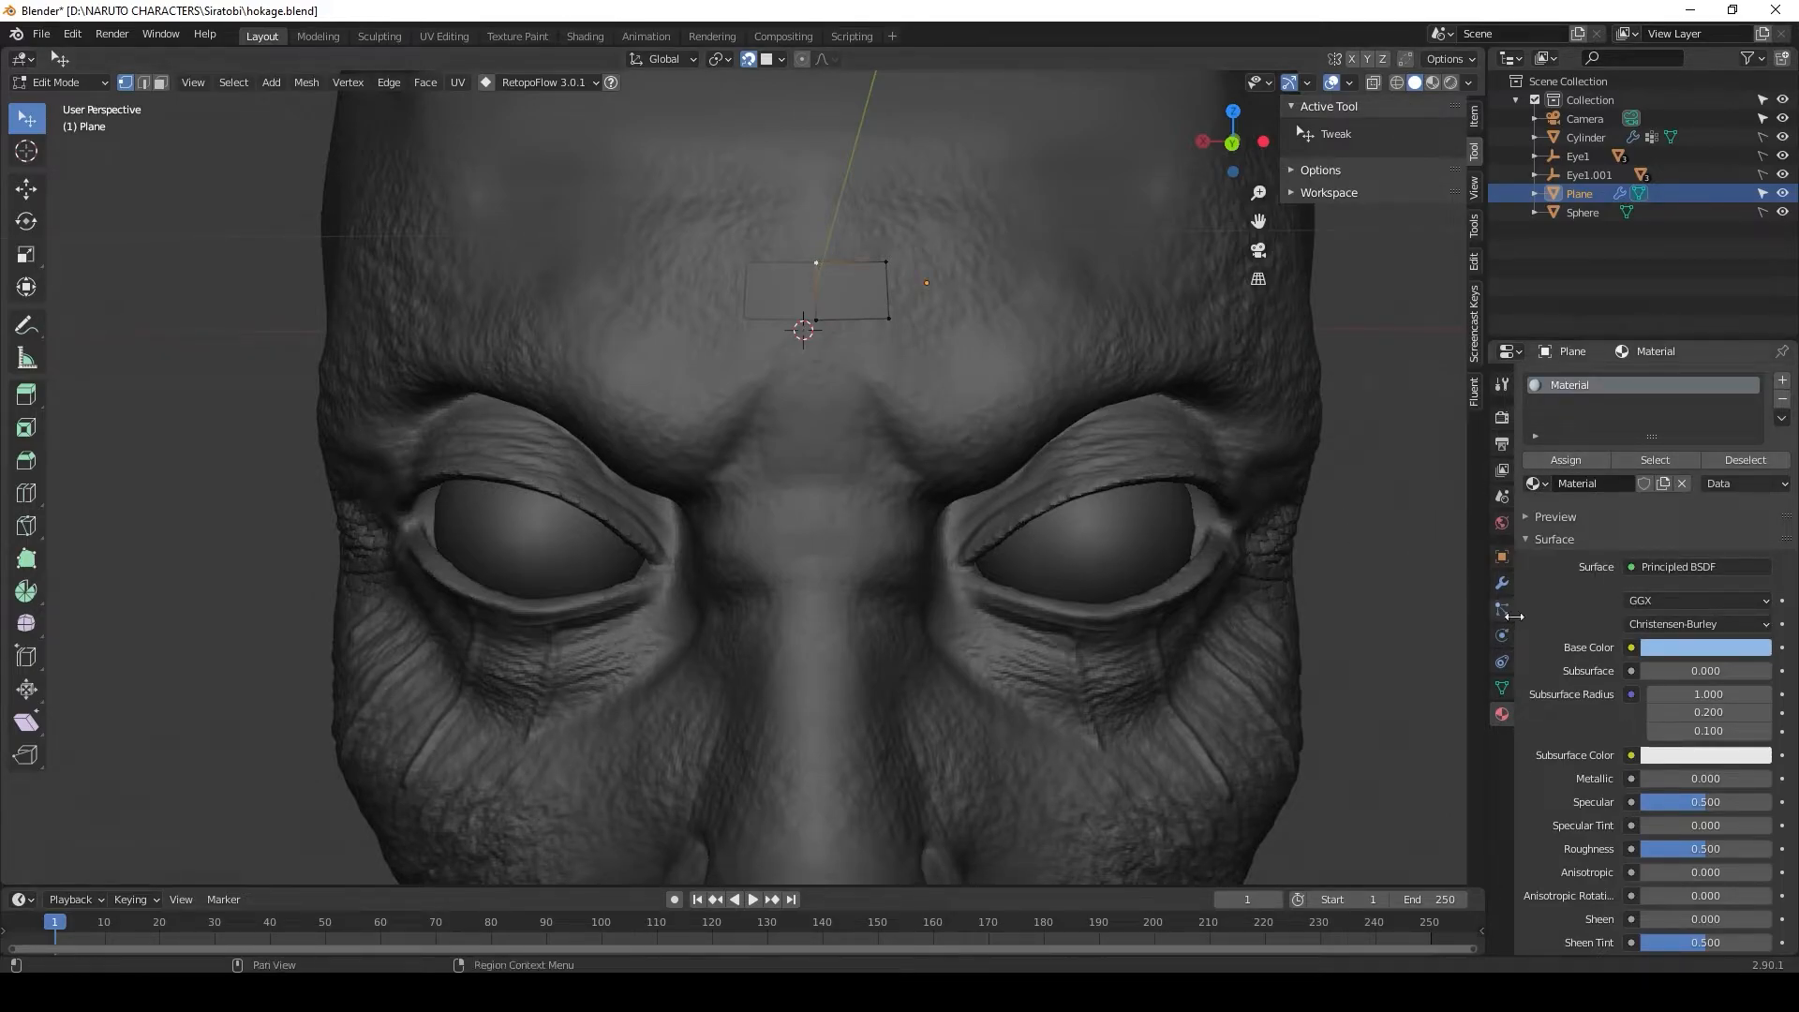
scroll("down", 3)
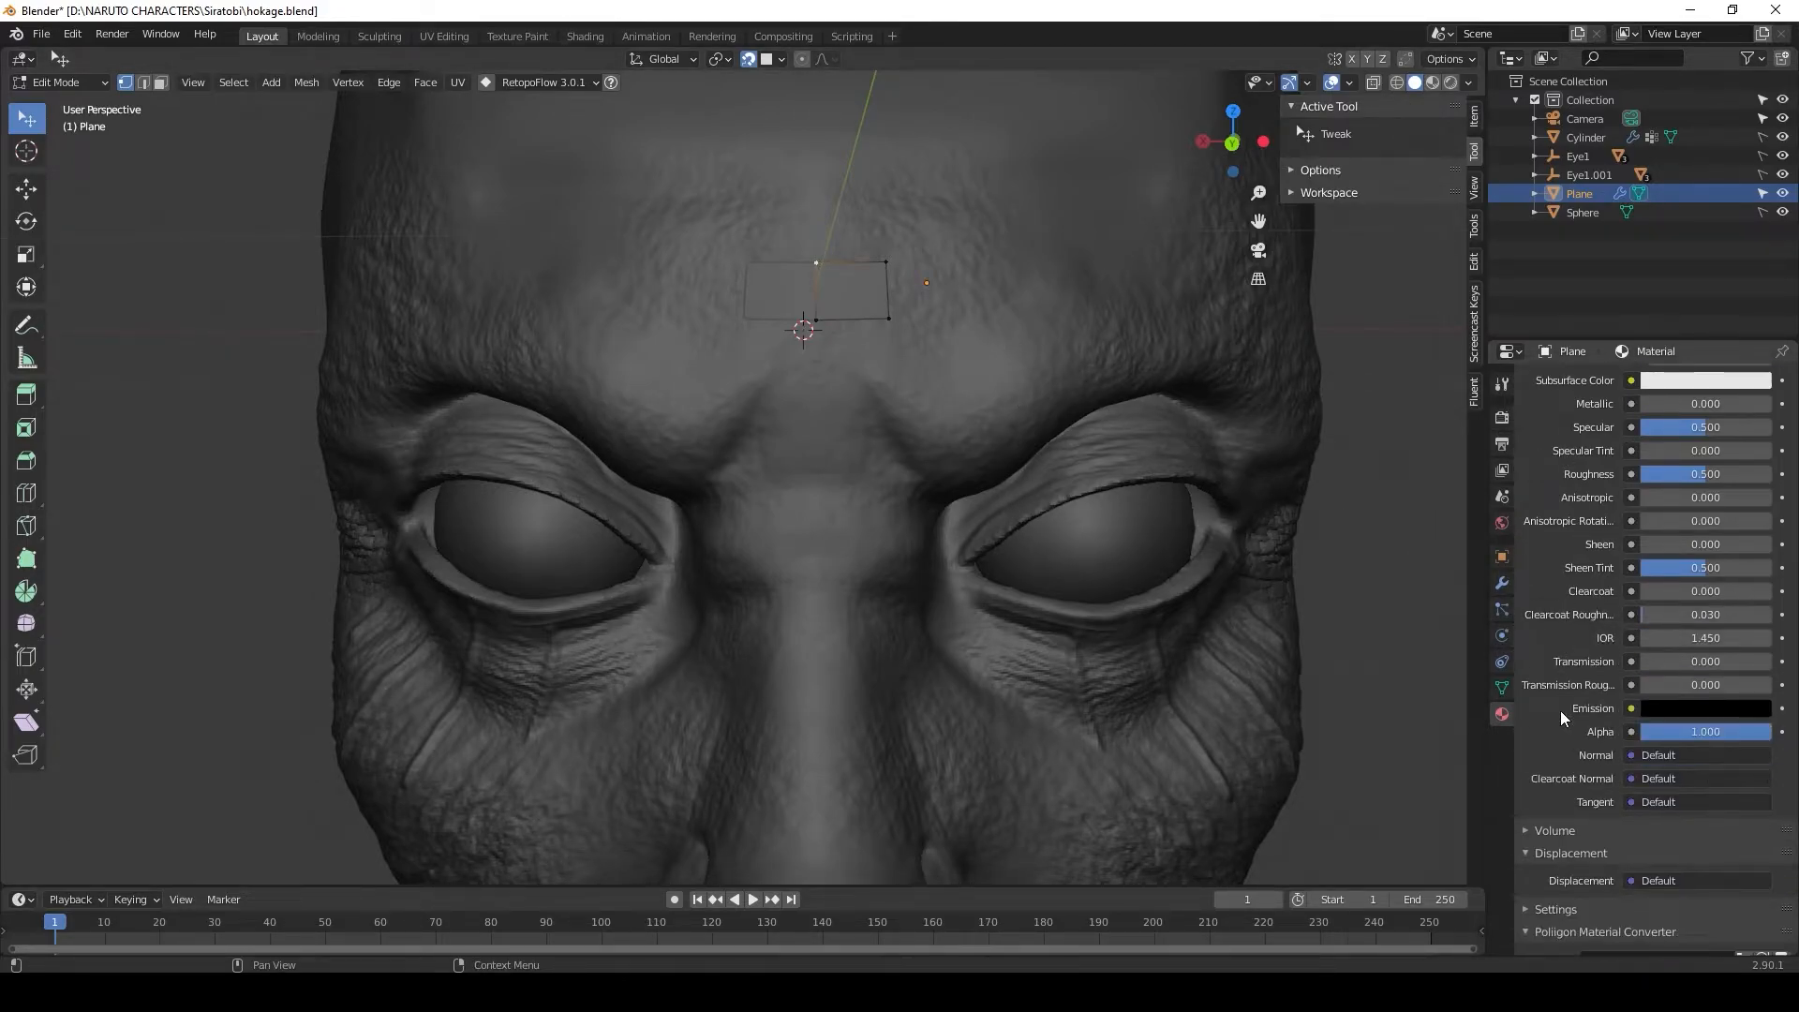
scroll("down", 3)
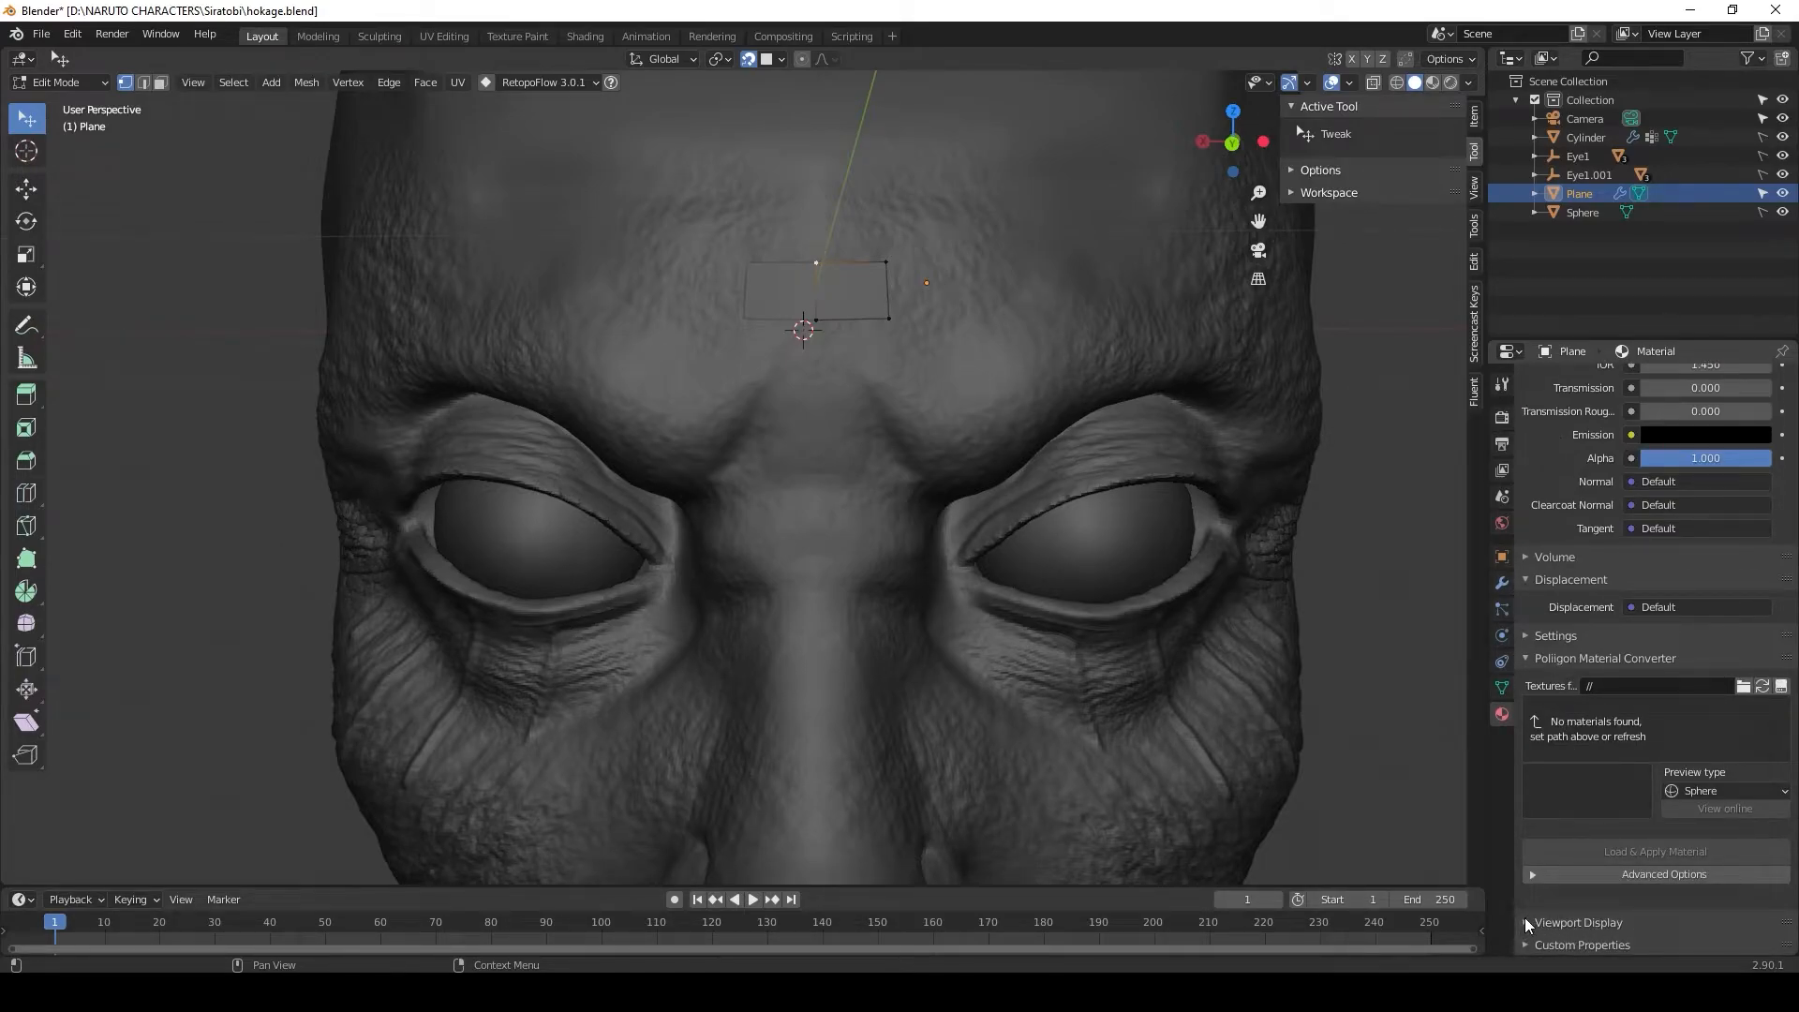
left_click(1698, 800)
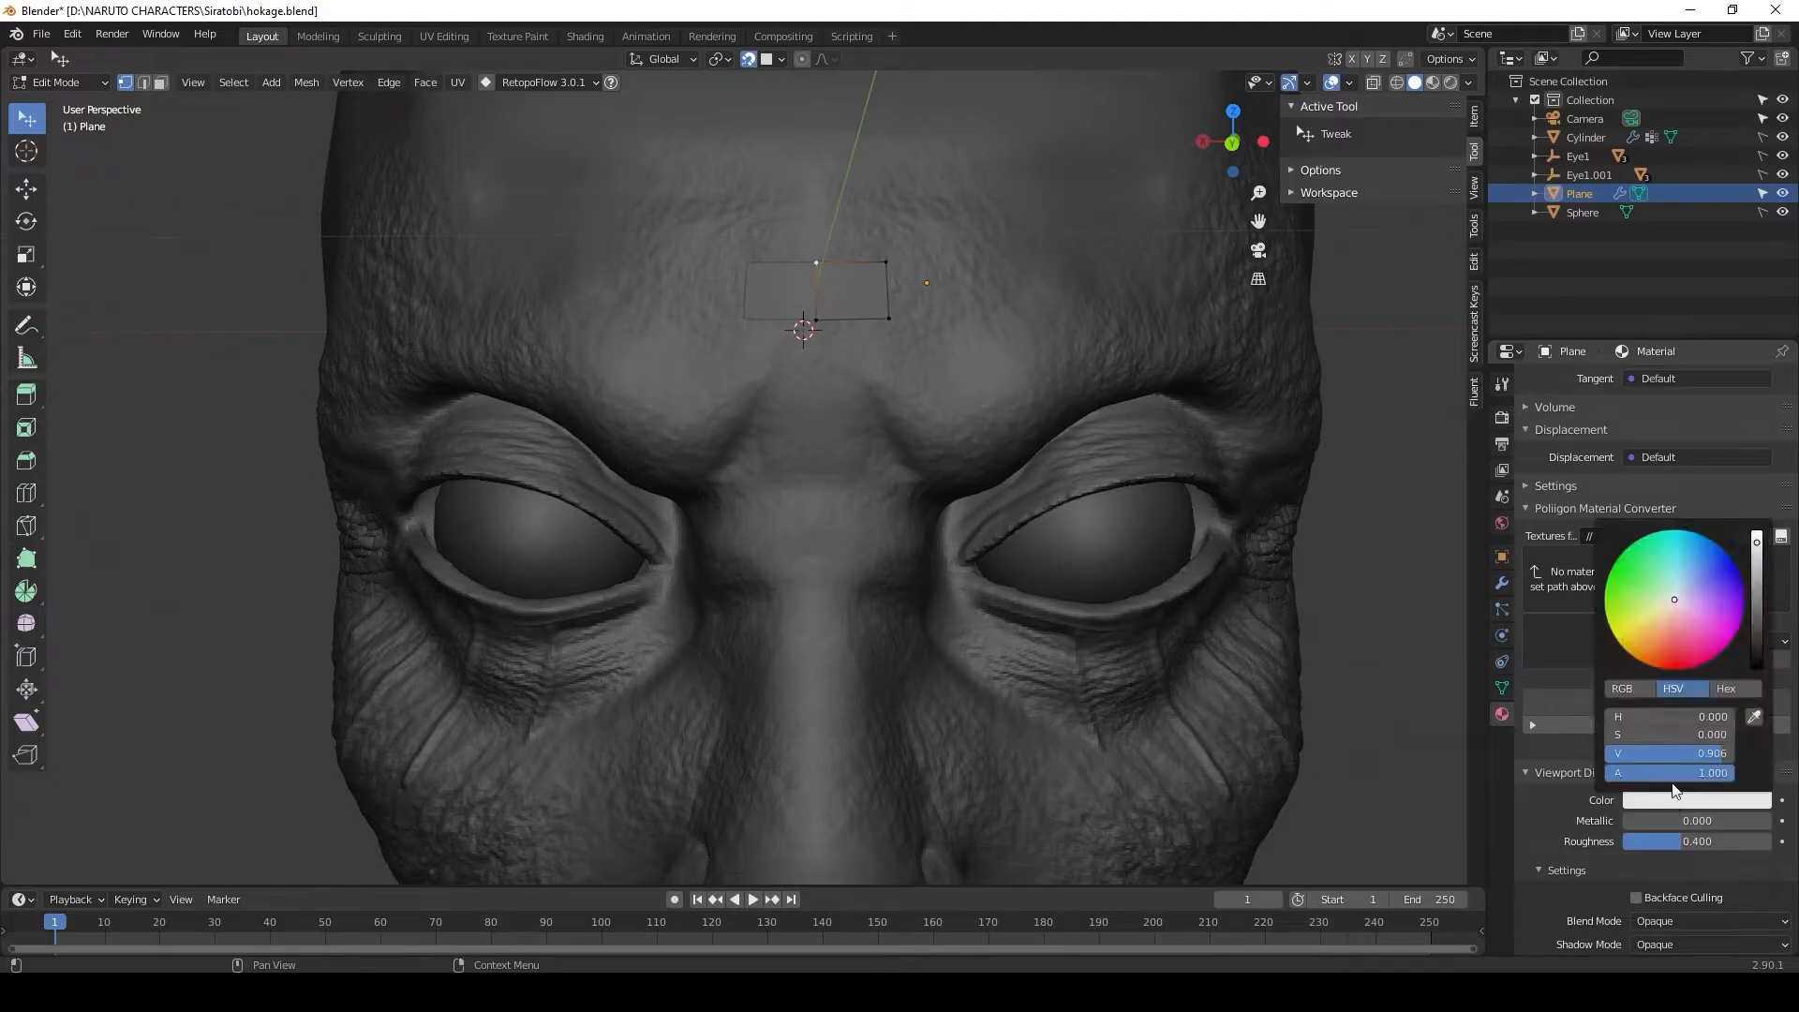
left_click(1687, 580)
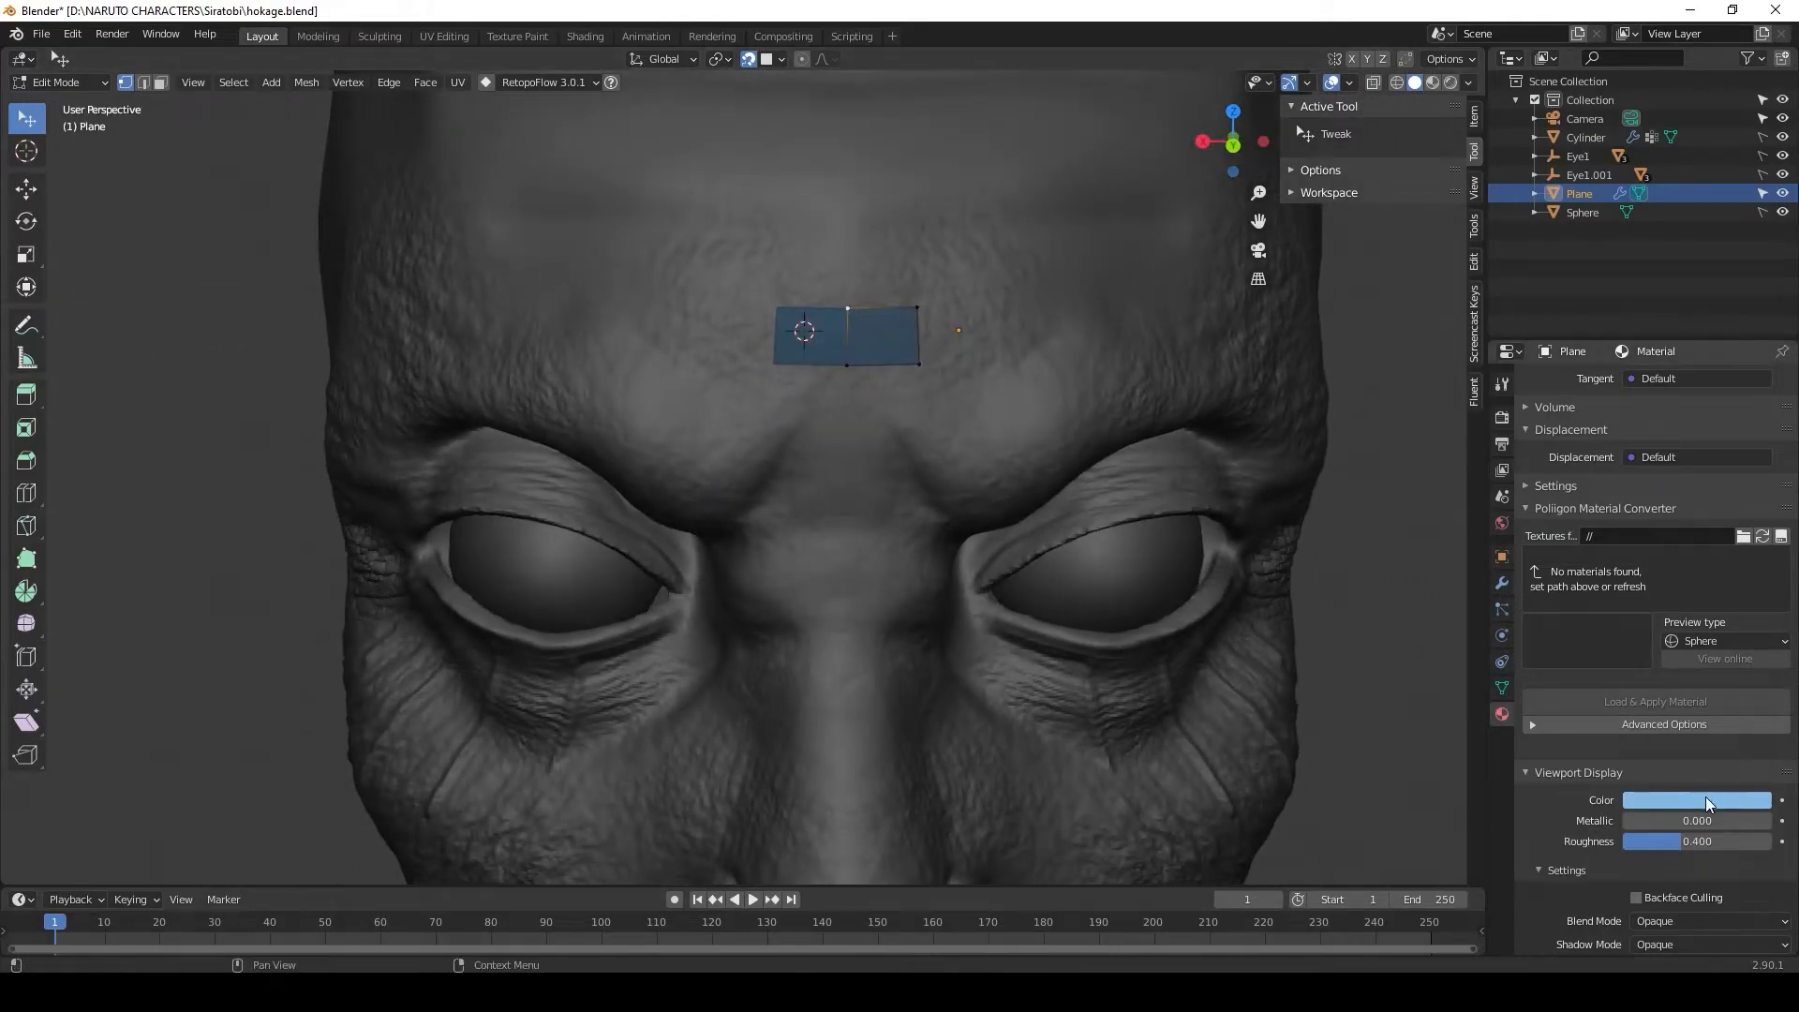
left_click(1697, 800)
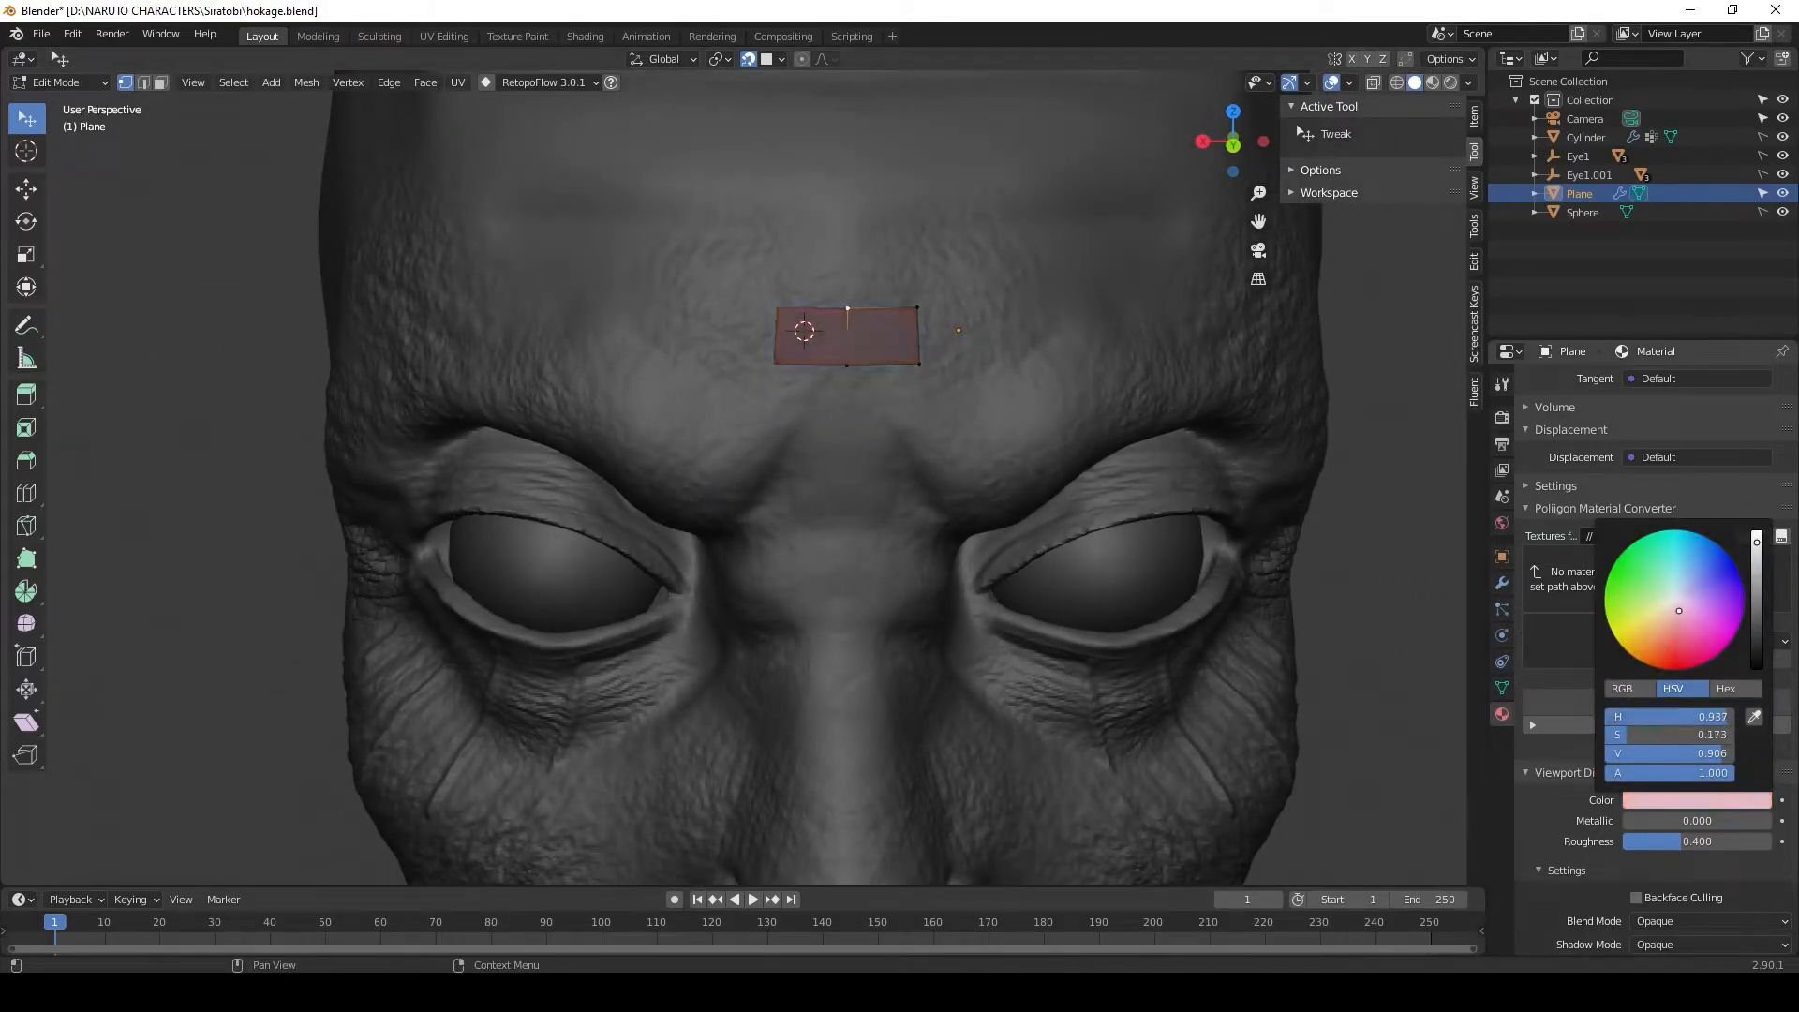
left_click(1689, 554)
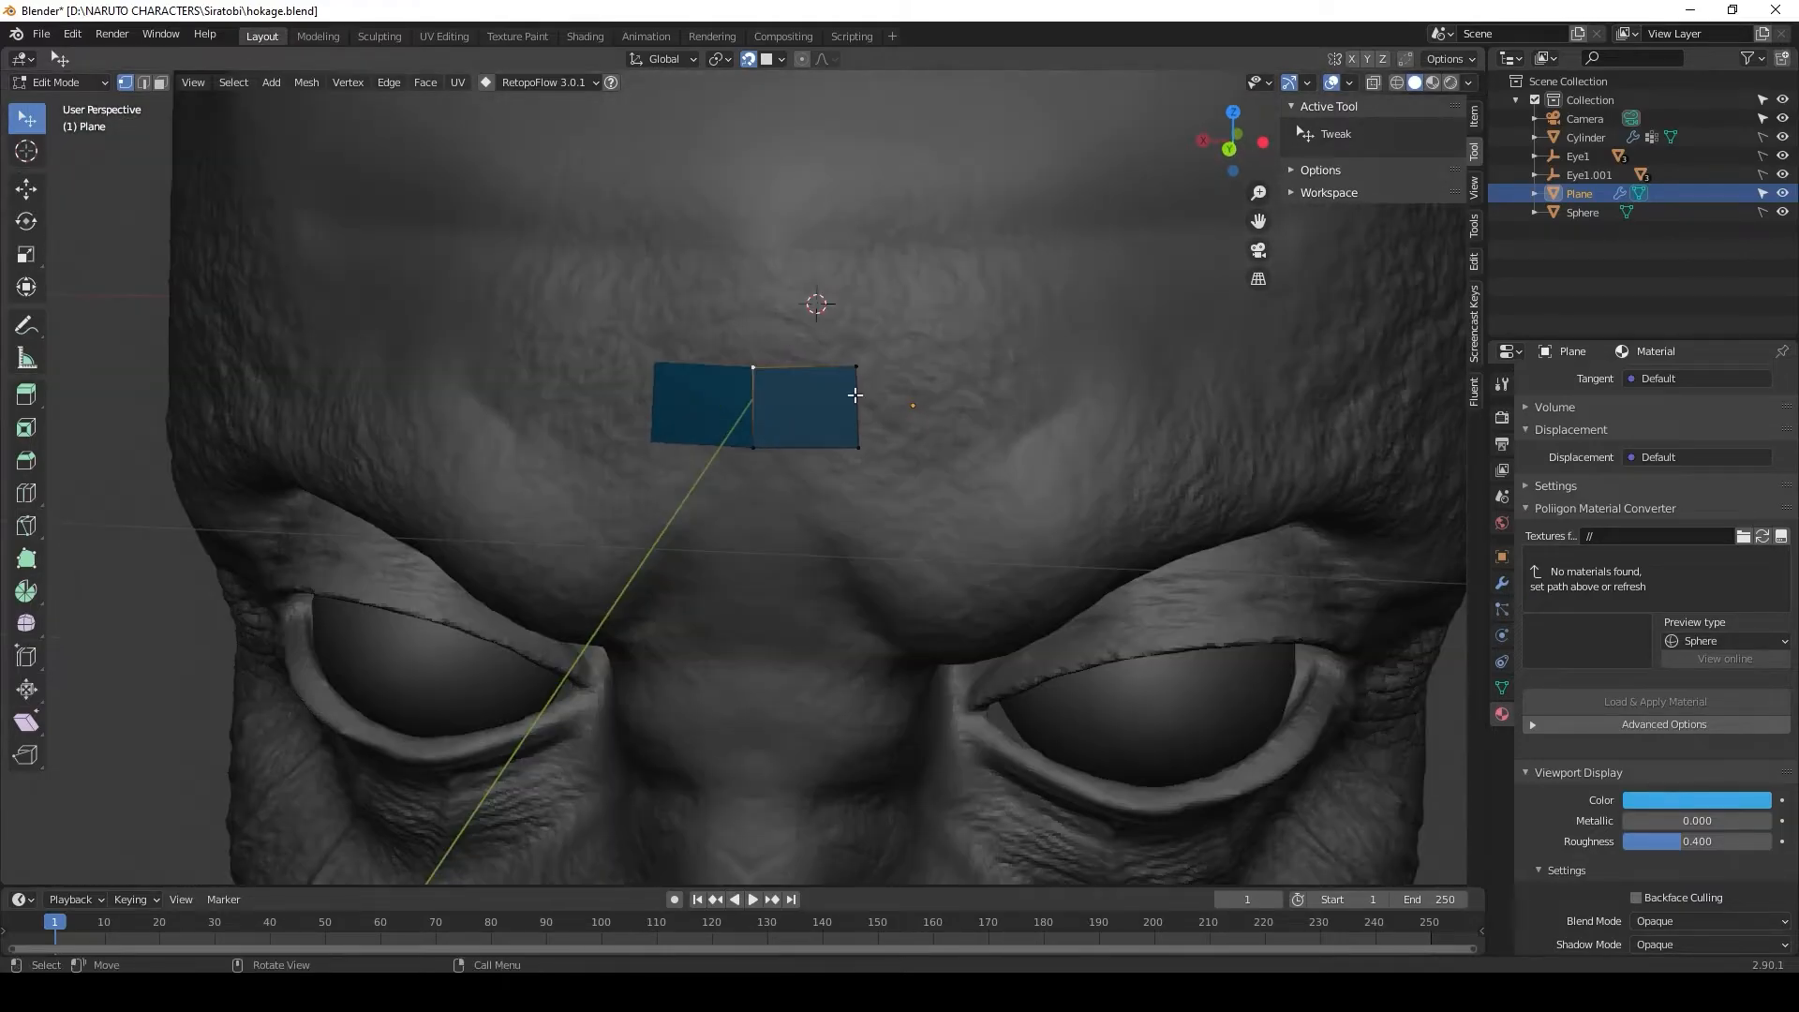
mouse_move(849, 369)
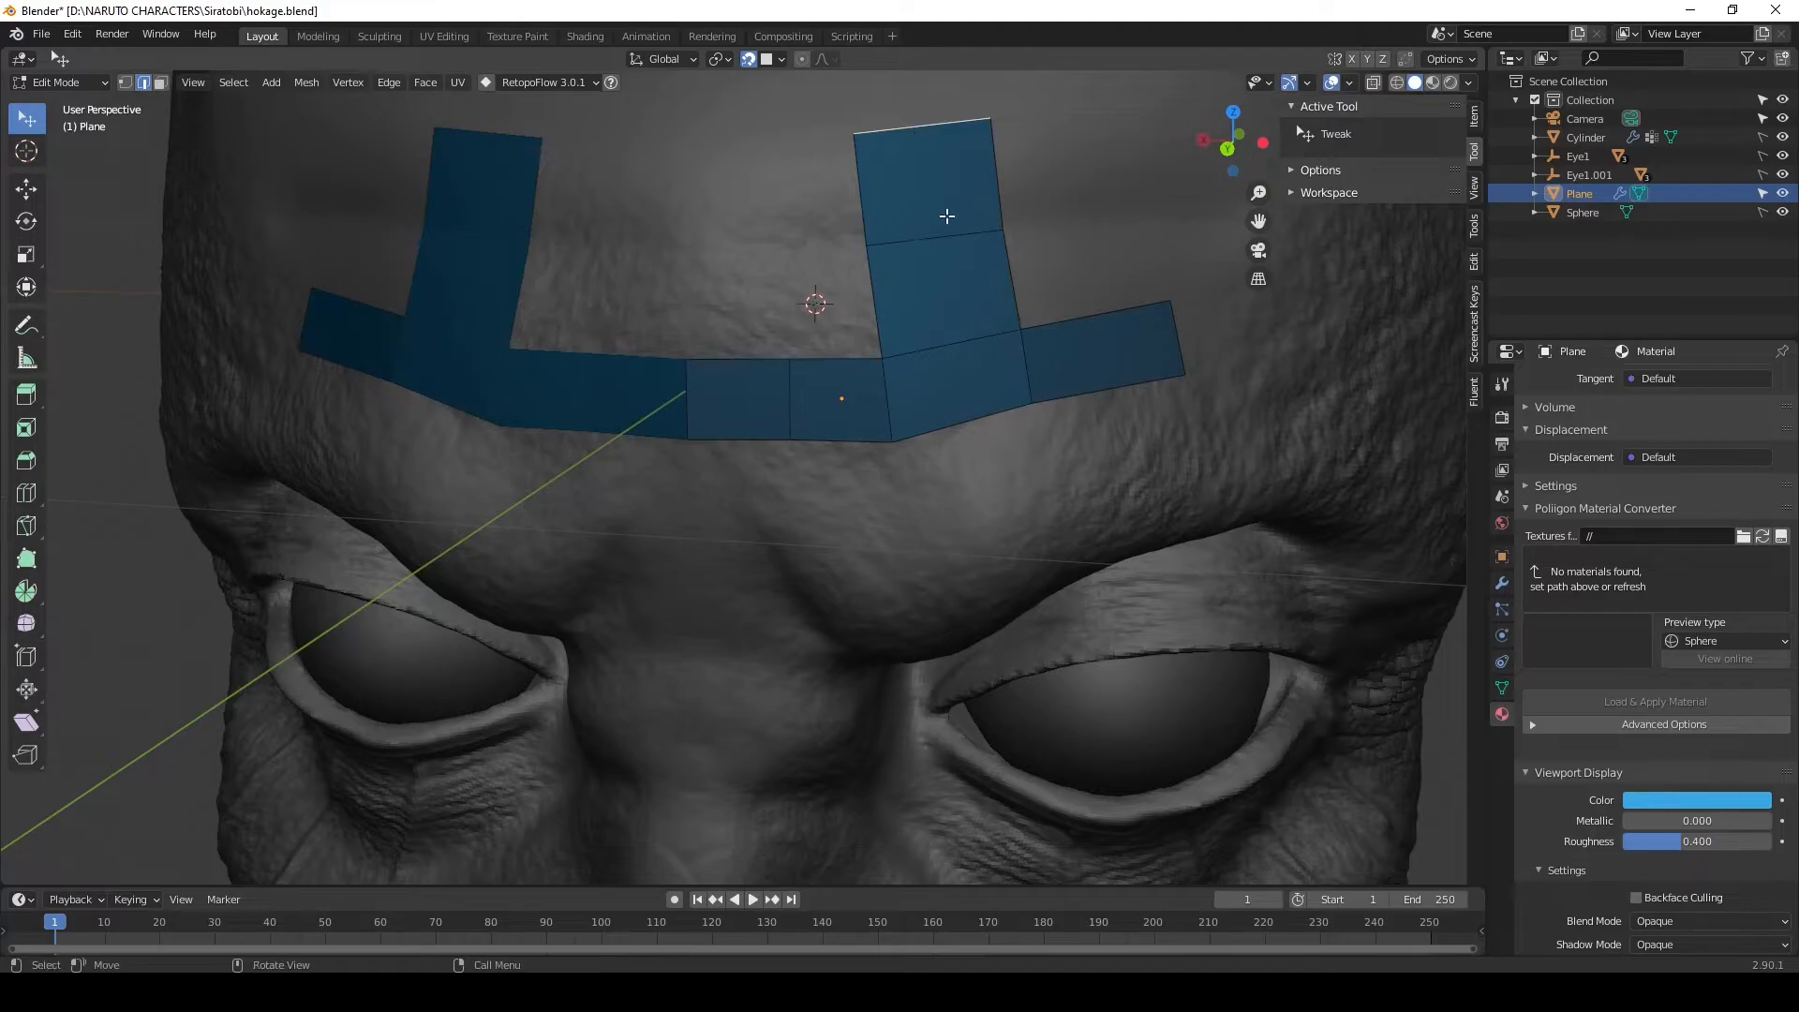
- Extrude brow strips up the forehead and pull a strip down between the eyebrows
left_click_drag(780, 344, 1006, 333)
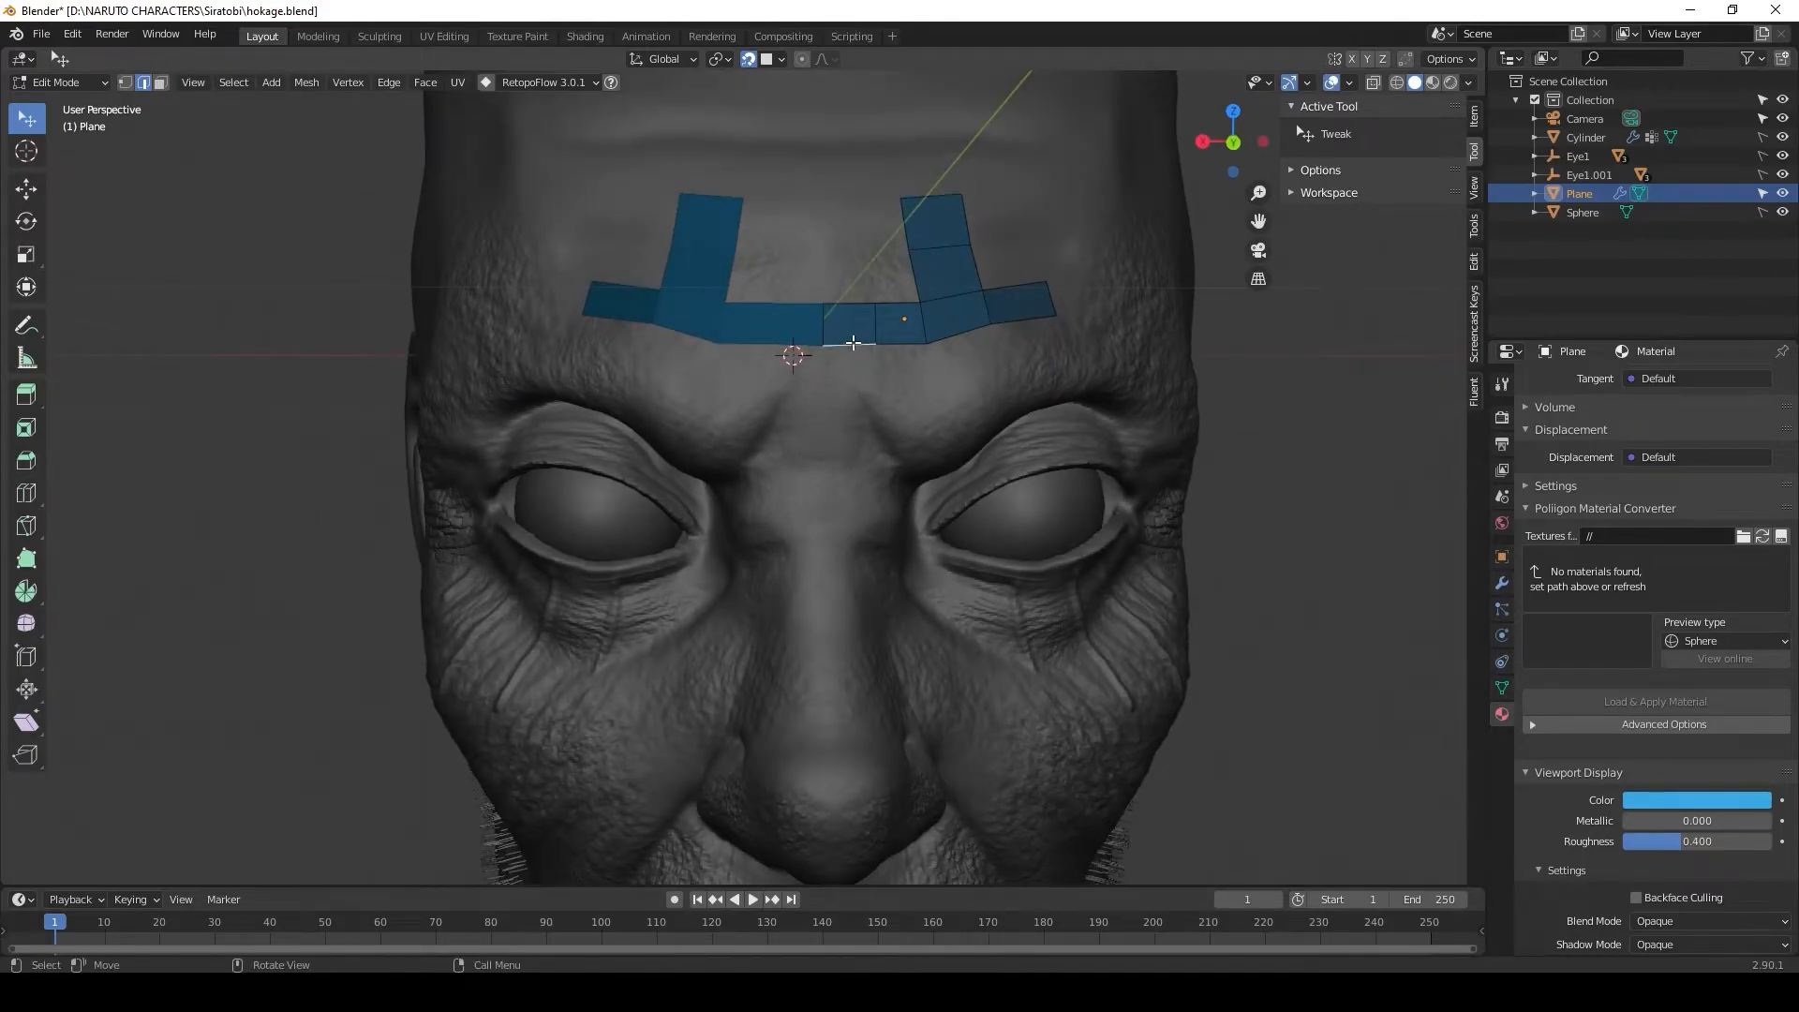
left_click(850, 404)
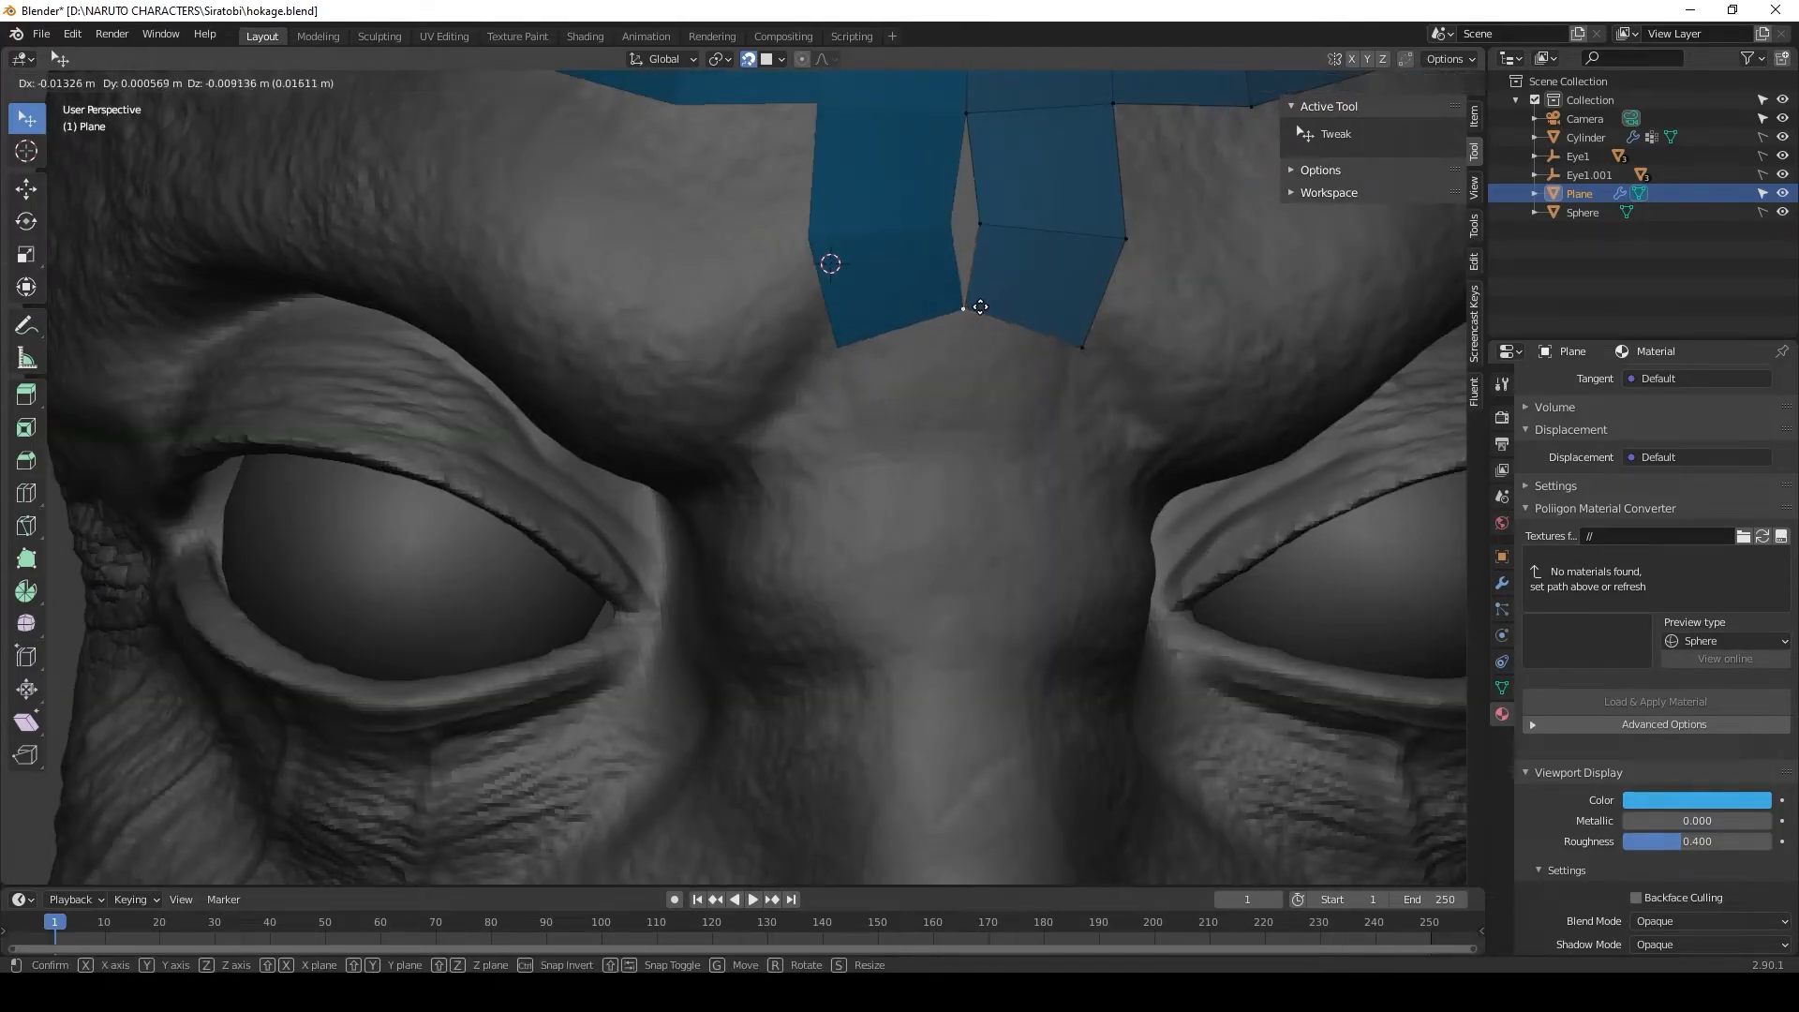
left_click_drag(980, 306, 967, 234)
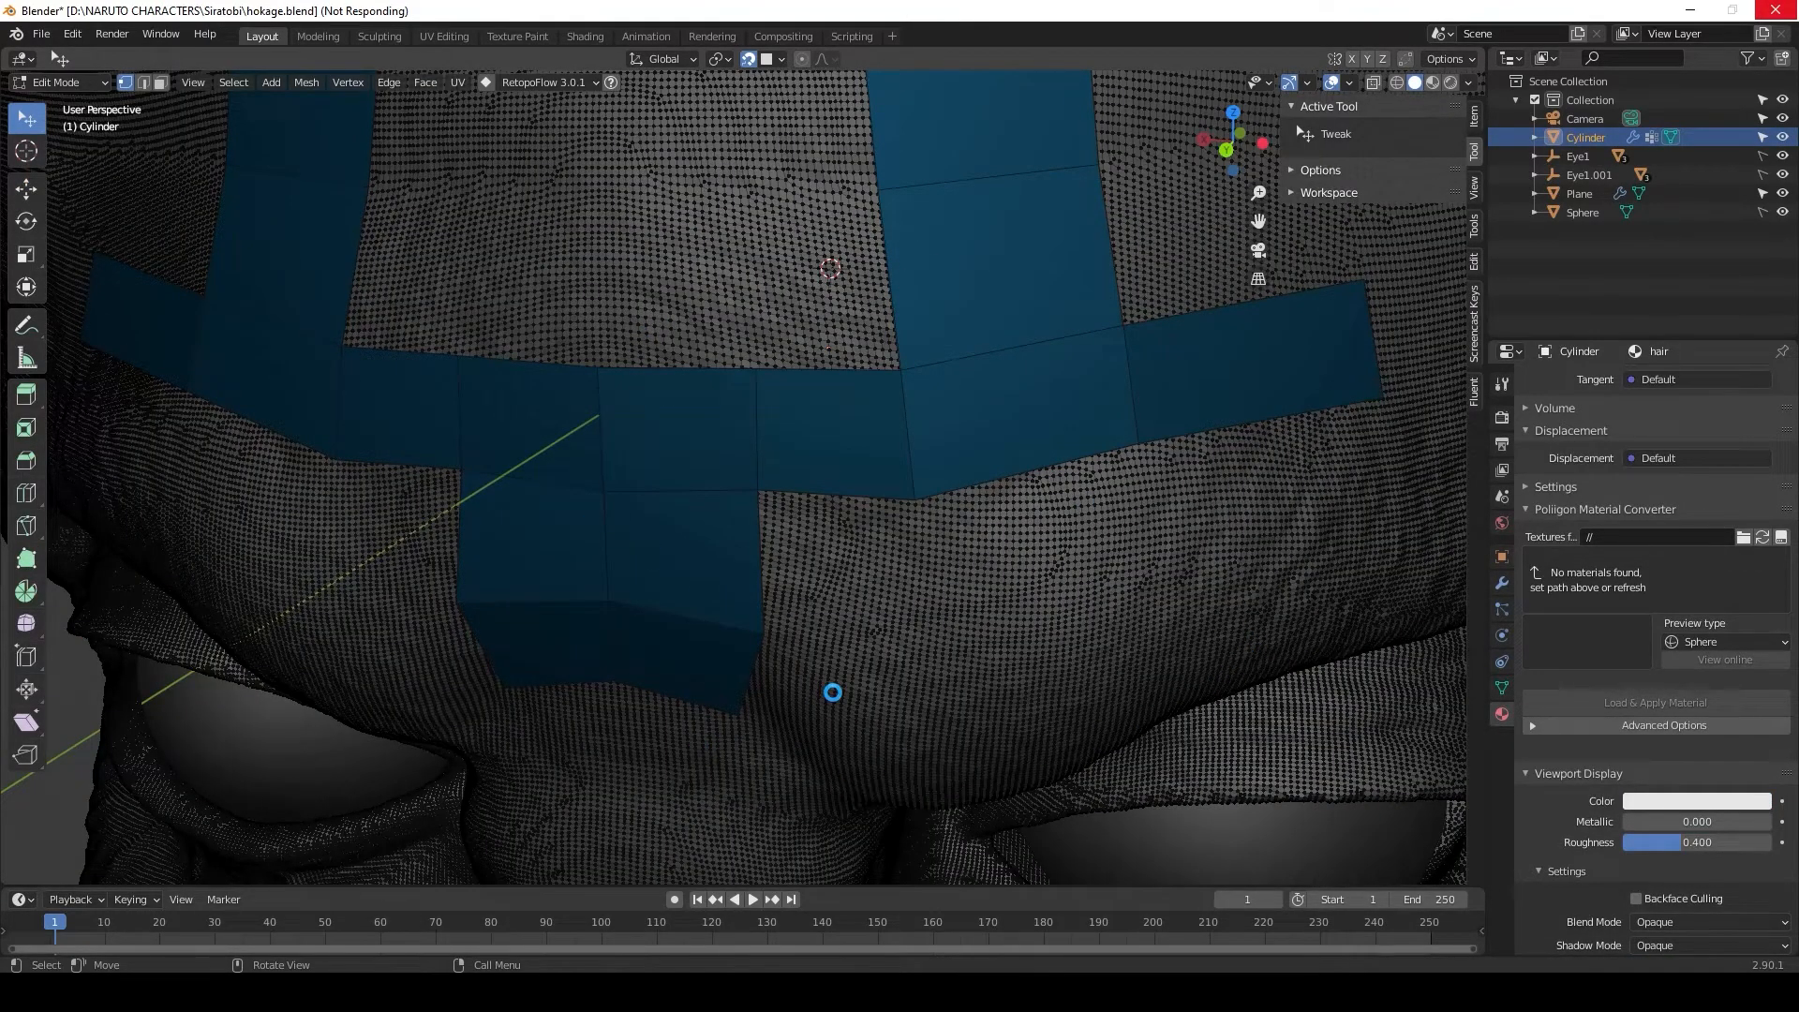
left_click(1580, 193)
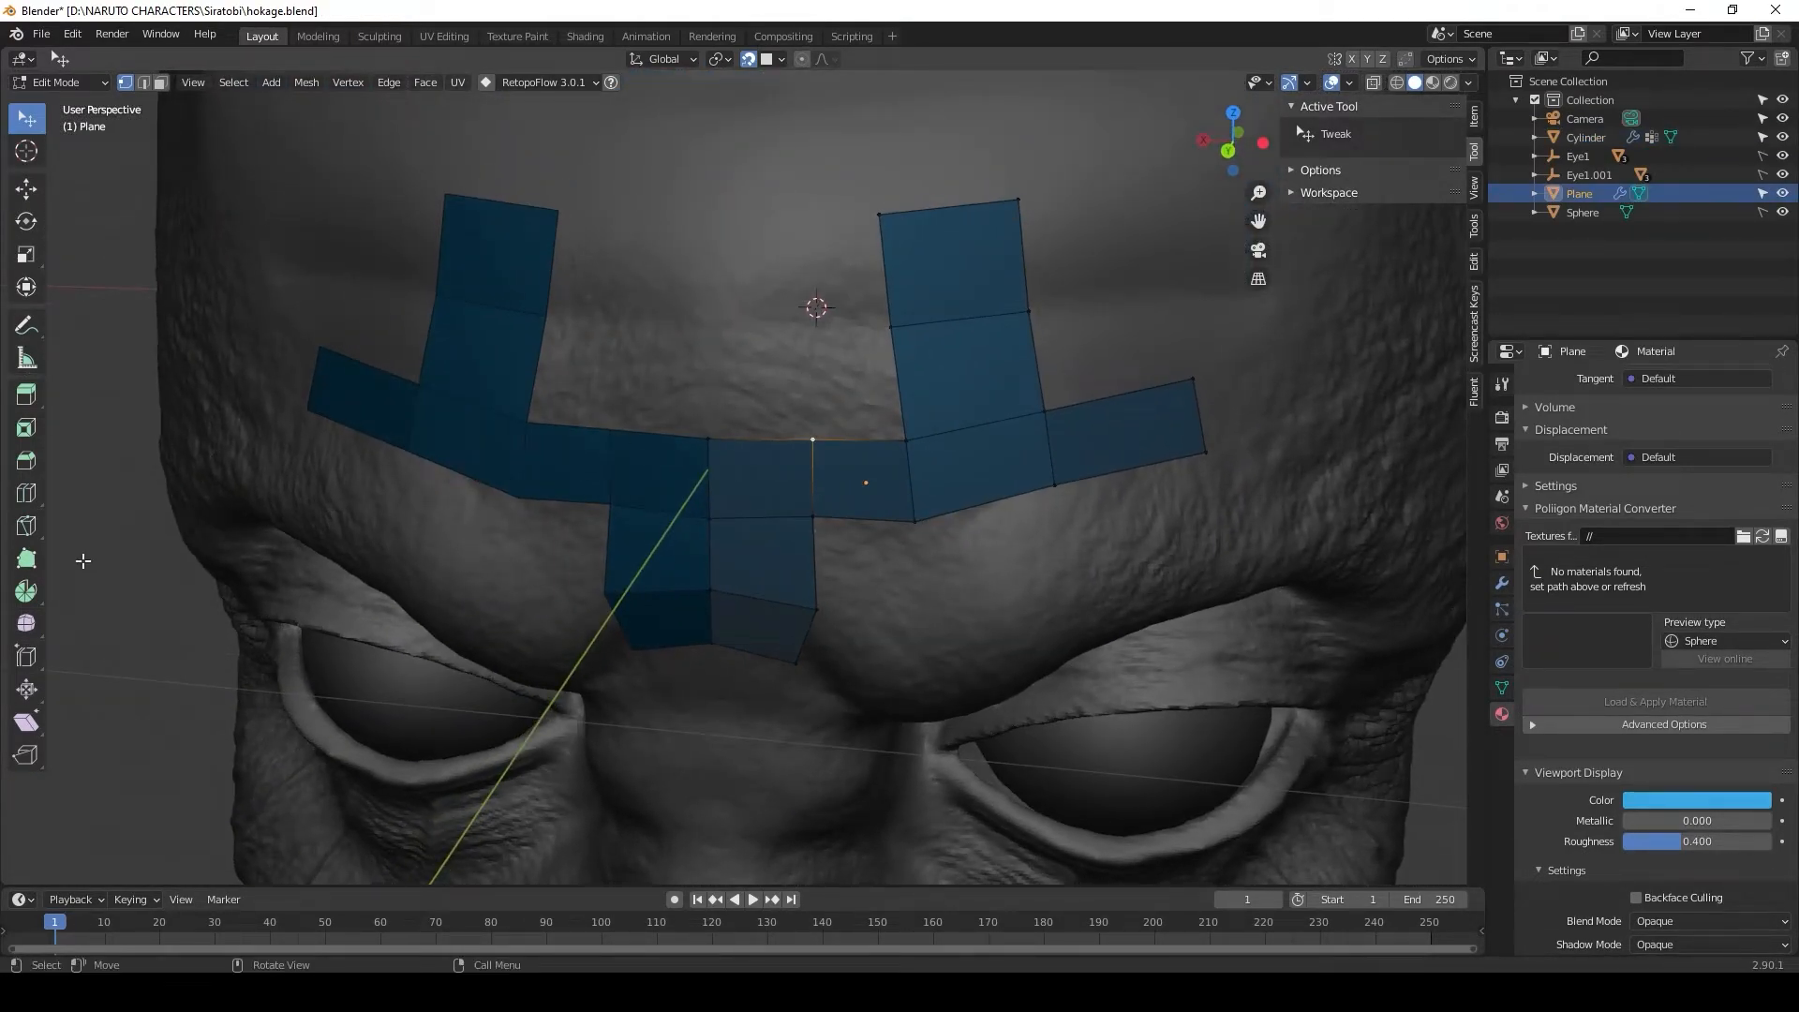
mouse_move(26, 560)
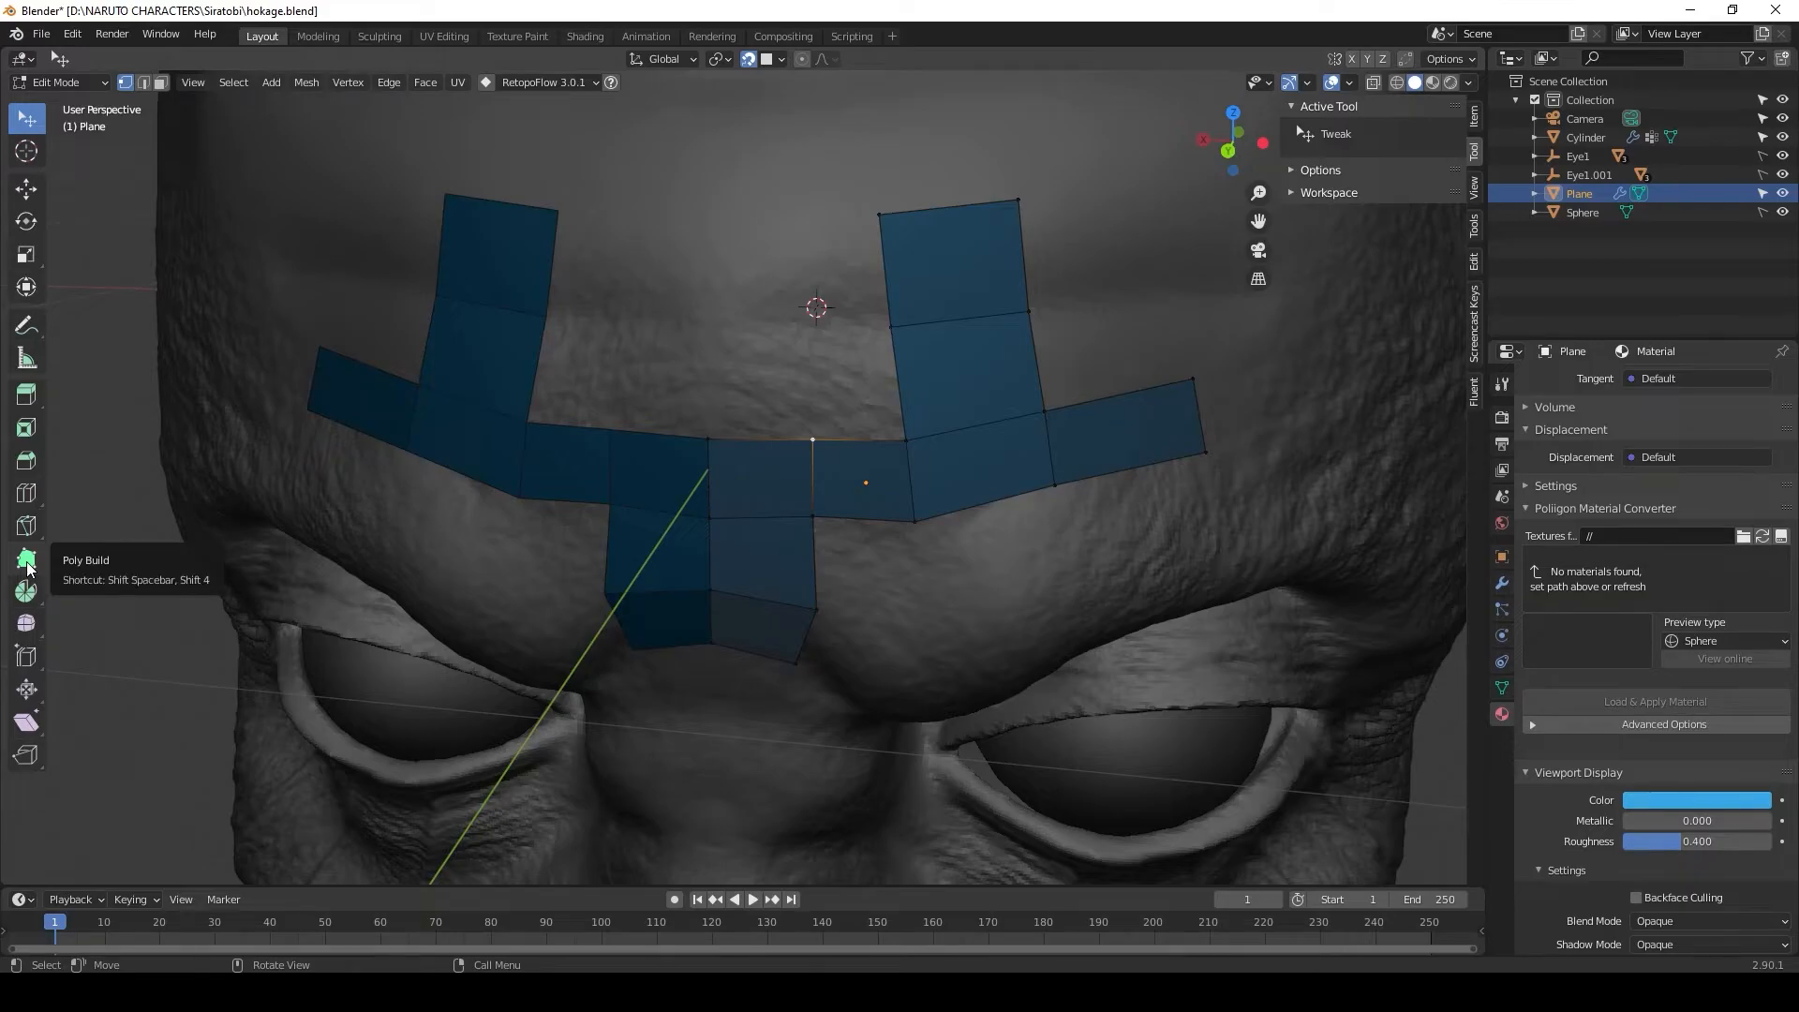
- With Poly Build, add two quads beside the upper right forehead strip
left_click(25, 562)
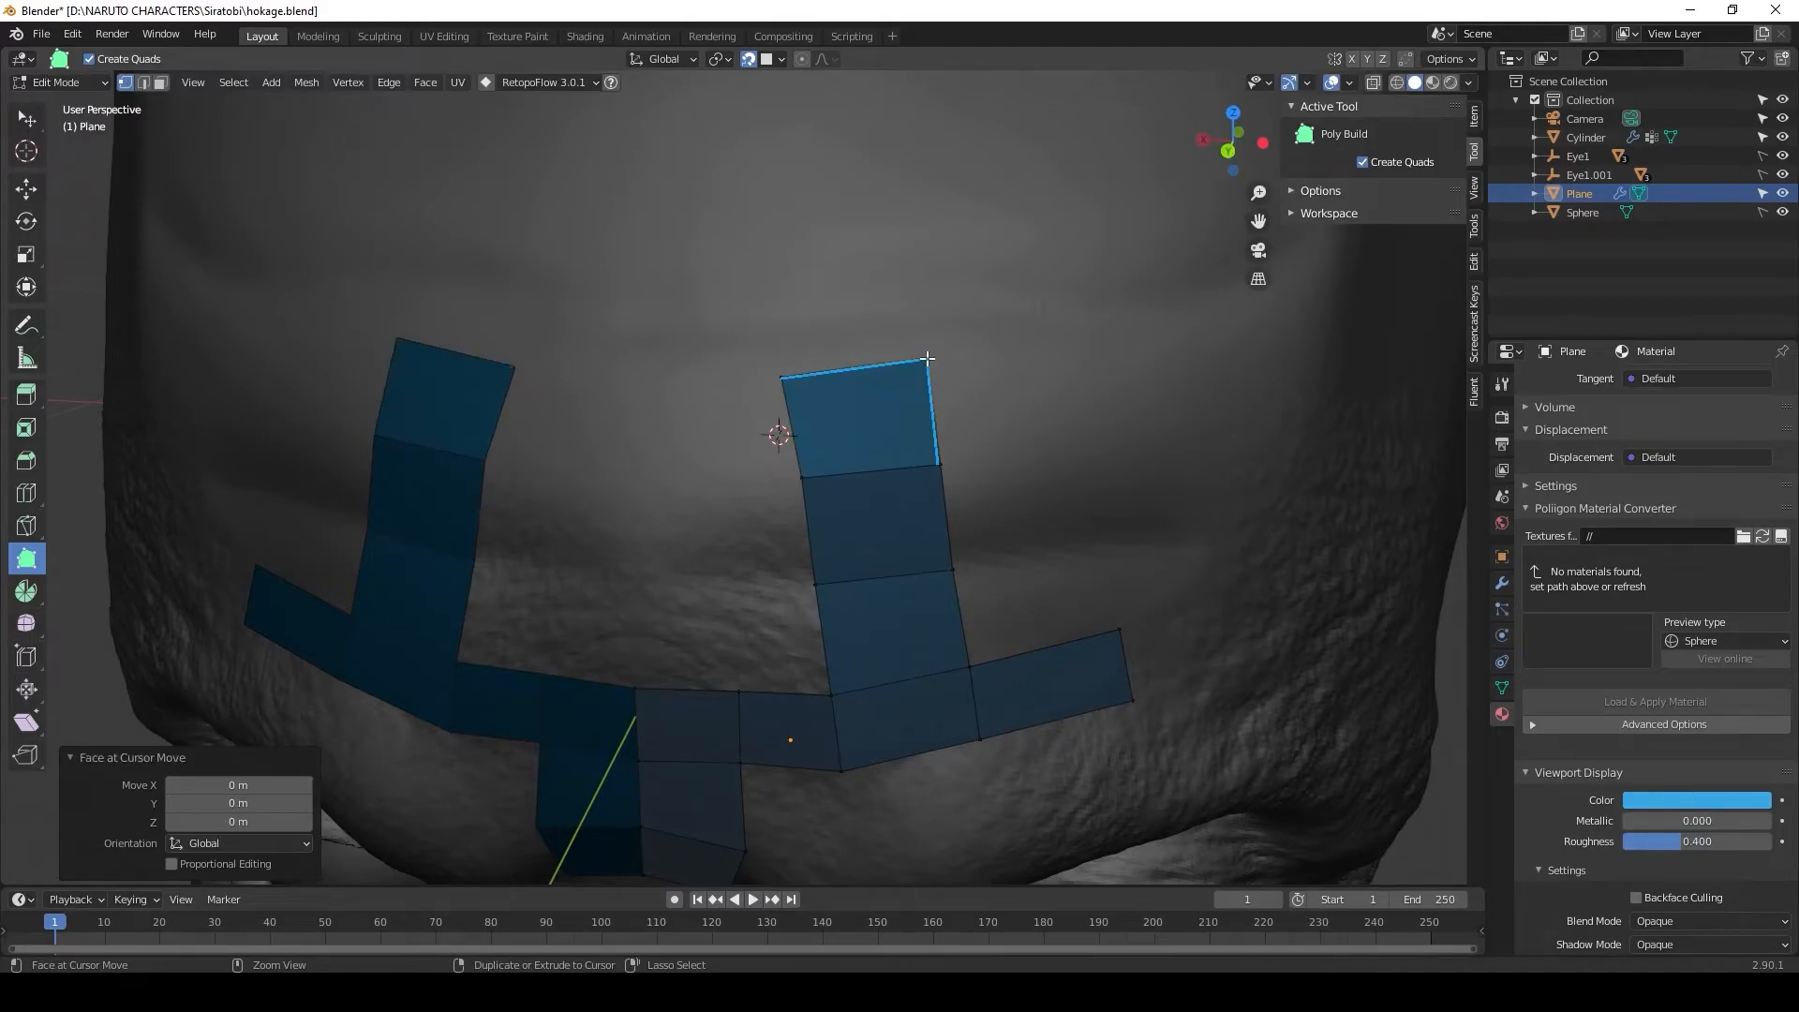
left_click_drag(926, 357, 1053, 341)
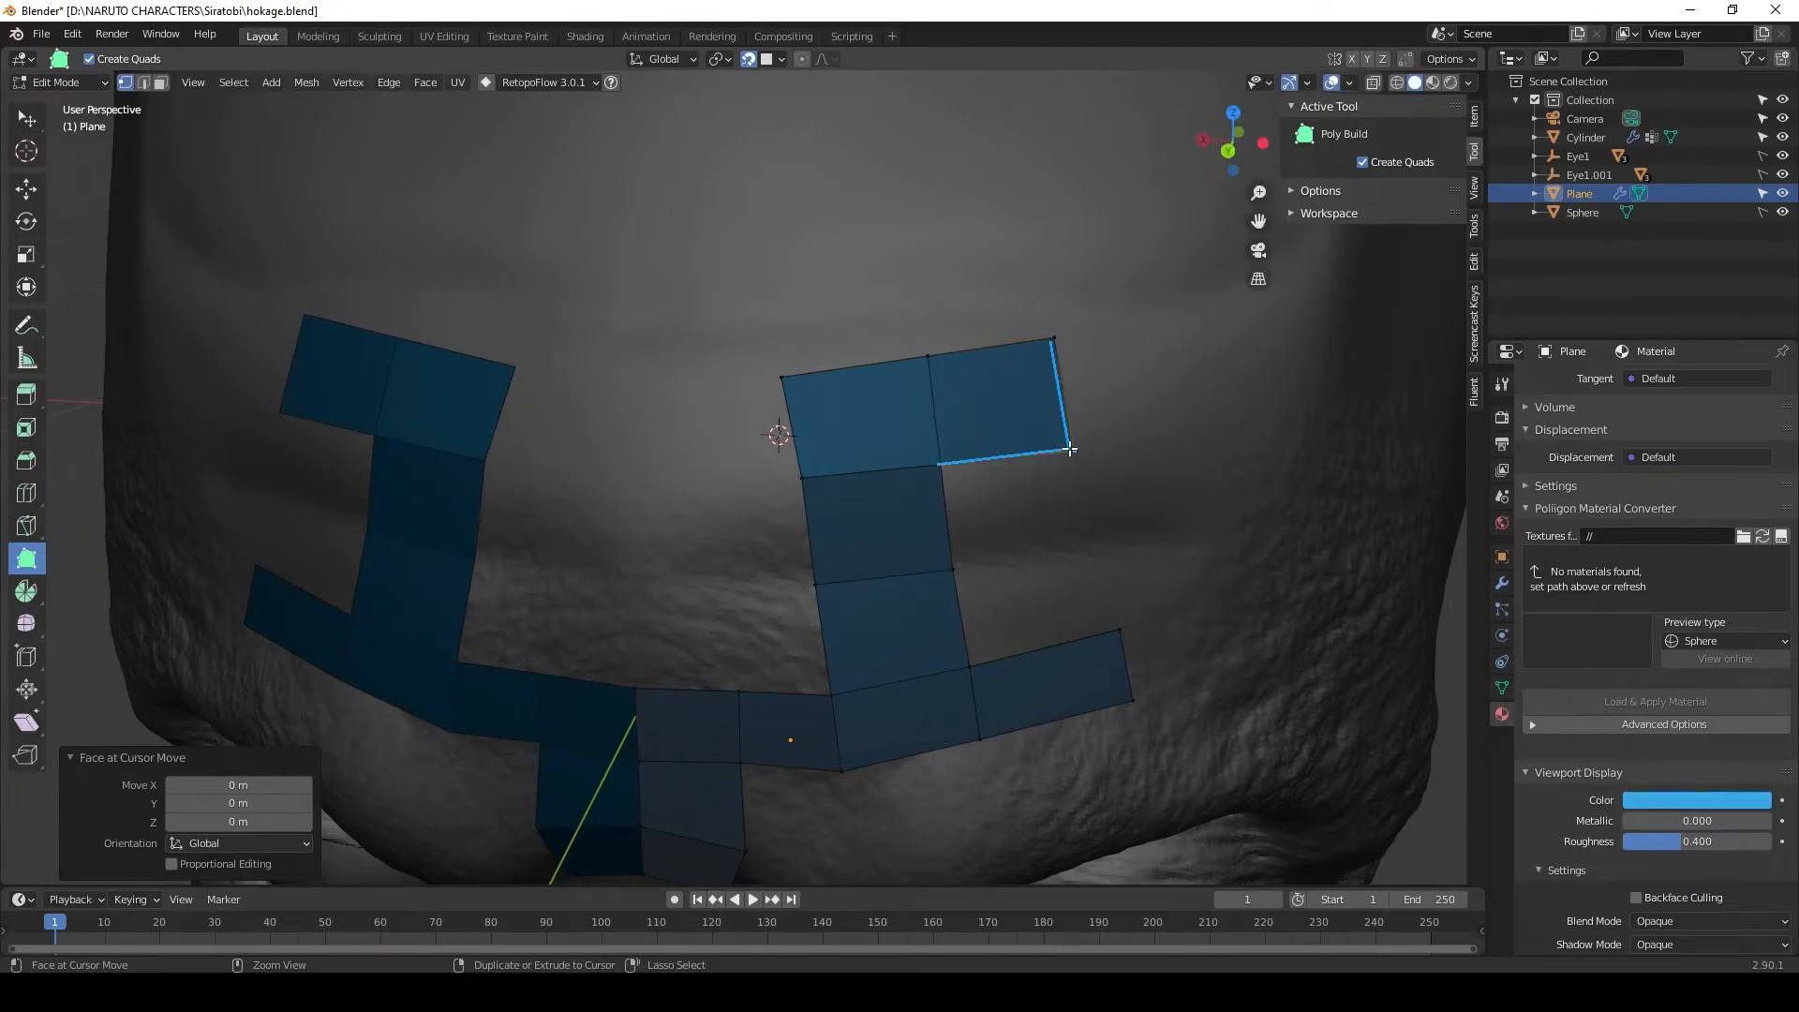
left_click_drag(1070, 447, 1073, 546)
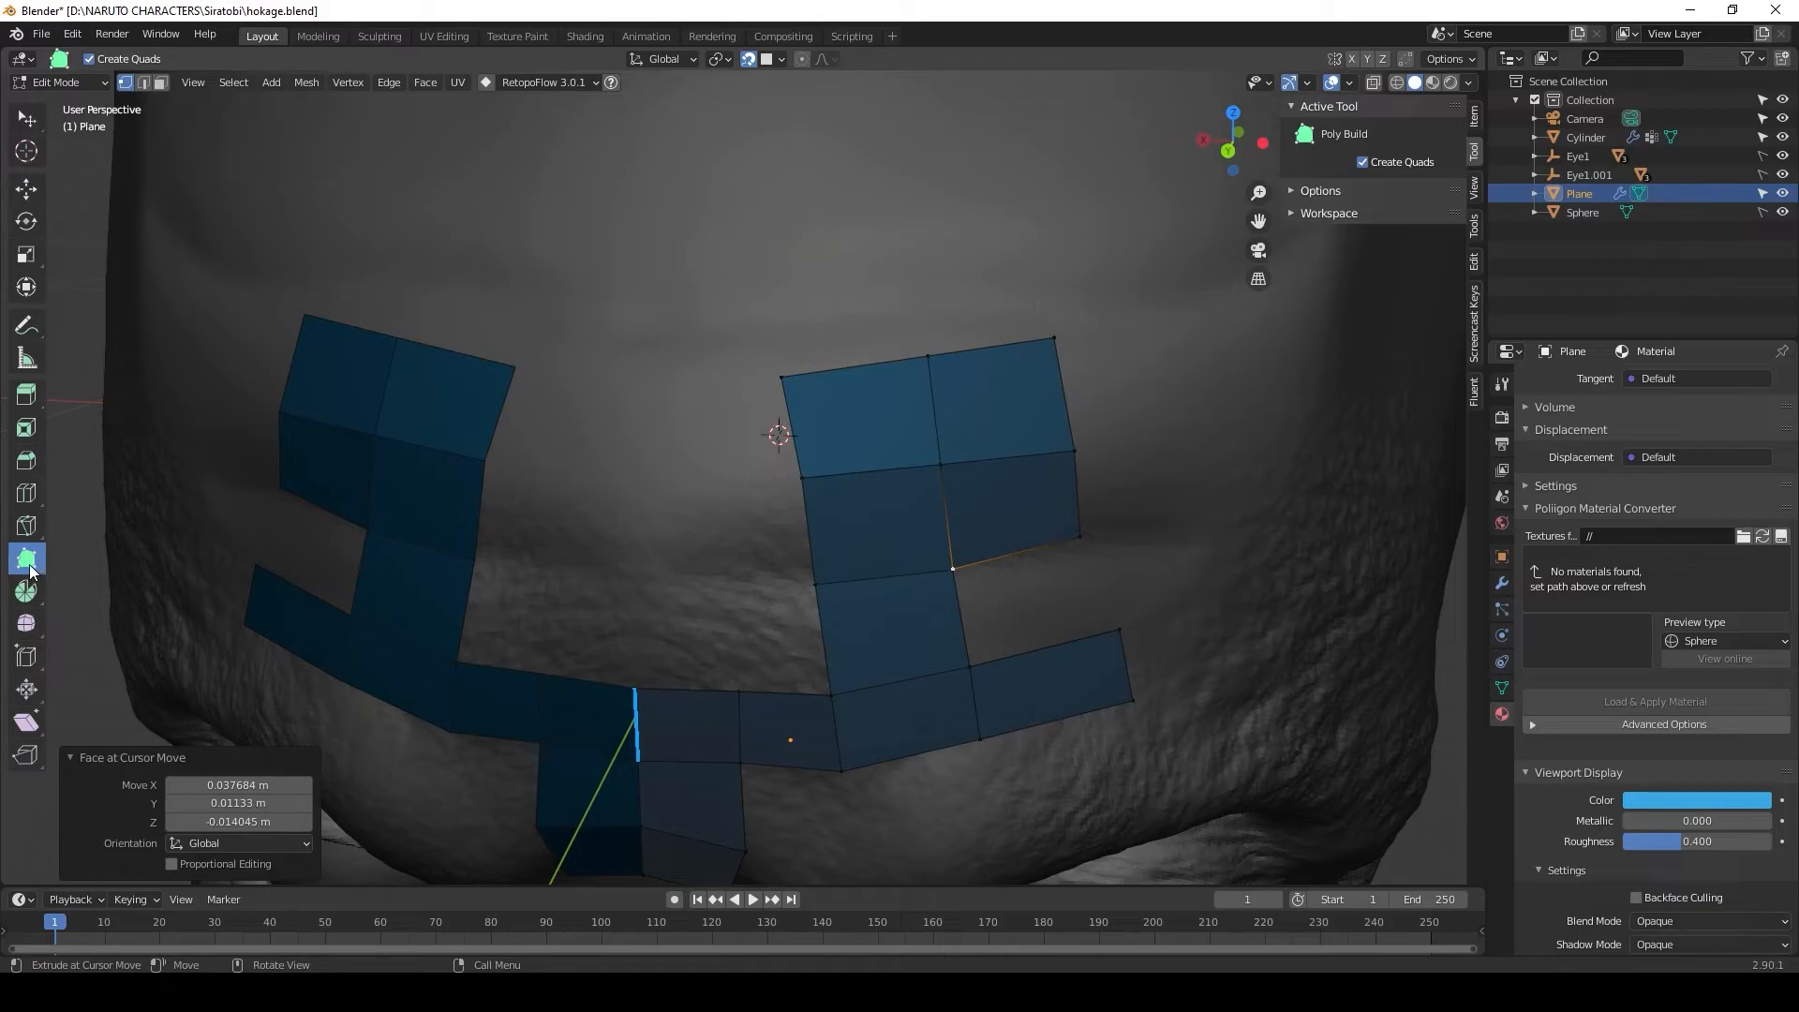
left_click(26, 117)
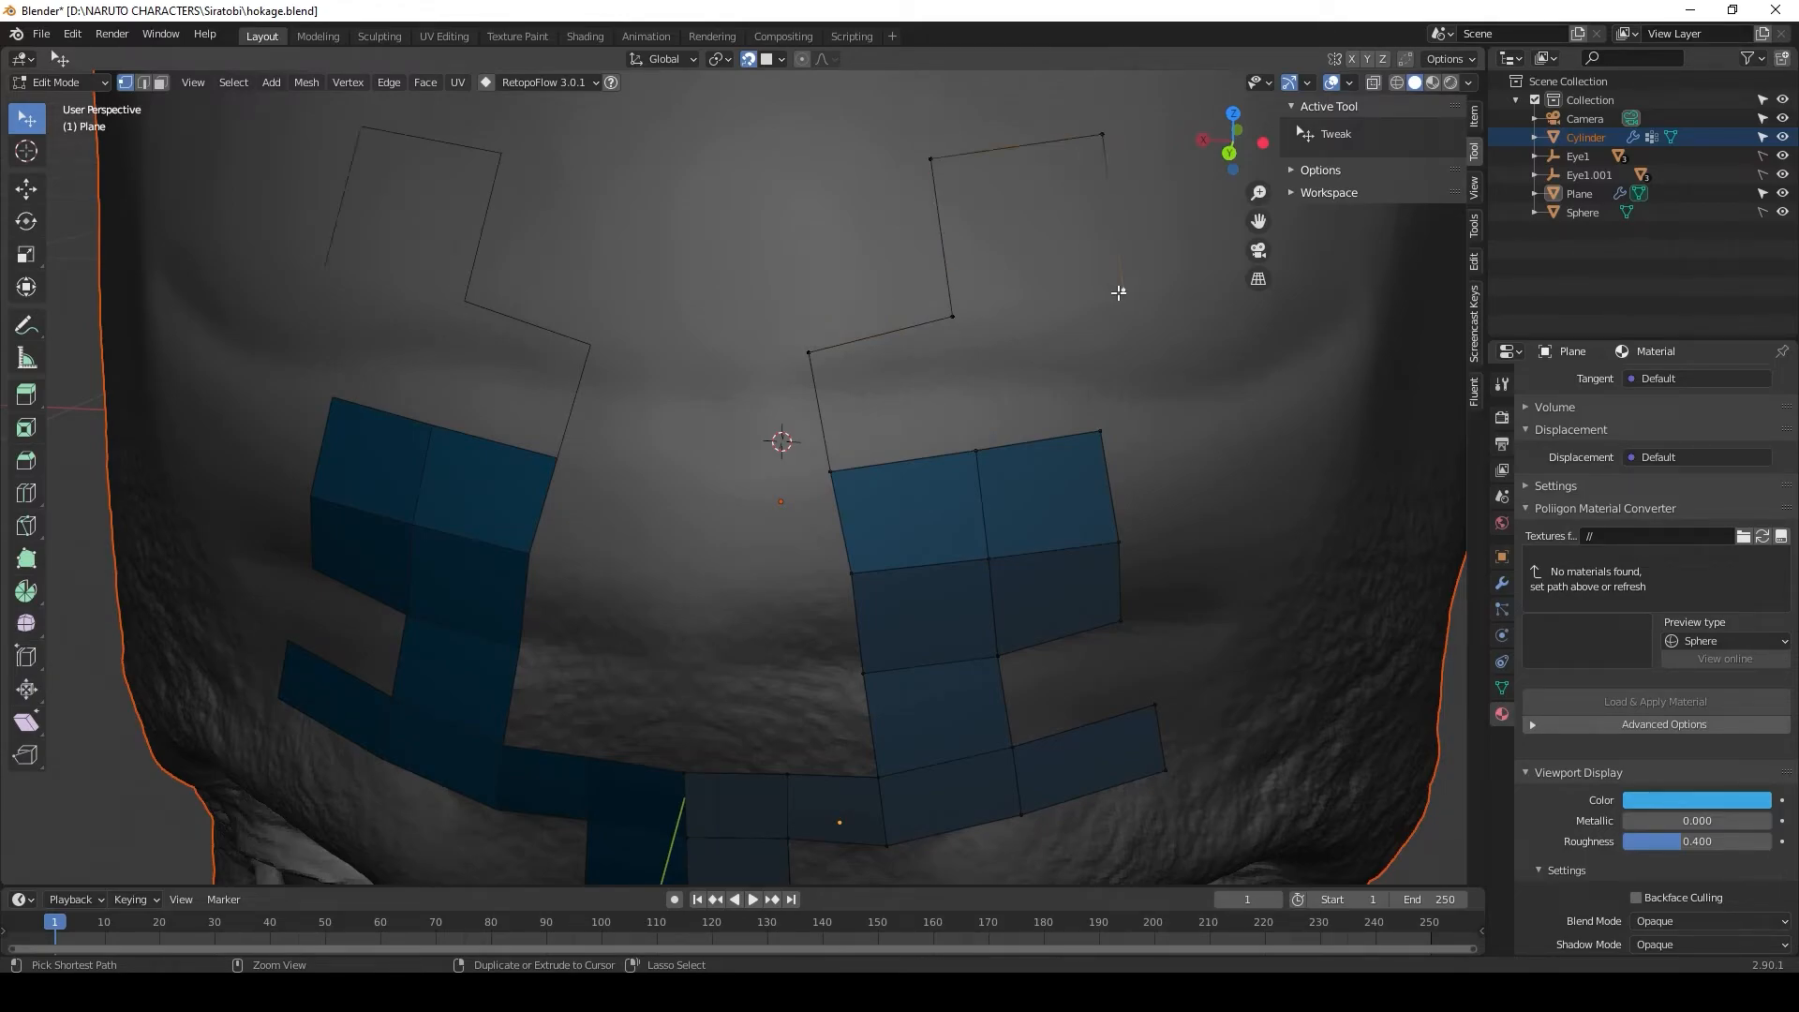
- Drag forehead vertices with the Tweak tool to fit the sculpted head
left_click_drag(1119, 292, 906, 344)
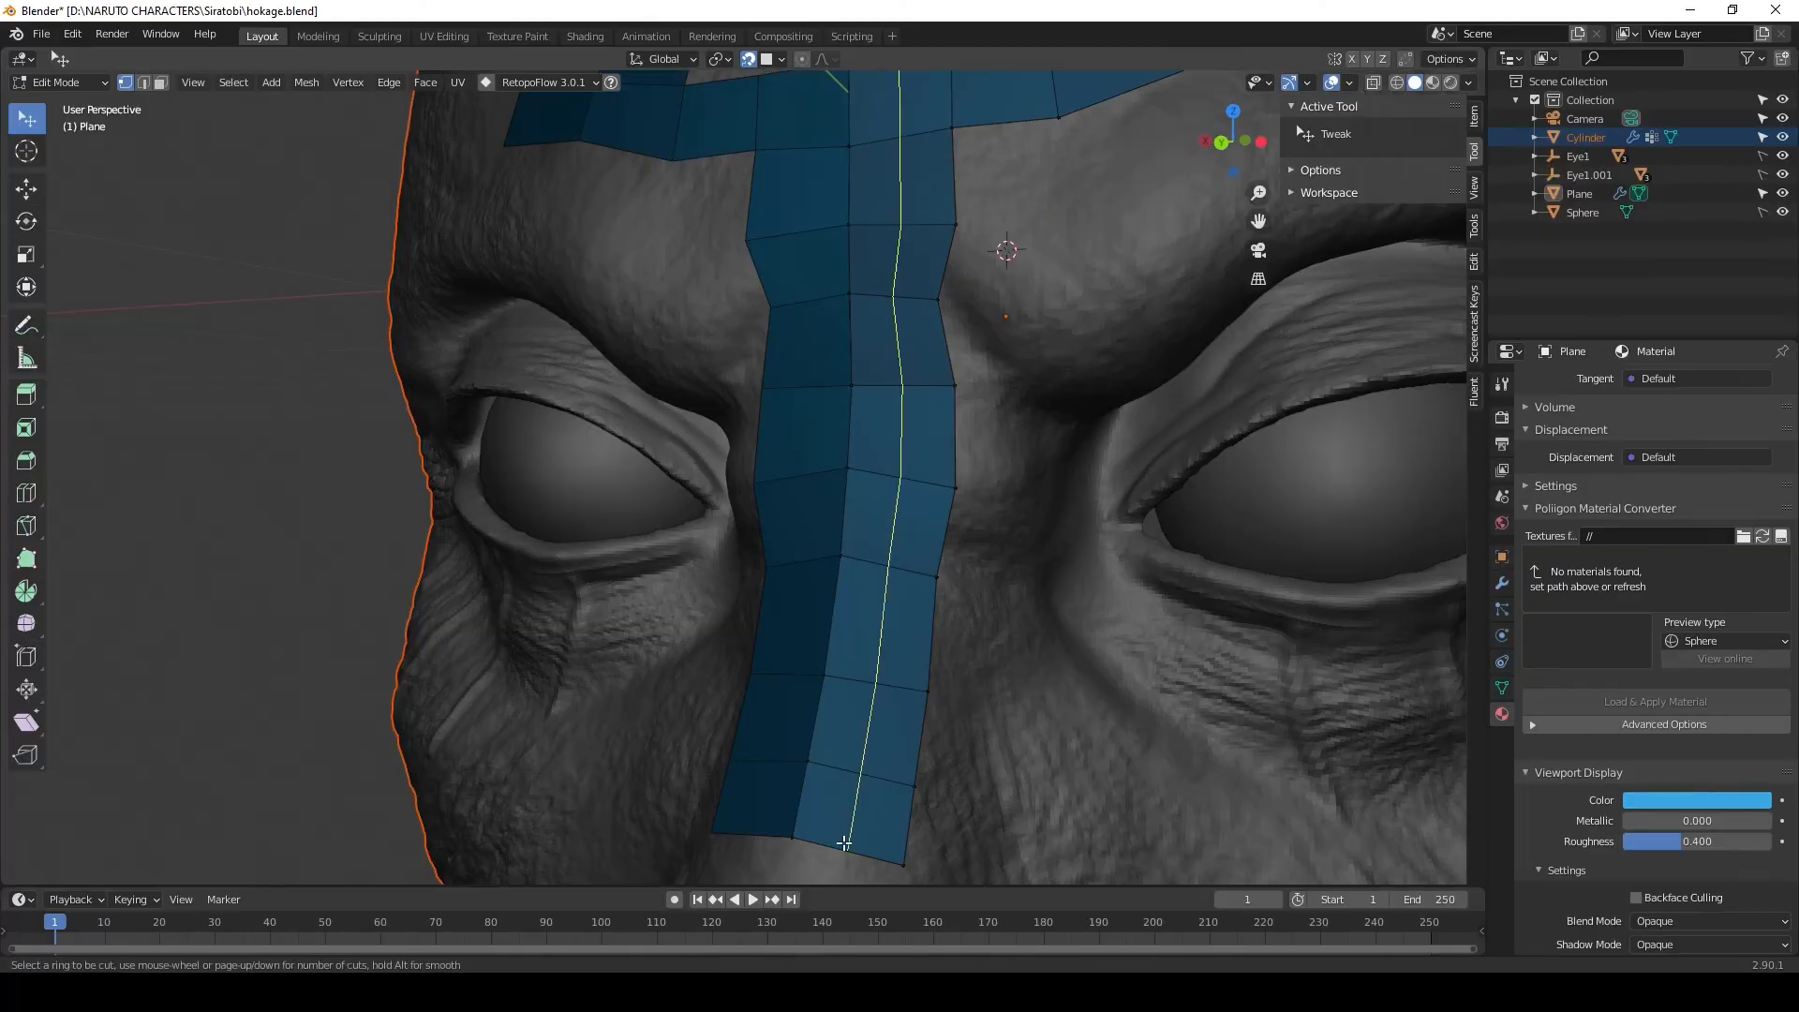
- Insert a loop cut lengthwise down the nose-bridge strip
left_click(847, 845)
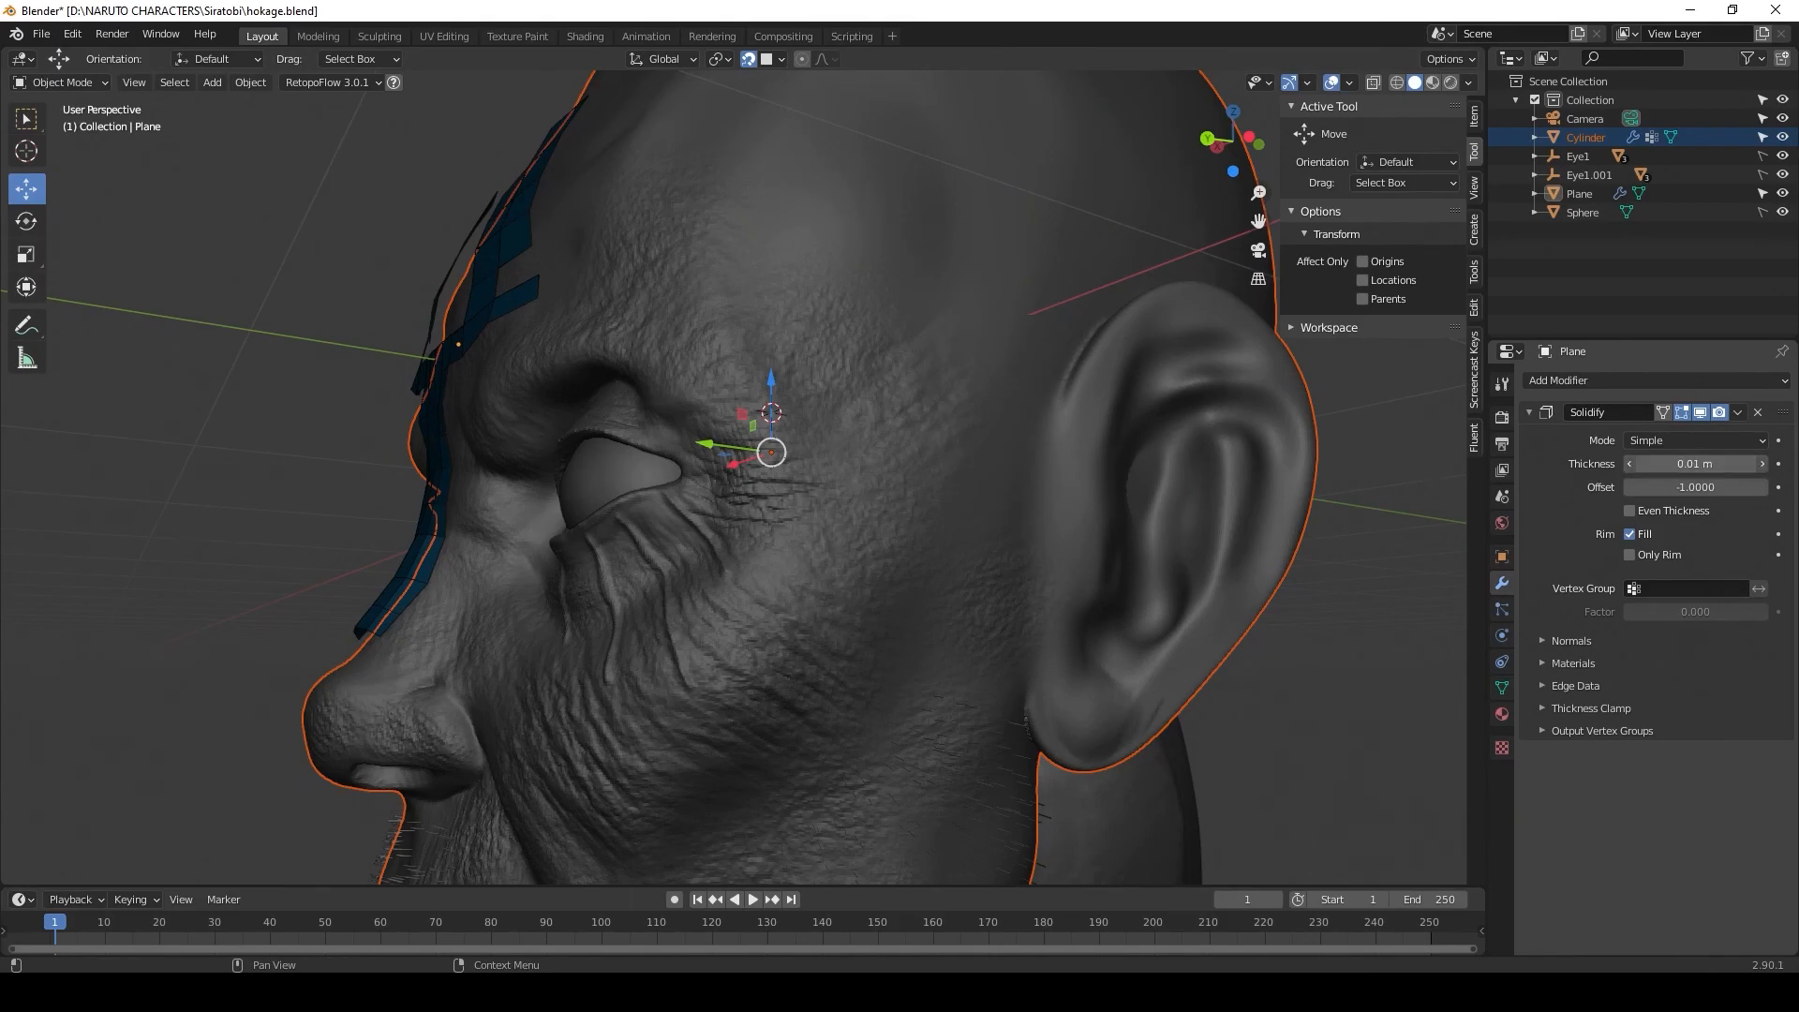
- Drag the Solidify Thickness field to thicken the retopology strips
left_click_drag(1693, 464, 1722, 464)
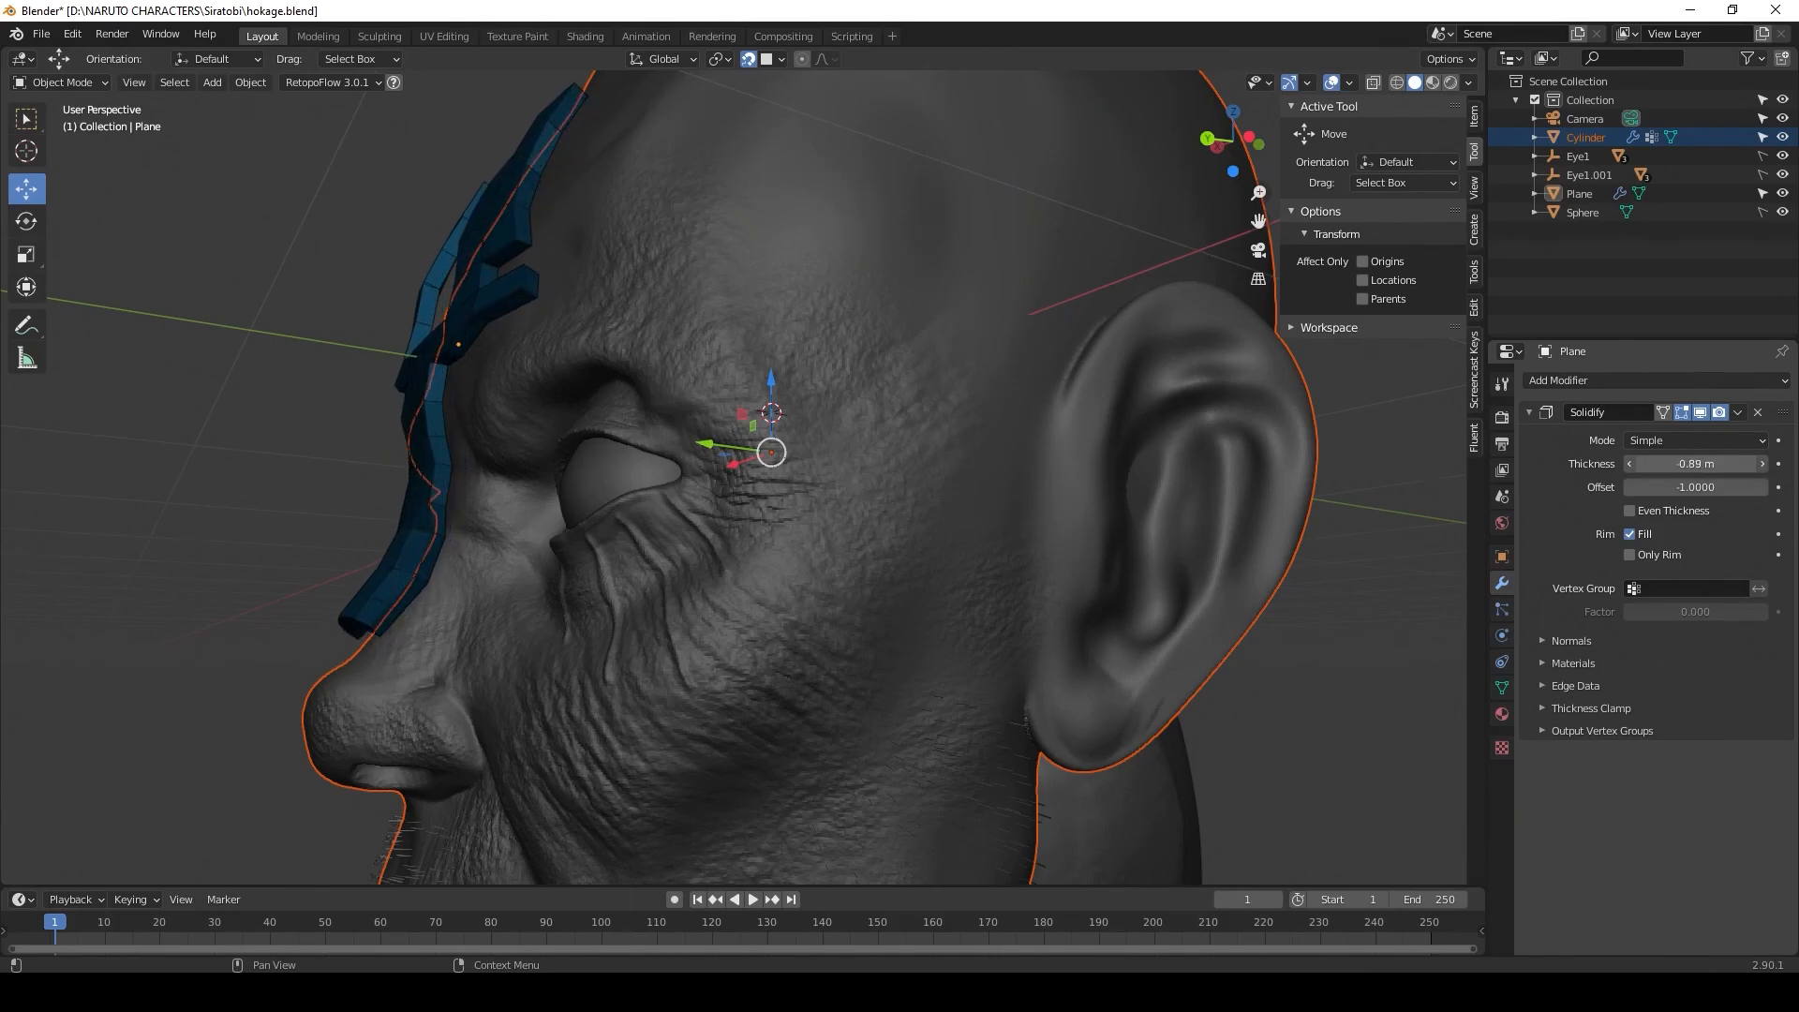